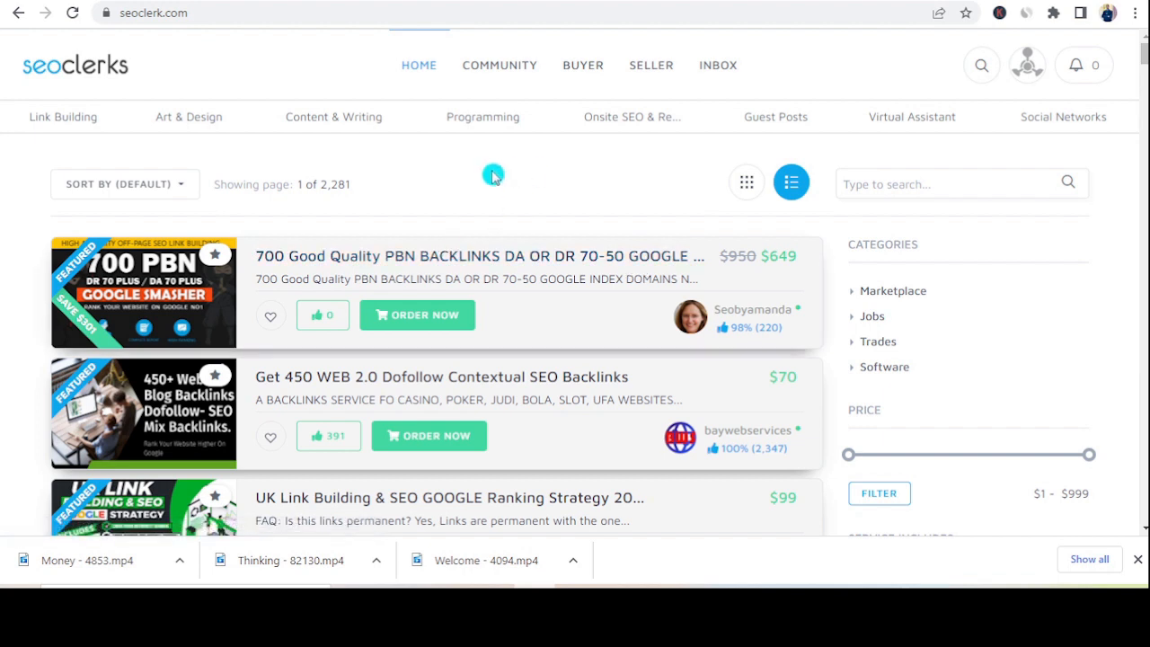
mouse_move(497, 174)
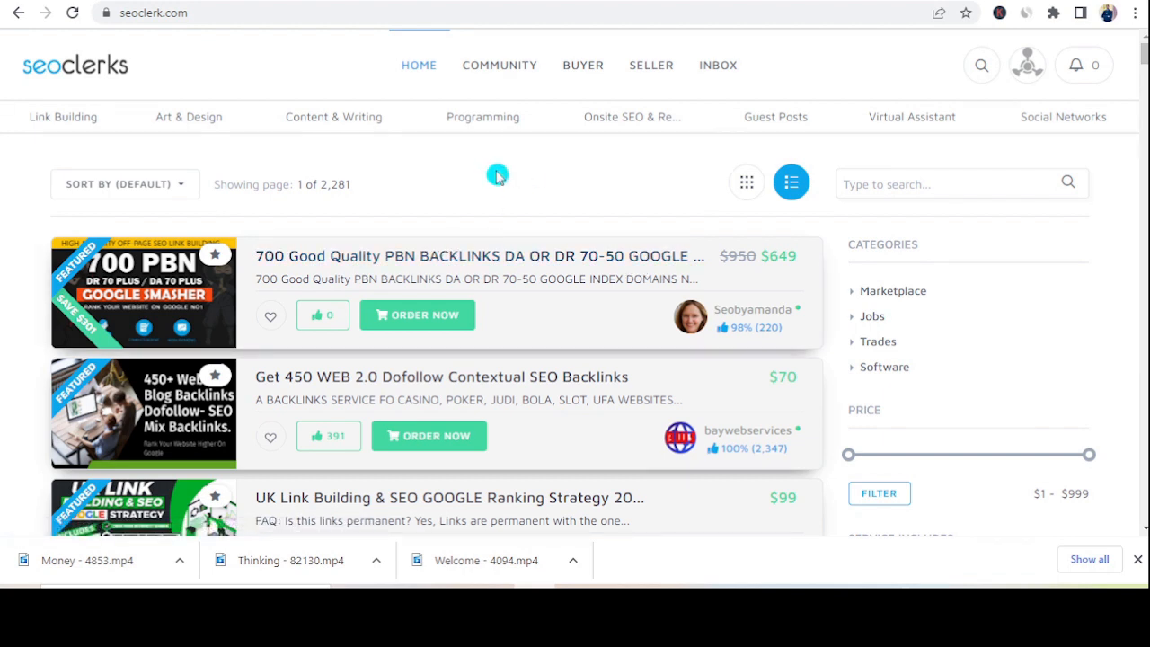
mouse_move(498, 196)
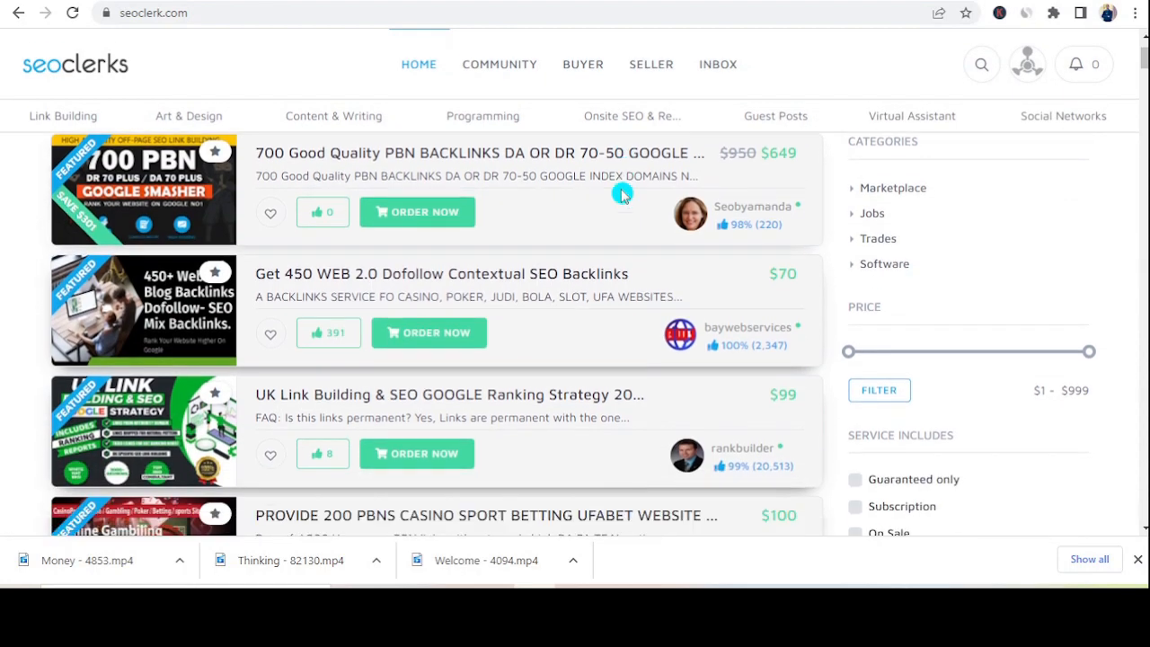
- Scroll the SEOClerks home page to listings like PBN backlinks and YouTube video promotion
scroll(down, 3)
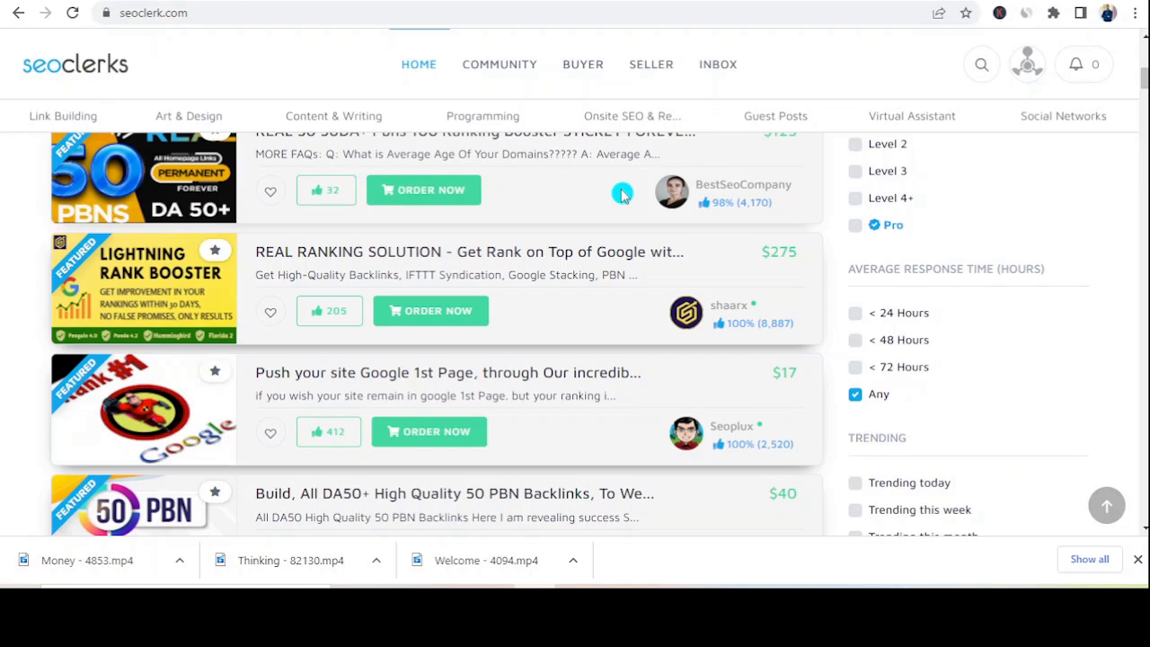
scroll(down, 3)
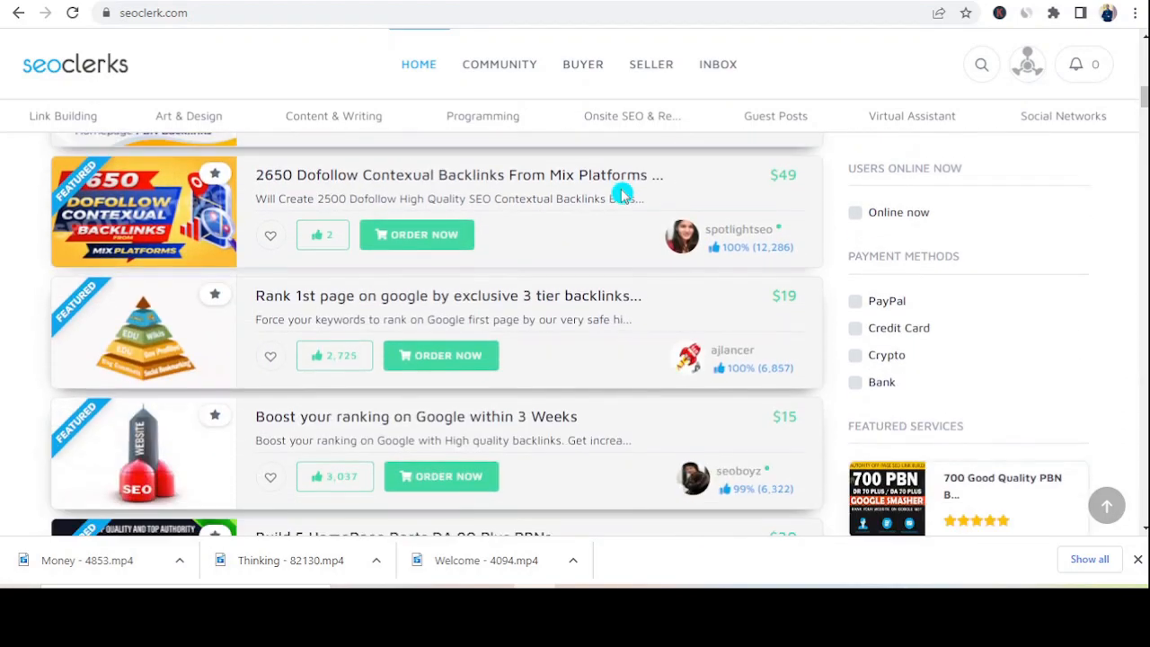
scroll(down, 3)
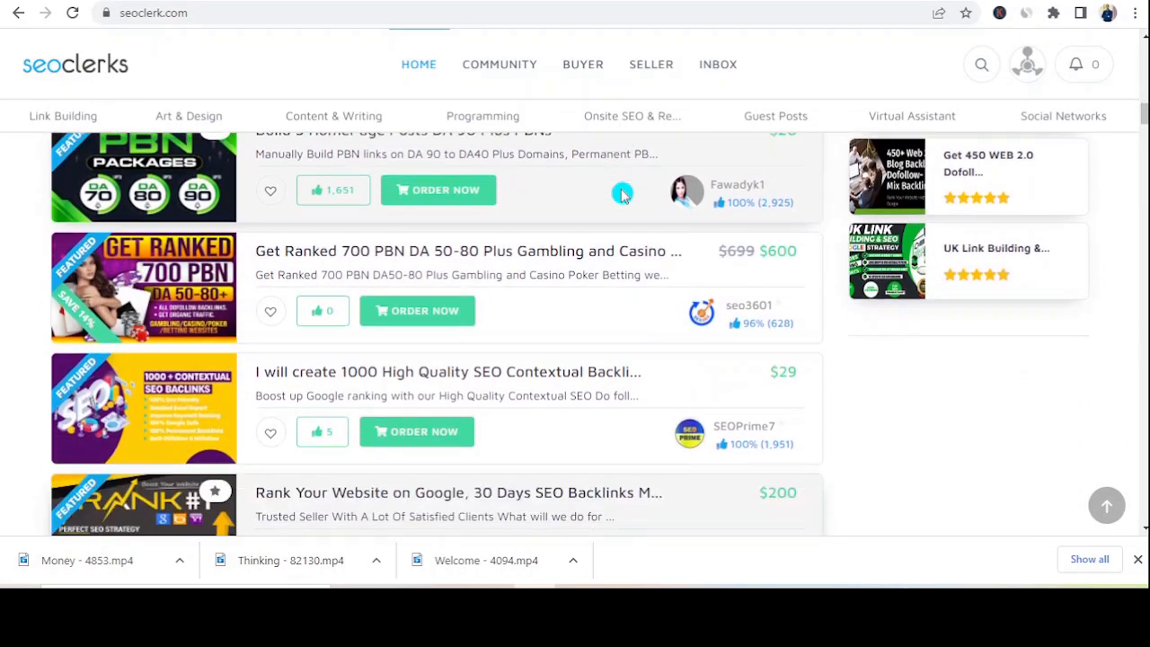
scroll(down, 3)
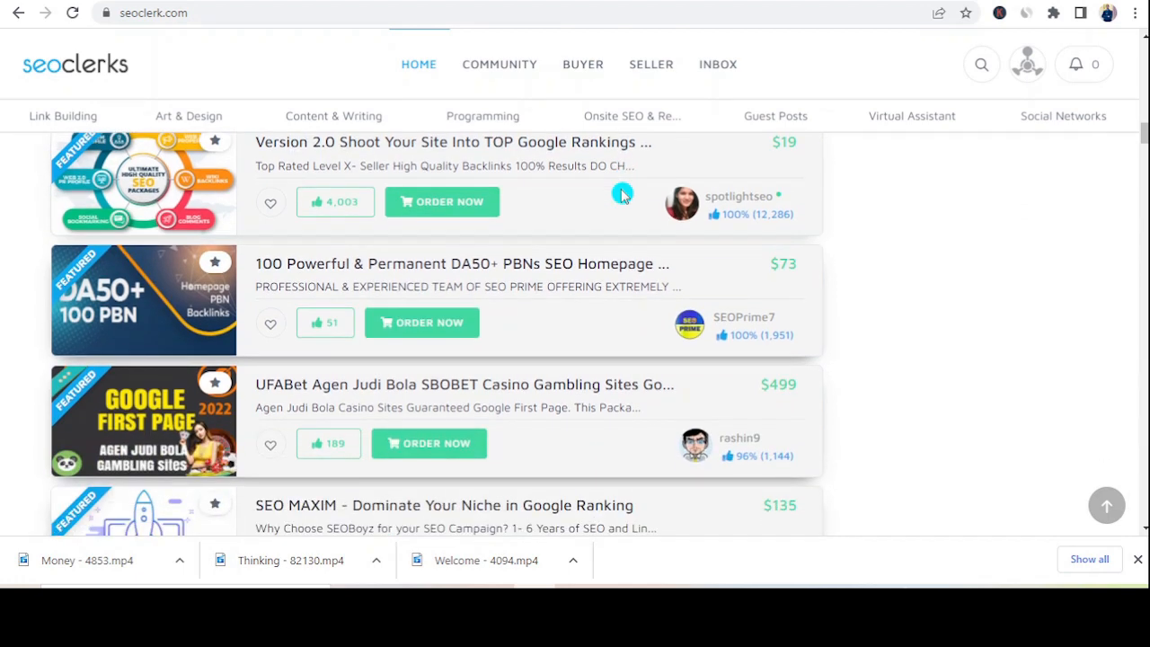
scroll(down, 3)
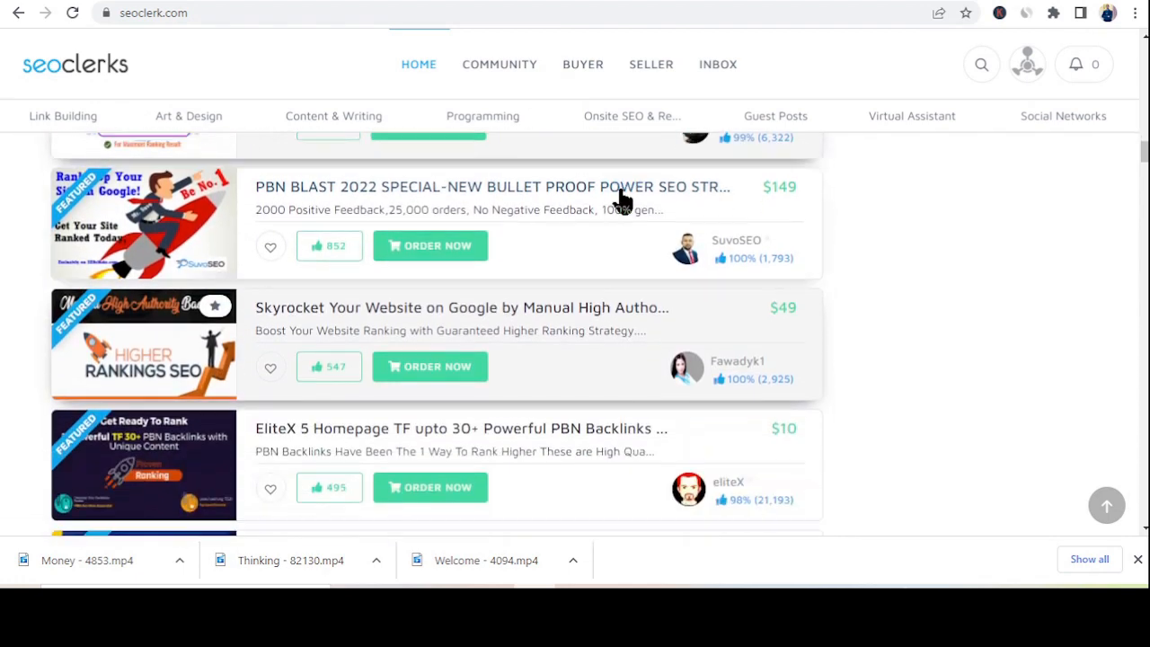
scroll(down, 3)
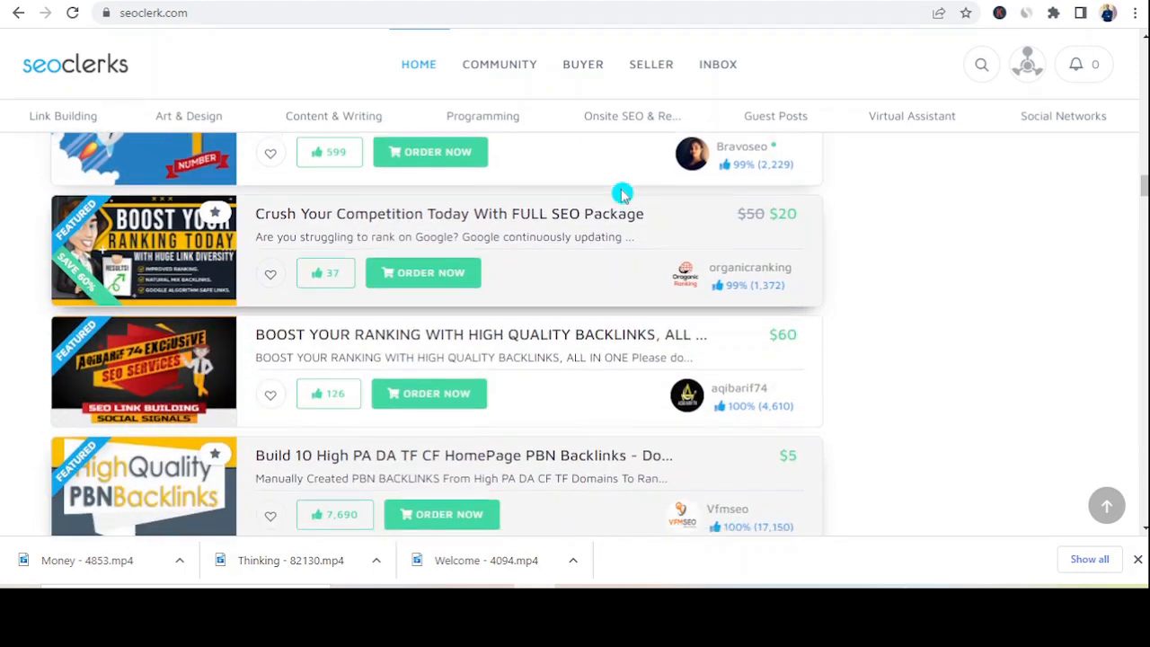
scroll(down, 3)
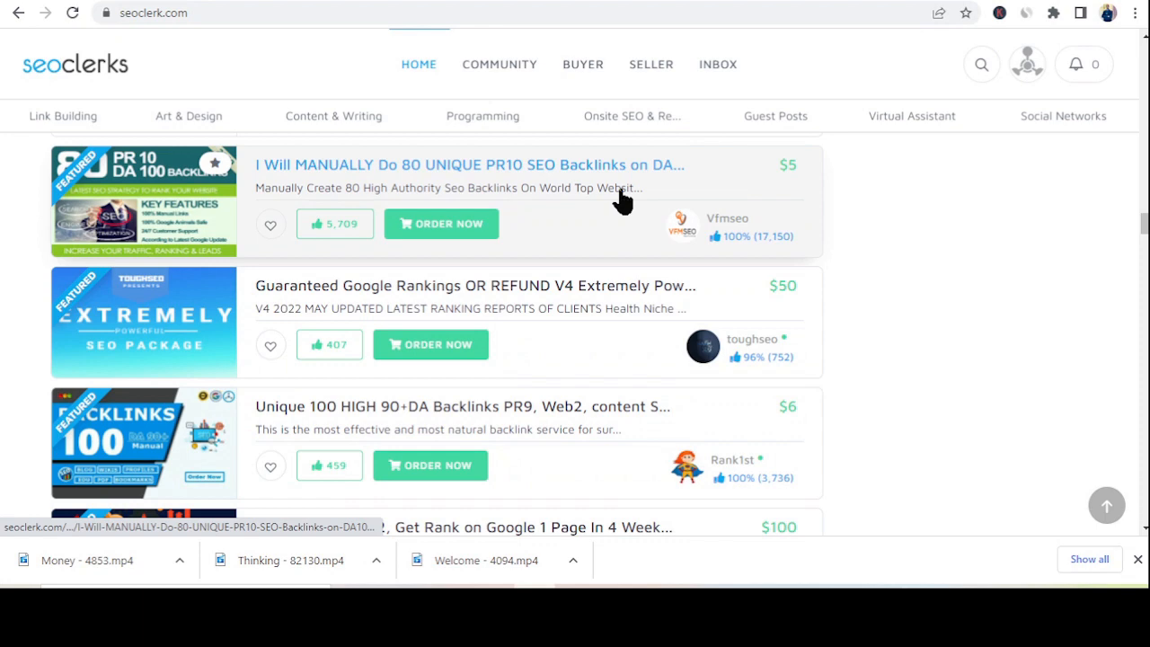
scroll(down, 3)
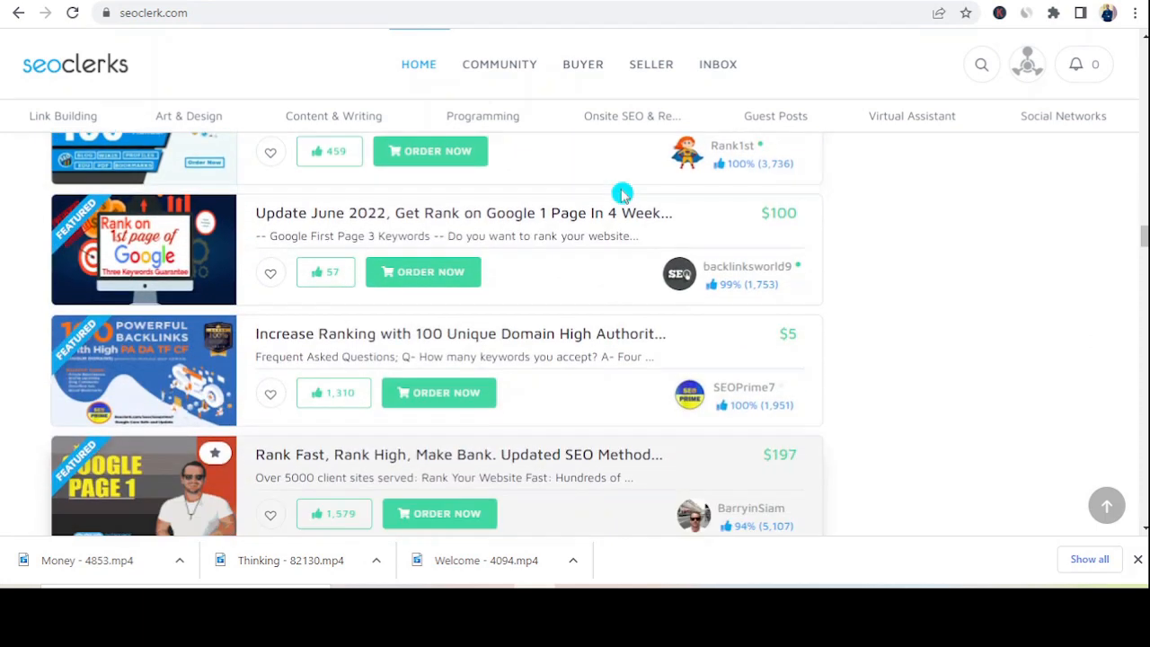
scroll(down, 3)
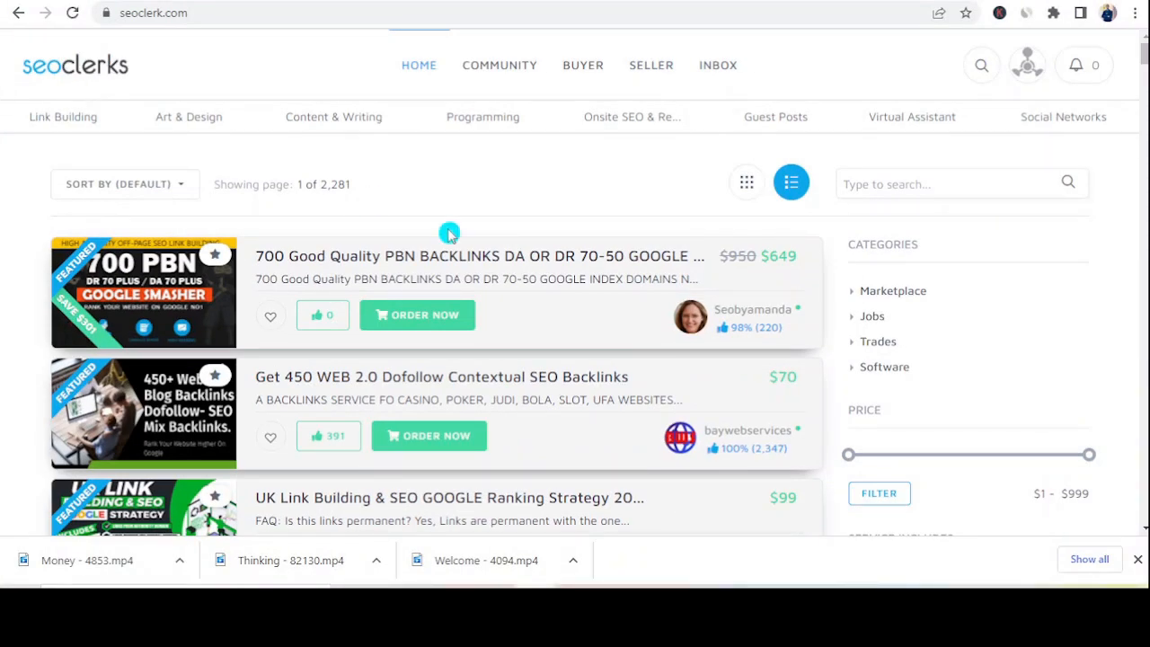
mouse_move(1142, 97)
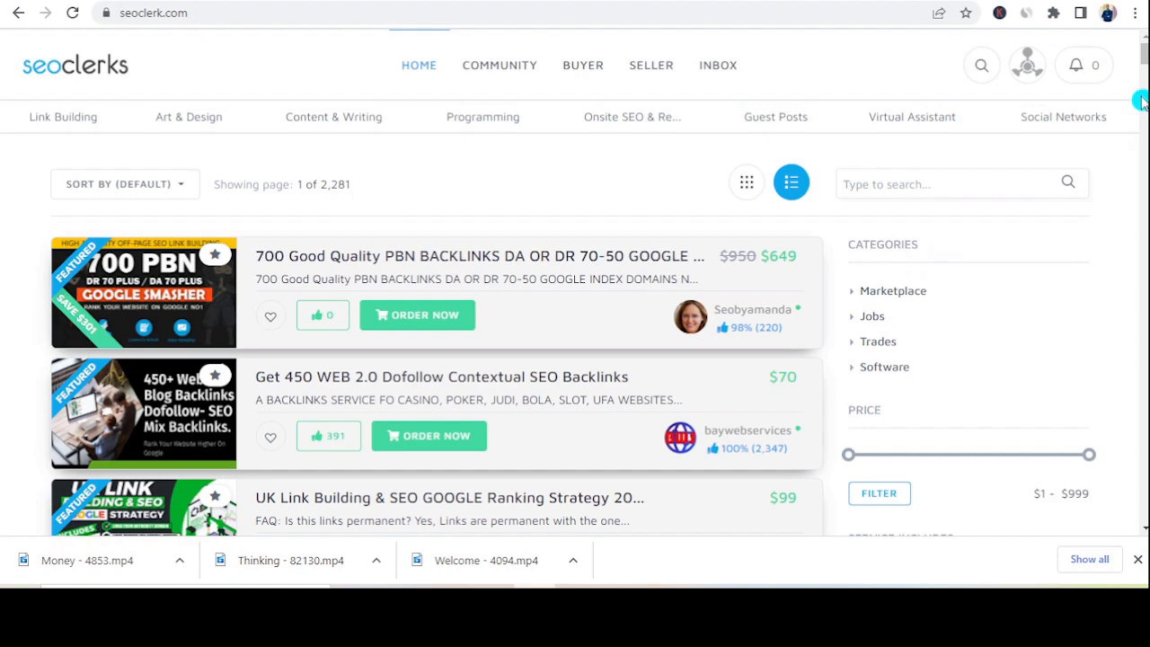
scroll(down, 3)
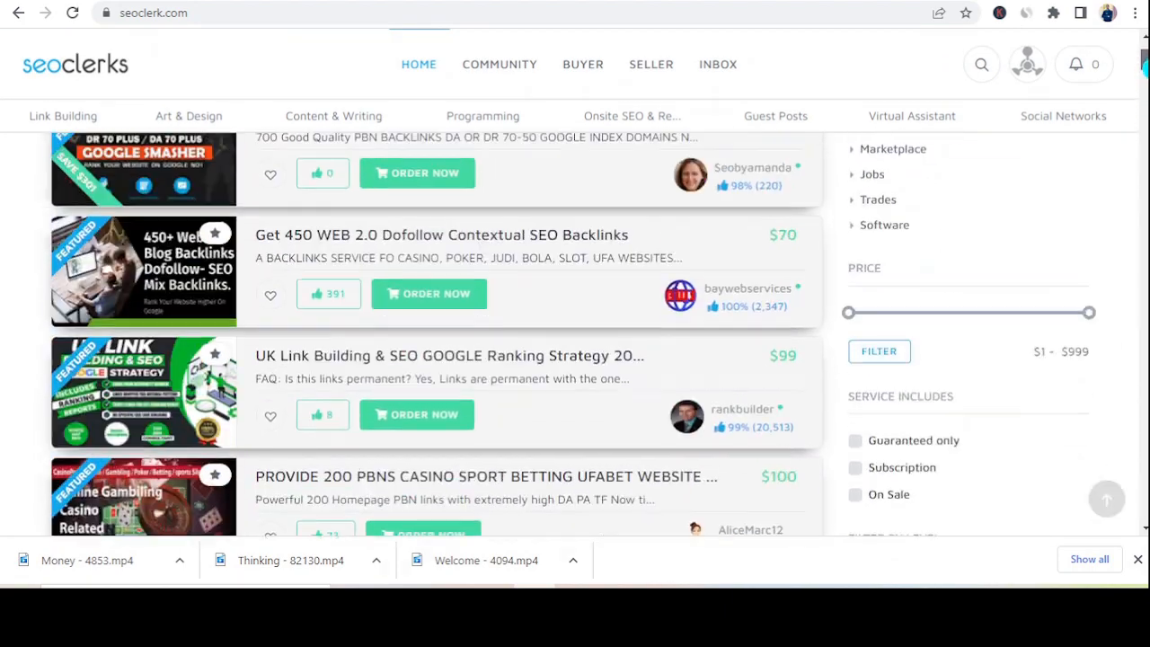
scroll(up, 3)
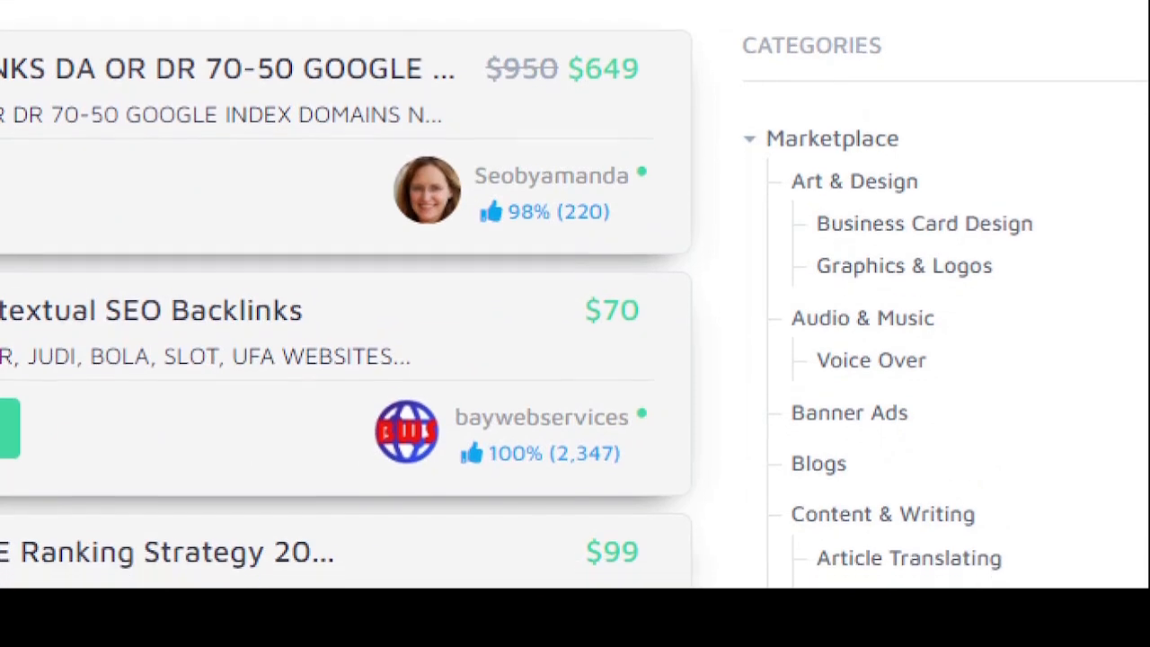
scroll(down, 3)
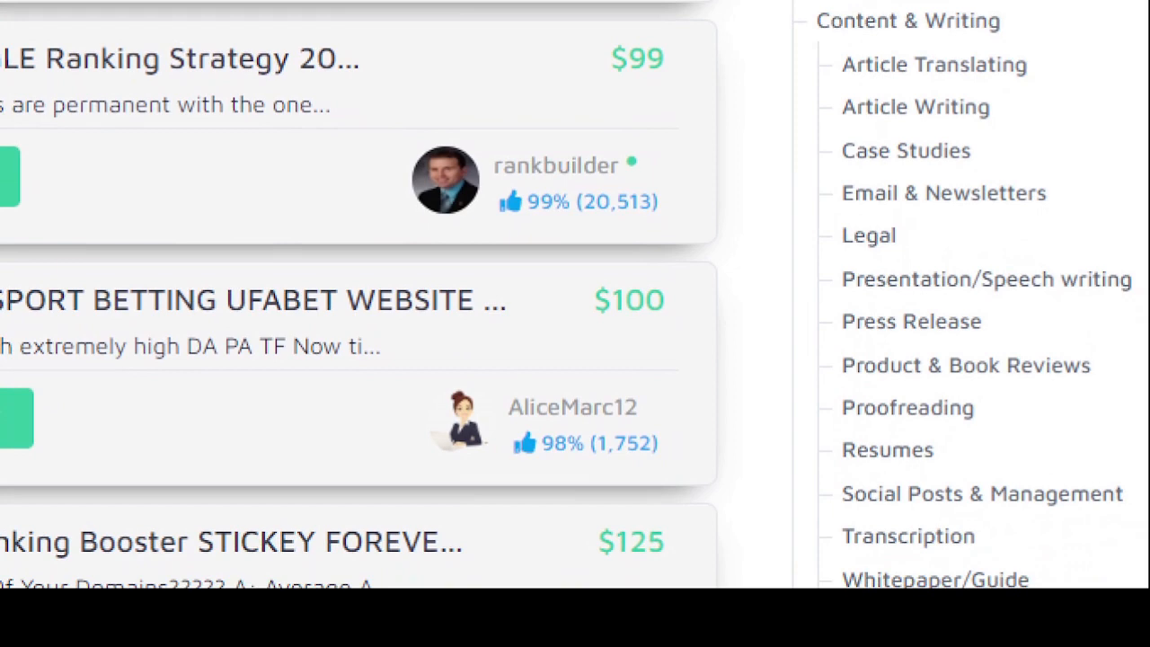
scroll(down, 3)
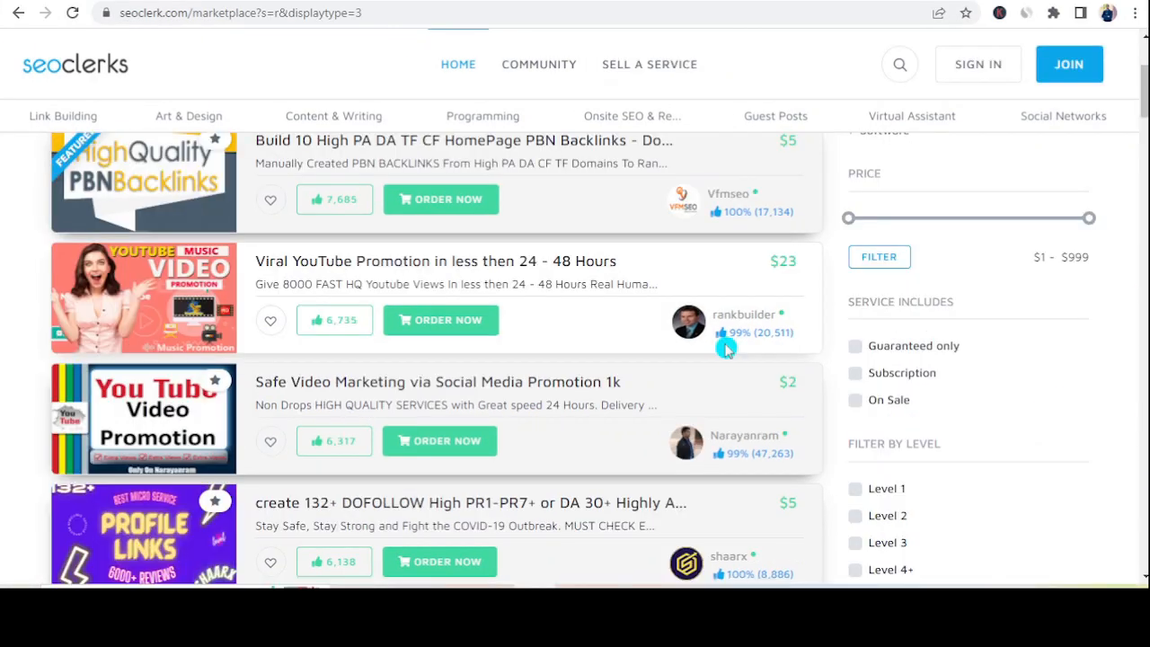
mouse_move(753, 274)
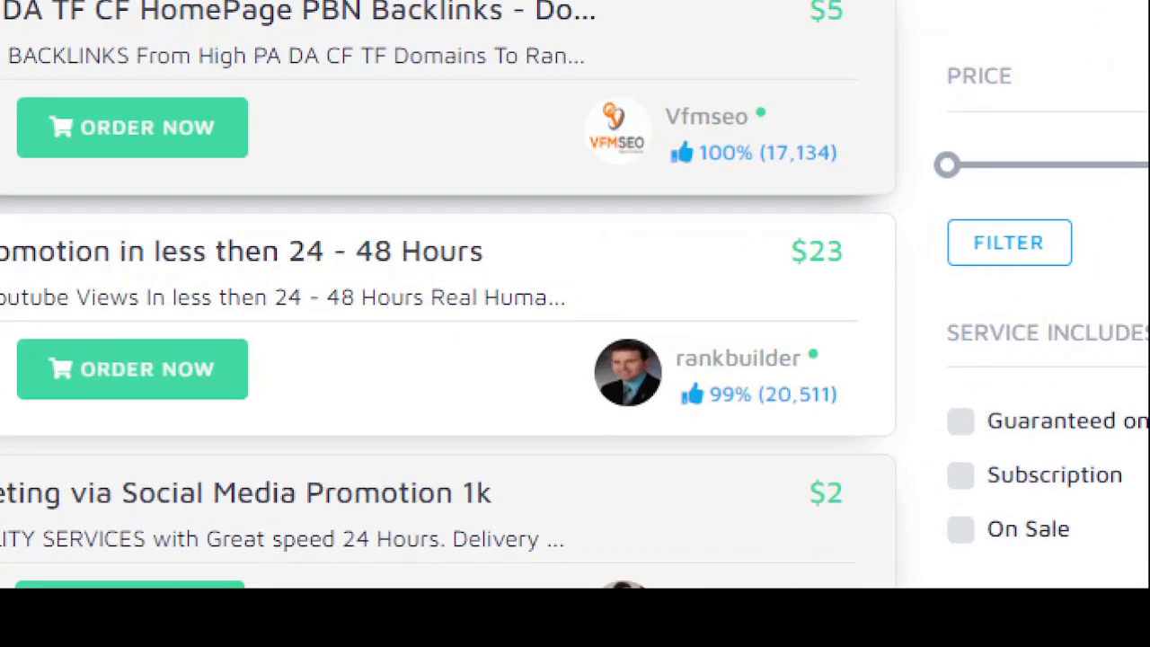
scroll(down, 3)
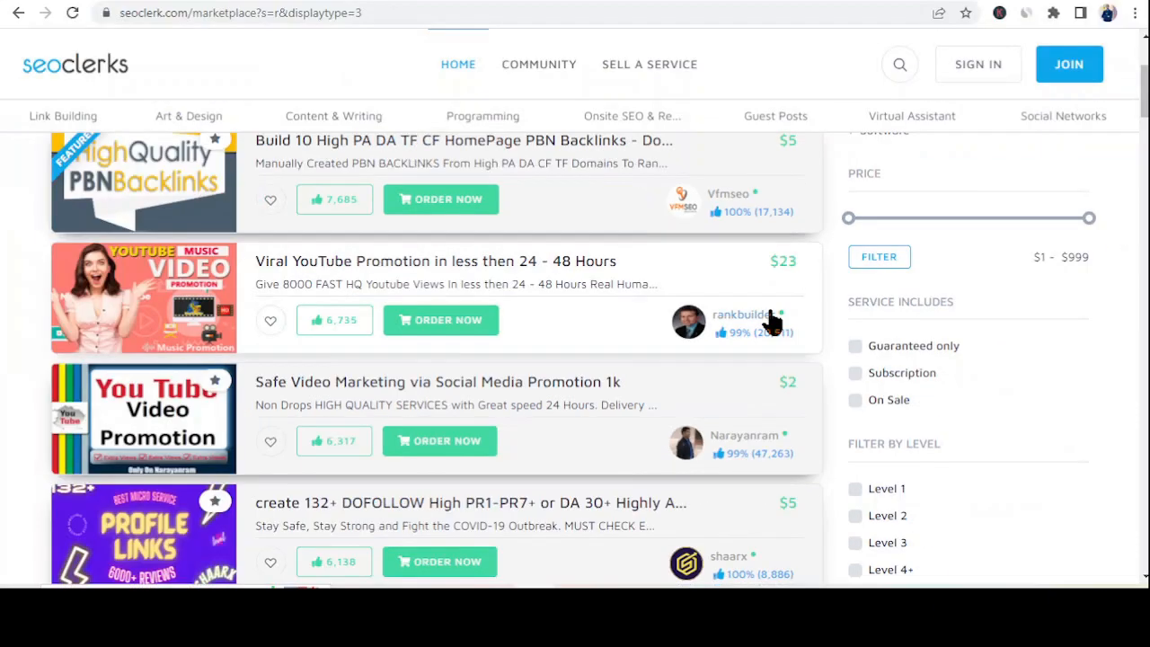
scroll(down, 3)
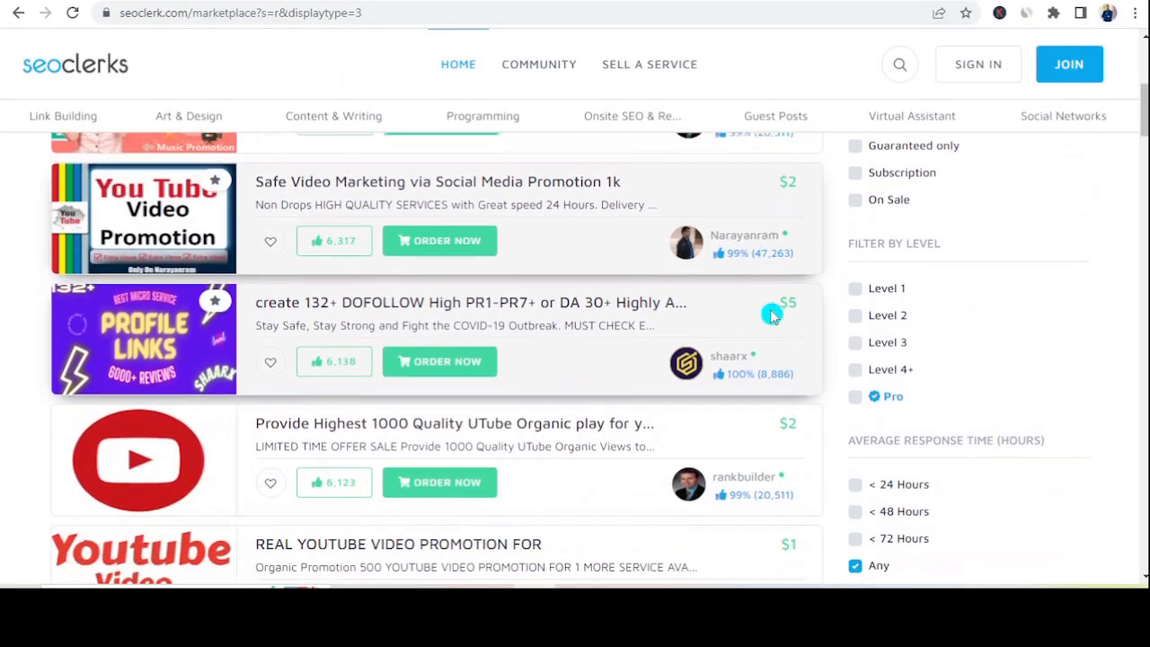
scroll(down, 3)
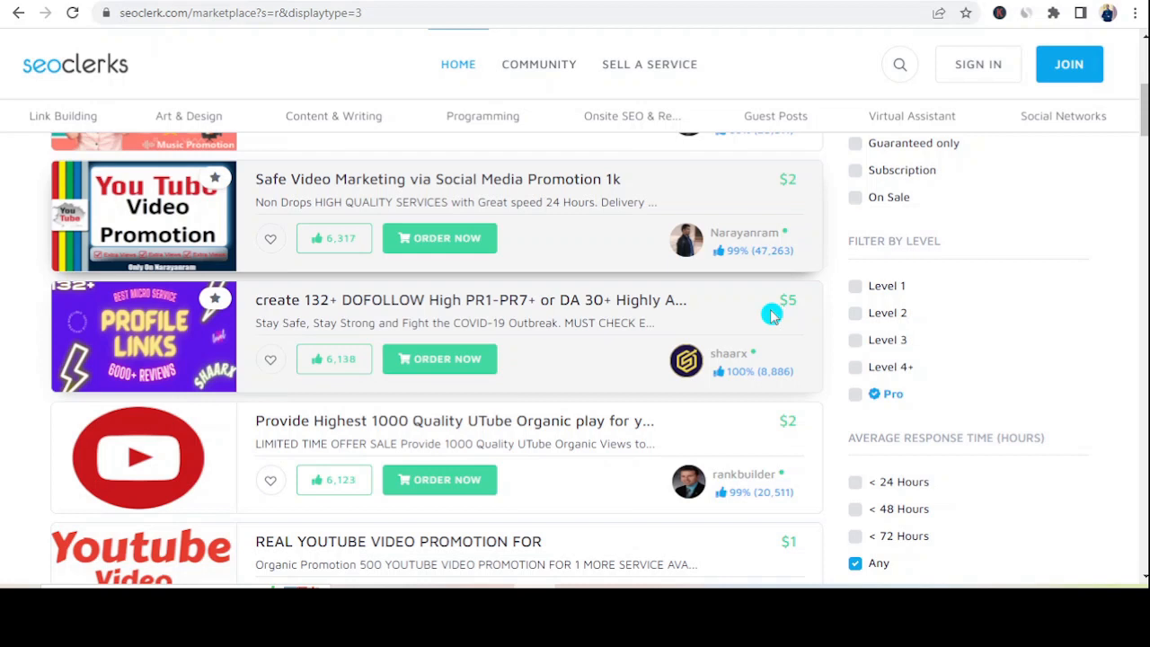
mouse_move(789, 413)
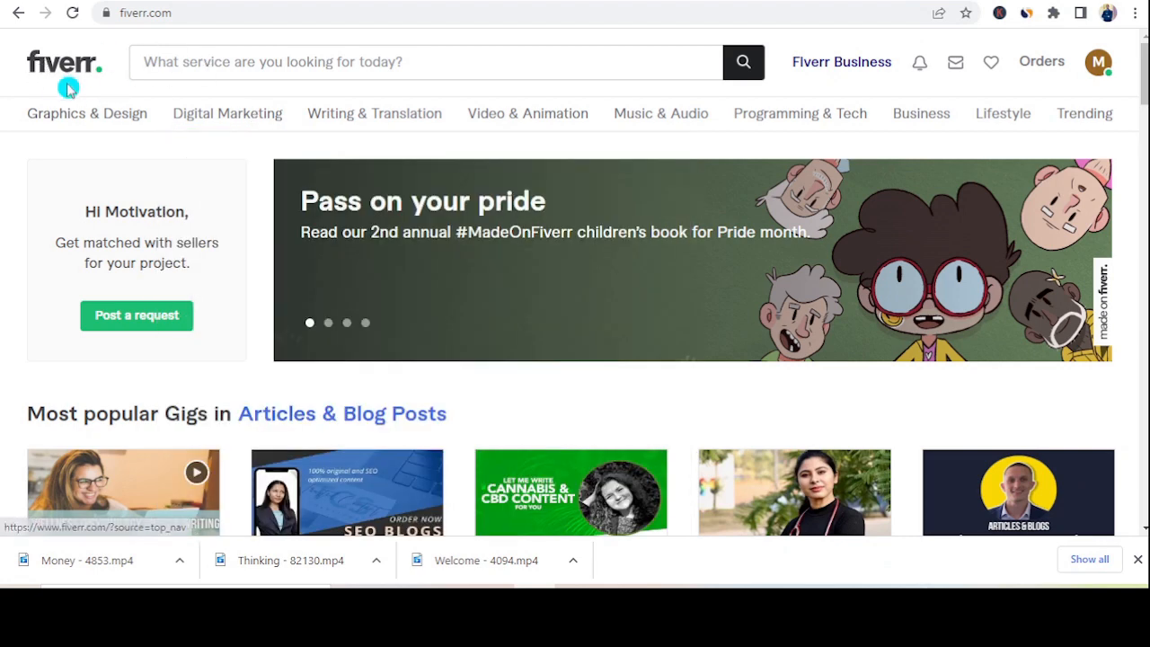
mouse_move(228, 114)
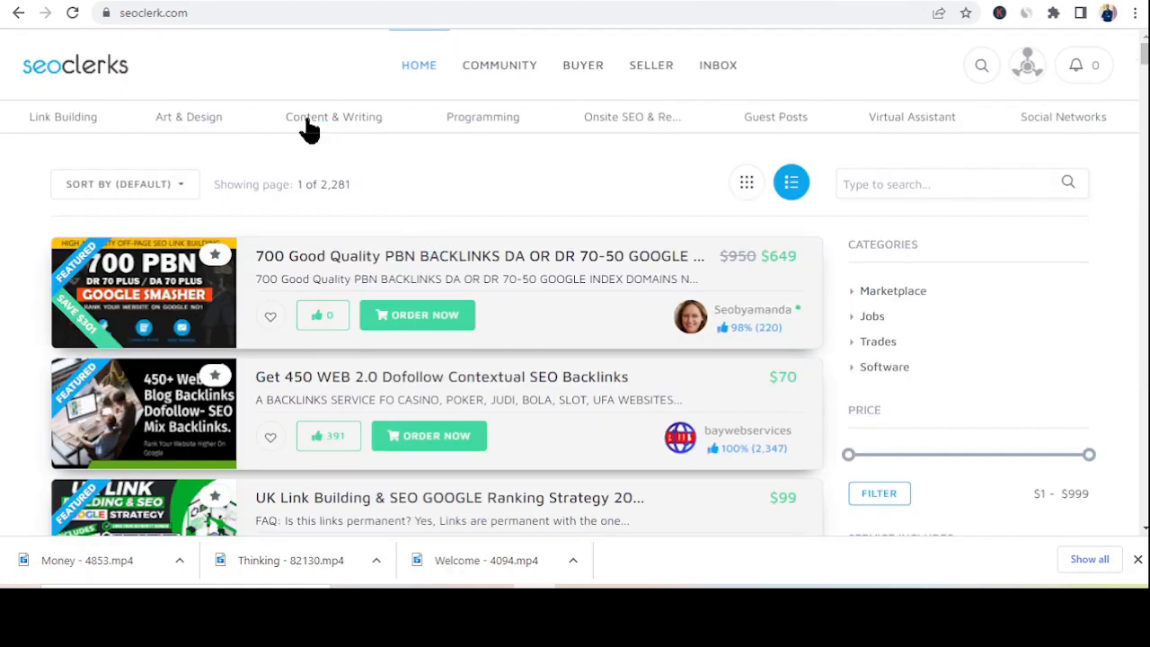
mouse_move(340, 133)
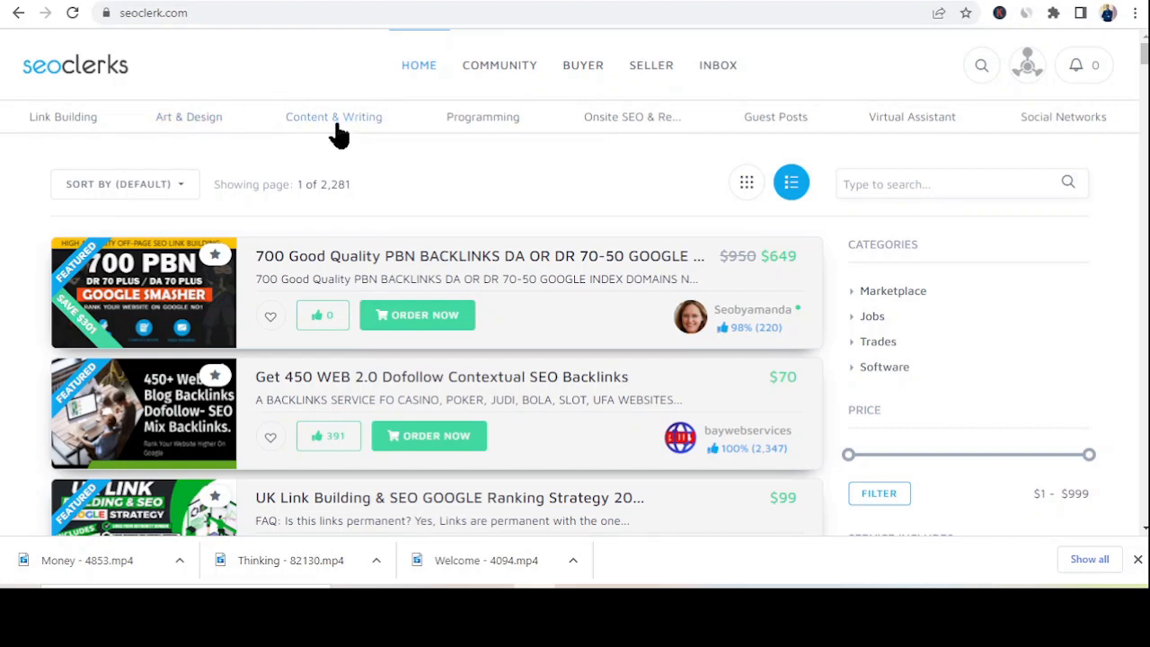
- Open the SEOClerks Content & Writing category page
click(333, 116)
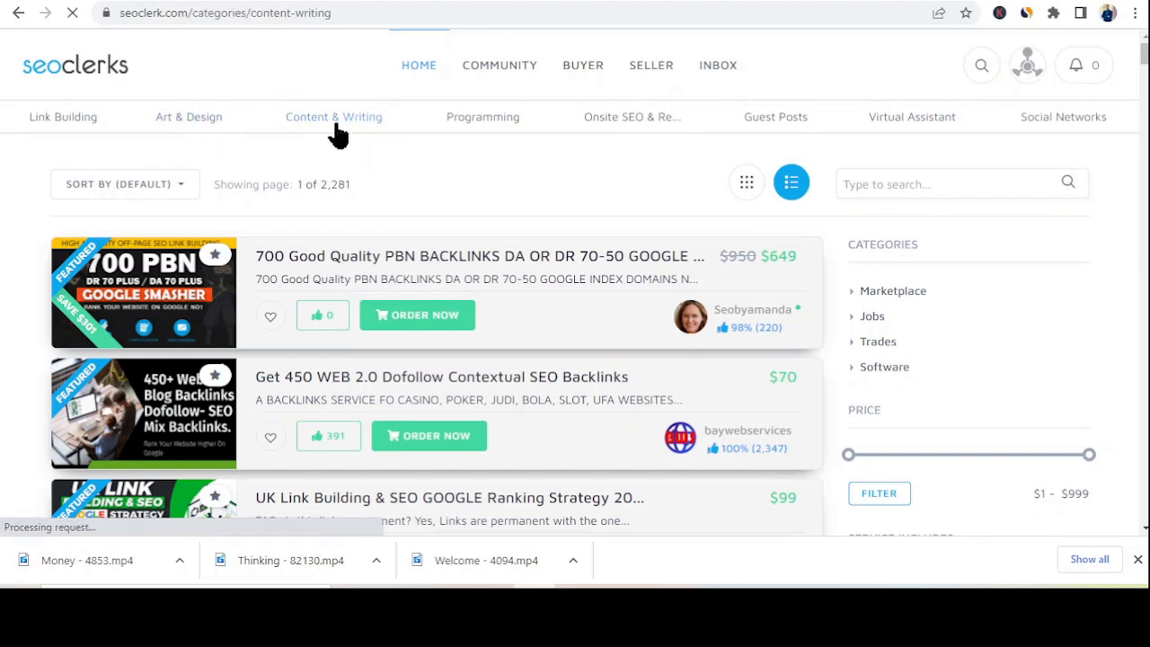
click(333, 116)
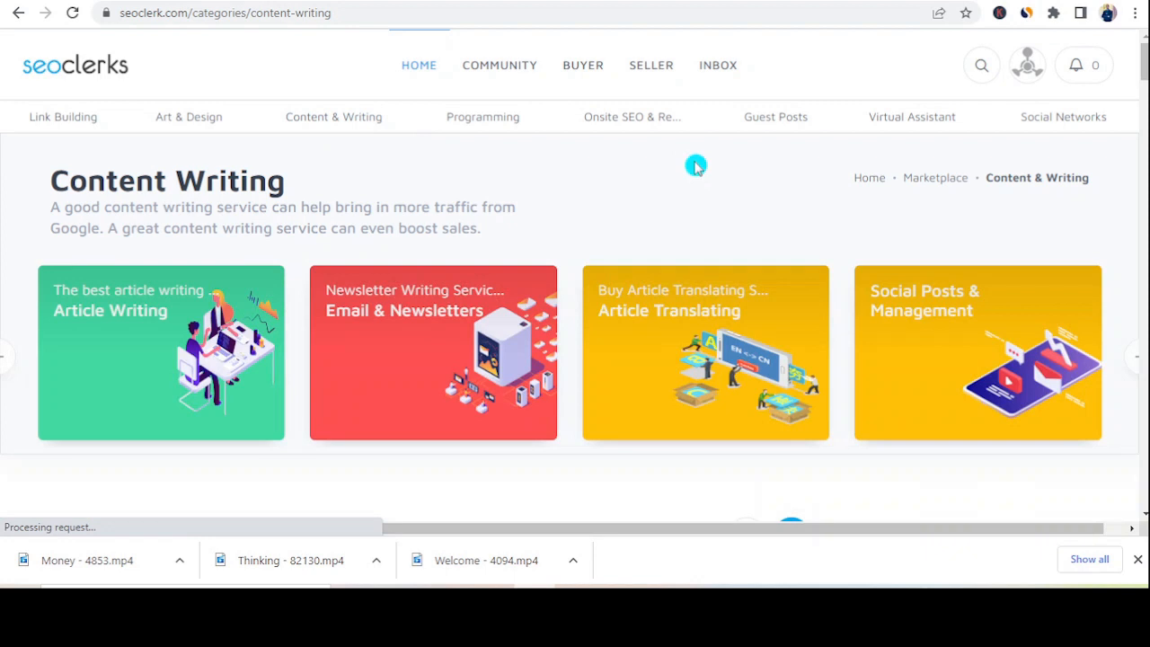
mouse_move(179, 297)
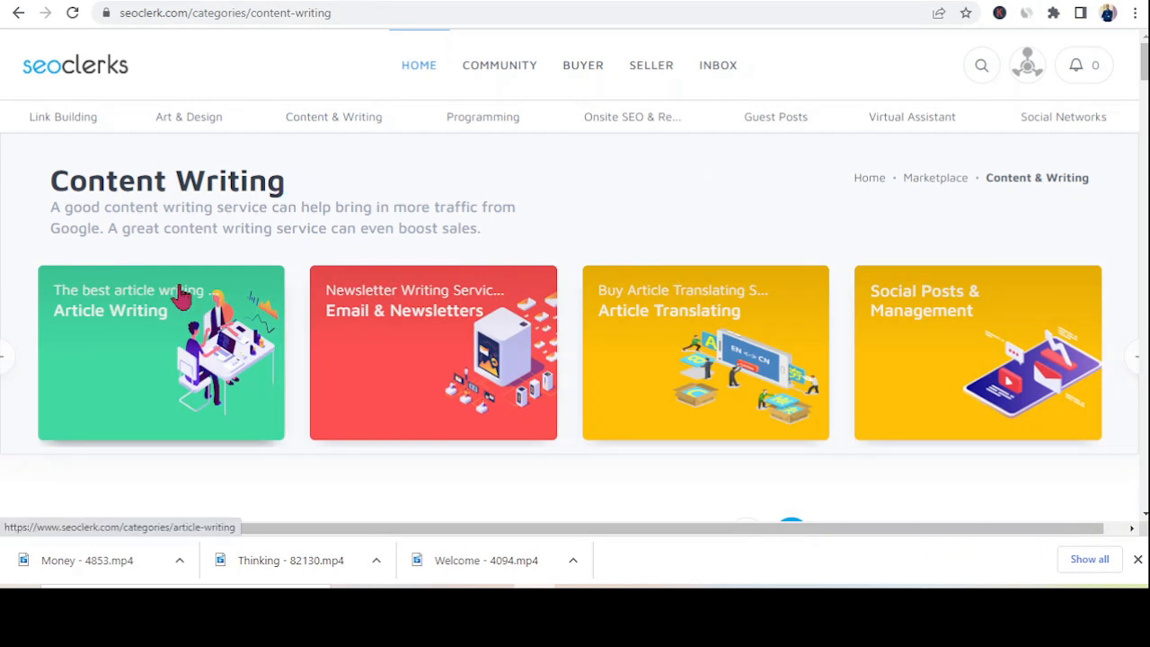
scroll(down, 3)
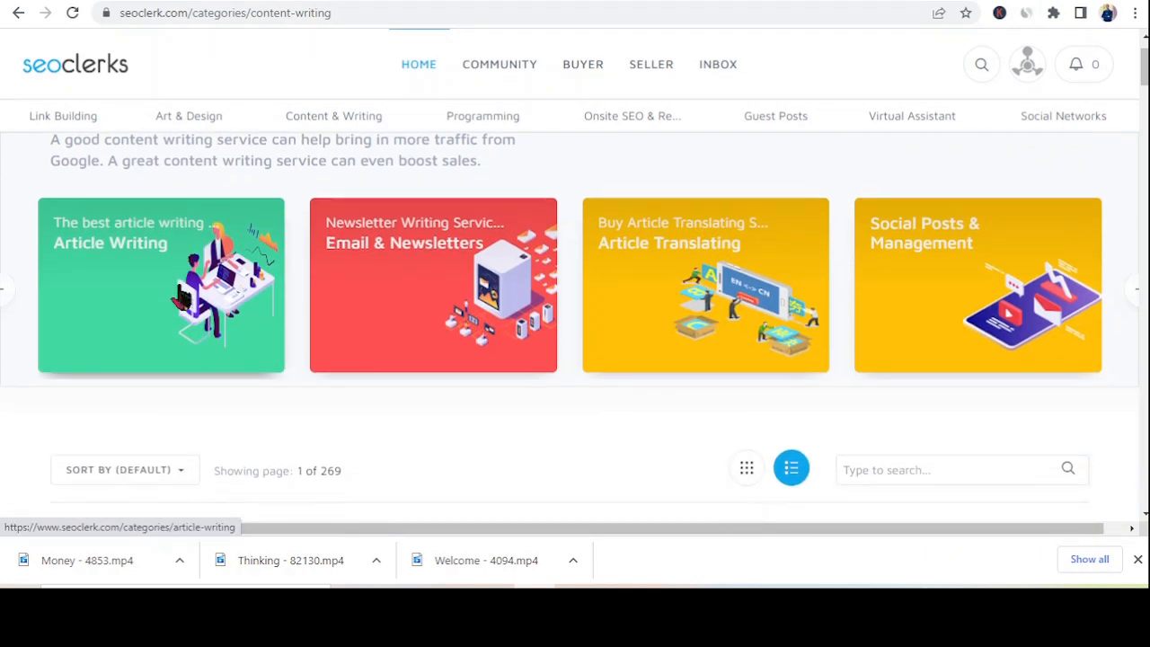
scroll(down, 3)
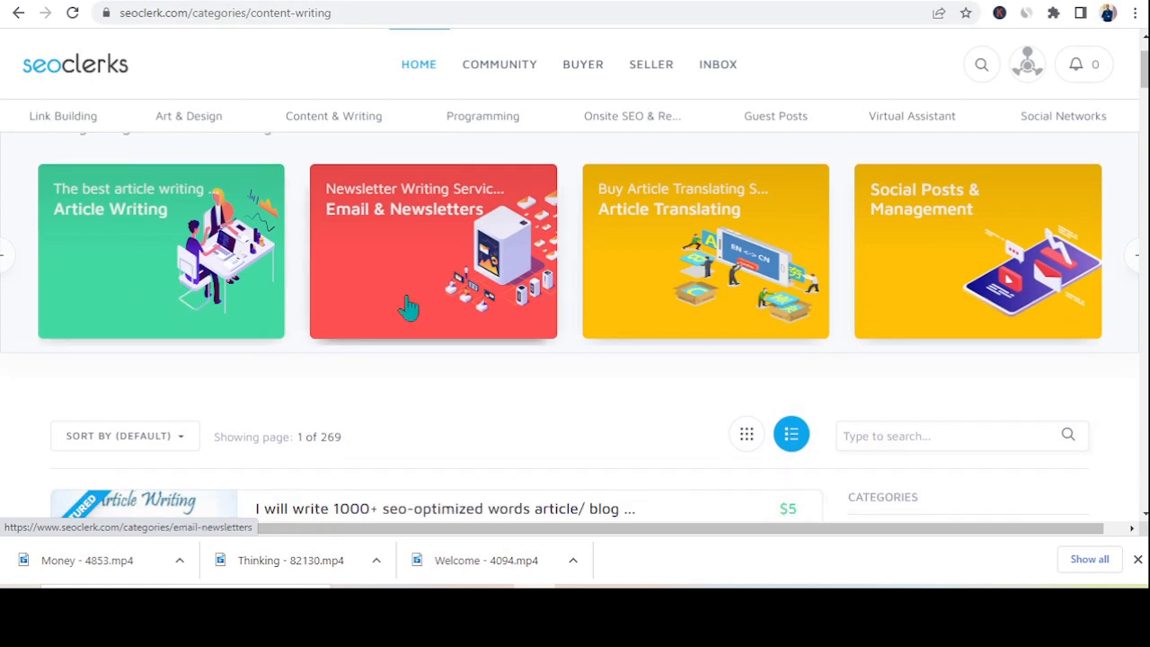
mouse_move(932, 256)
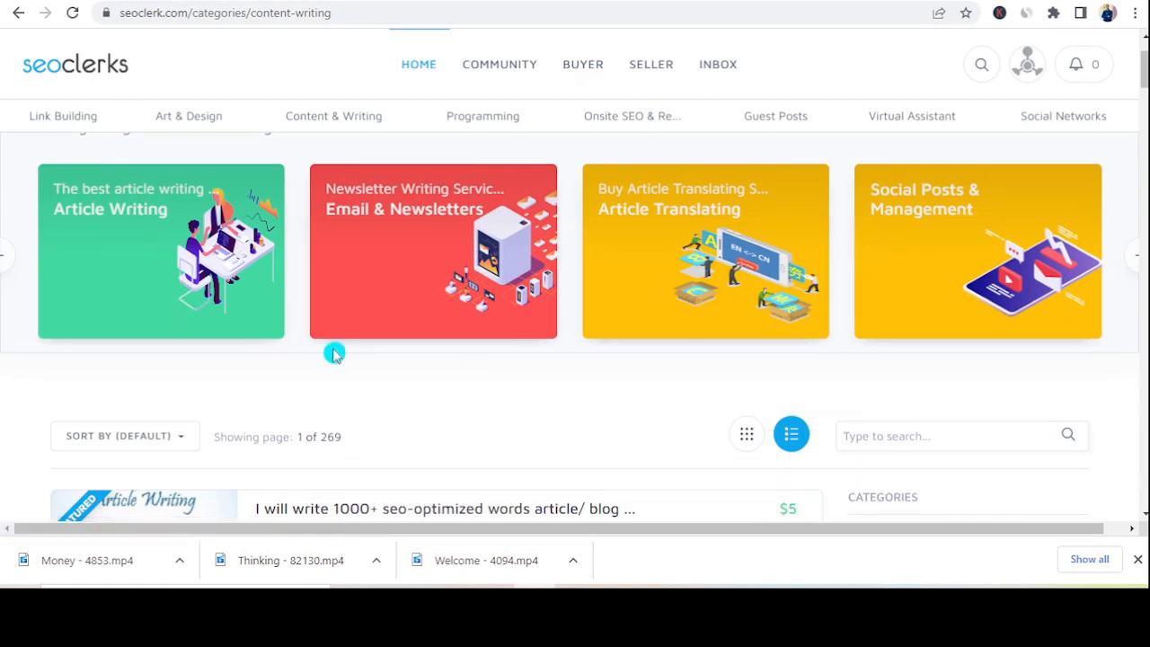
- Browse the Content Writing gigs, then return to the subcategory cards at the top
scroll(down, 3)
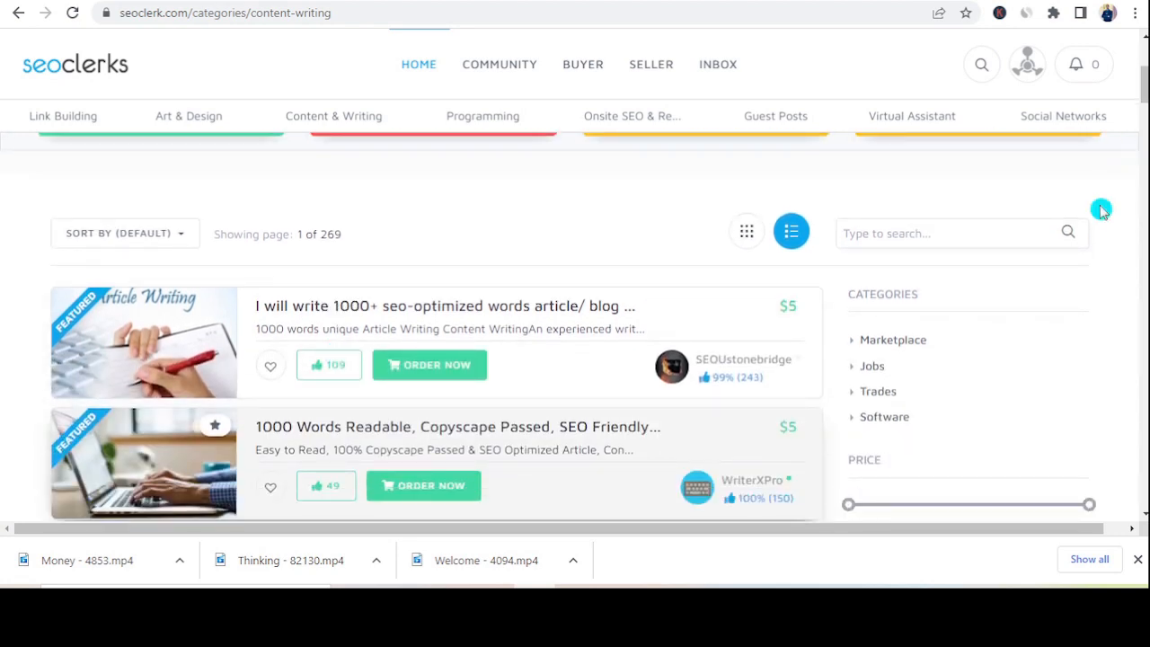
scroll(down, 3)
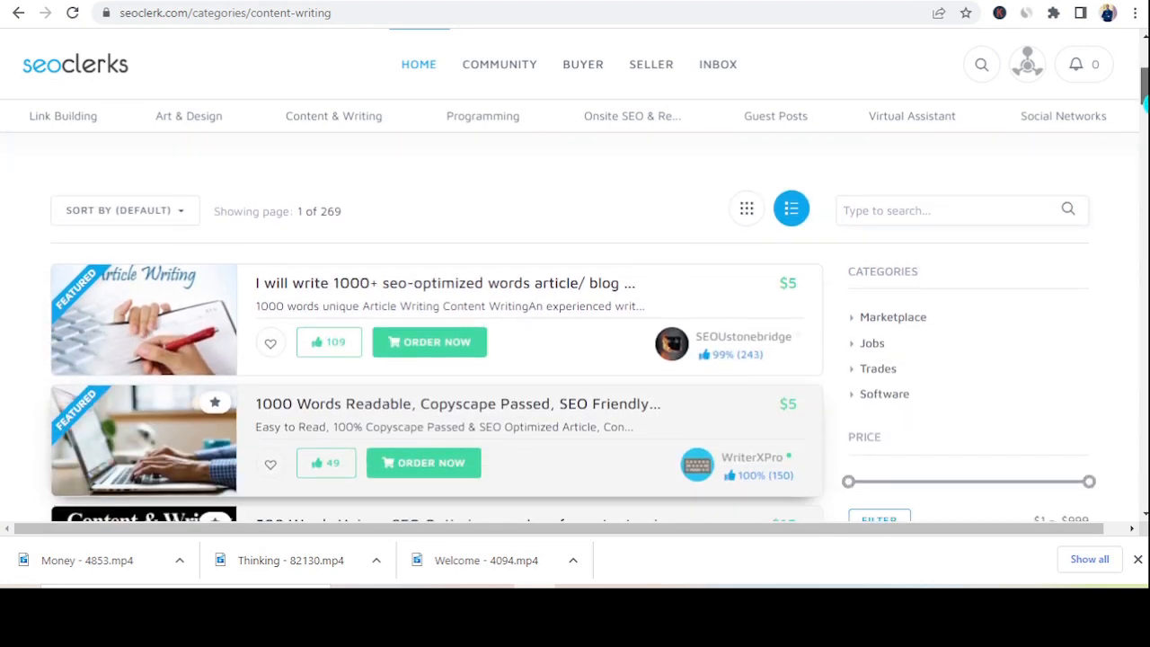
scroll(down, 3)
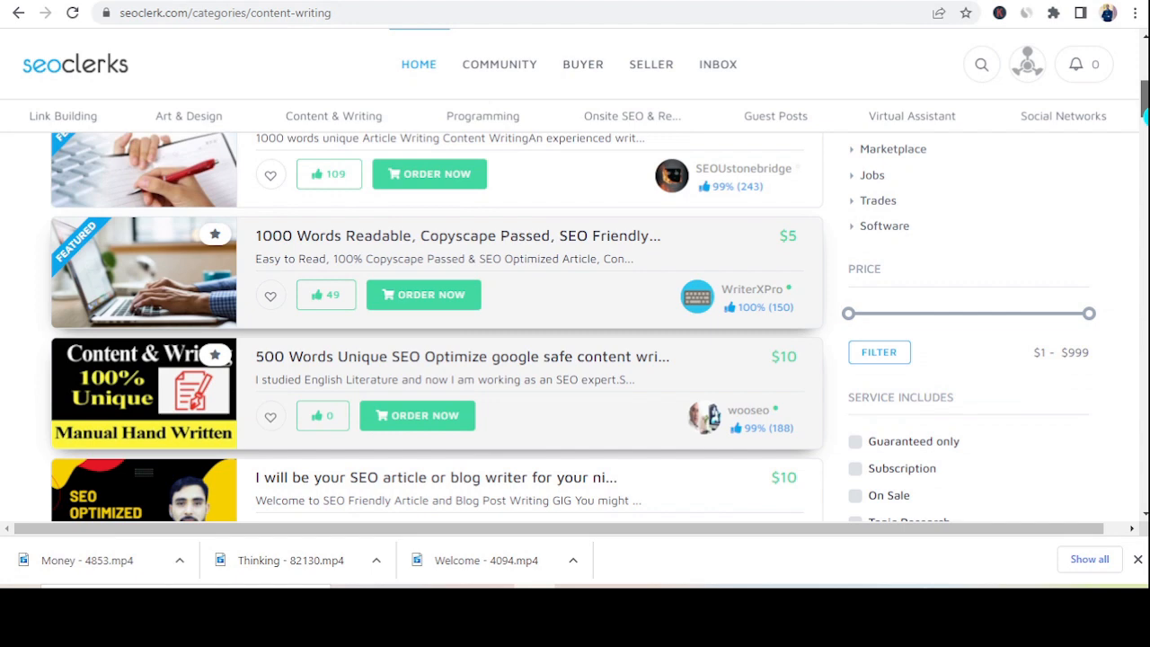
scroll(down, 3)
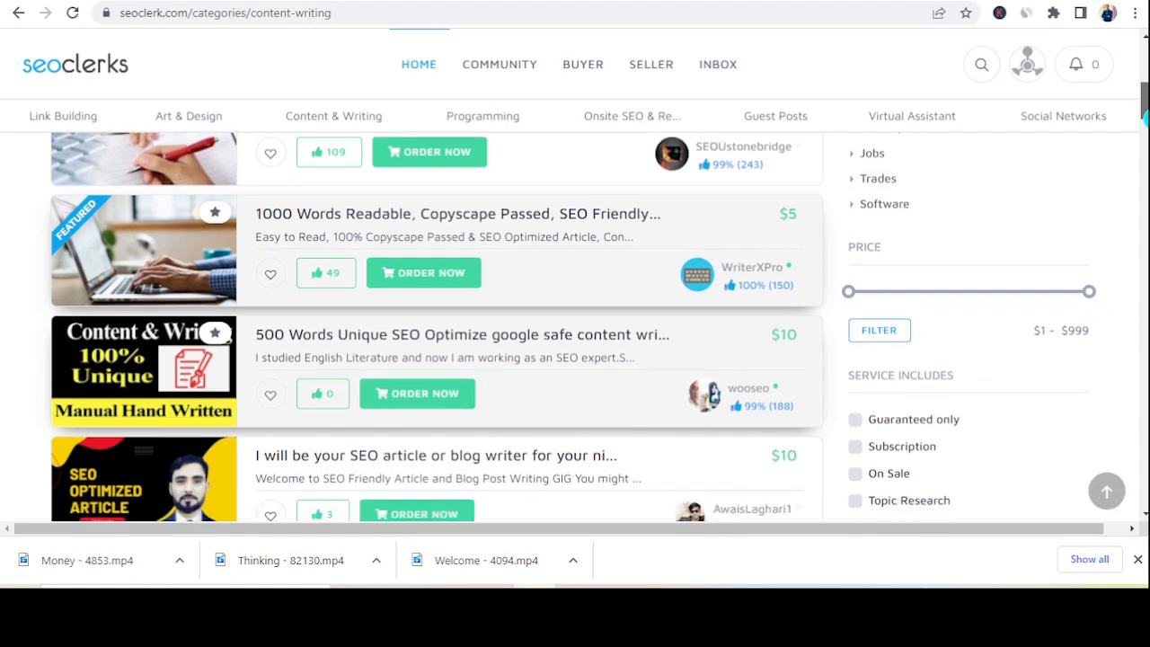
scroll(down, 3)
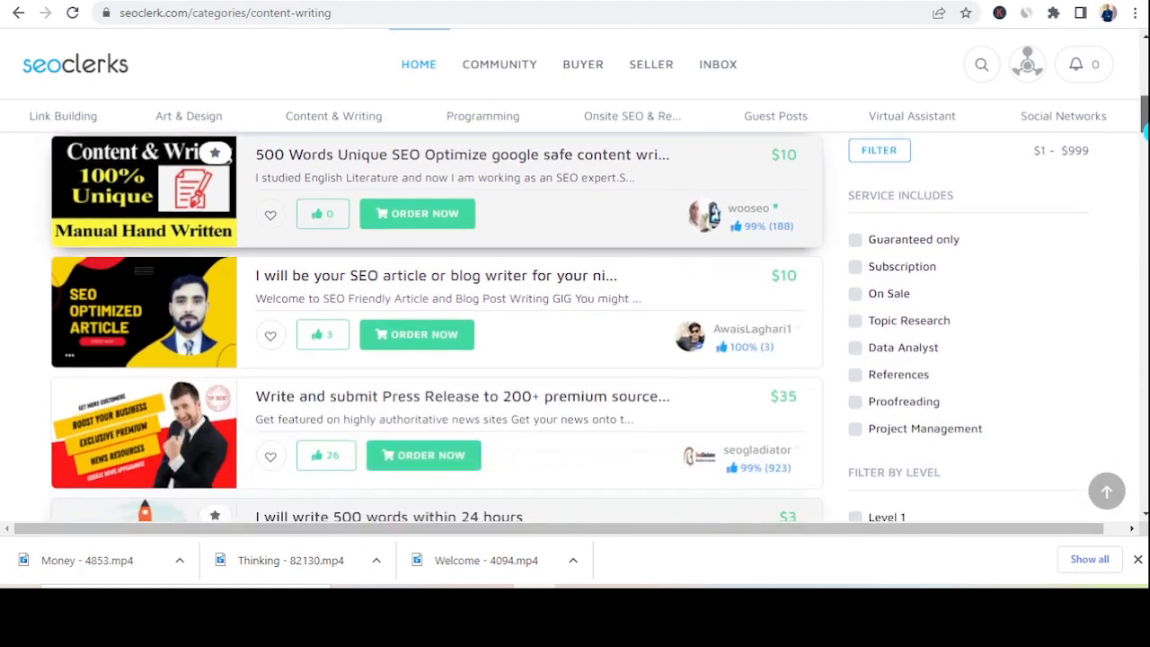
scroll(down, 3)
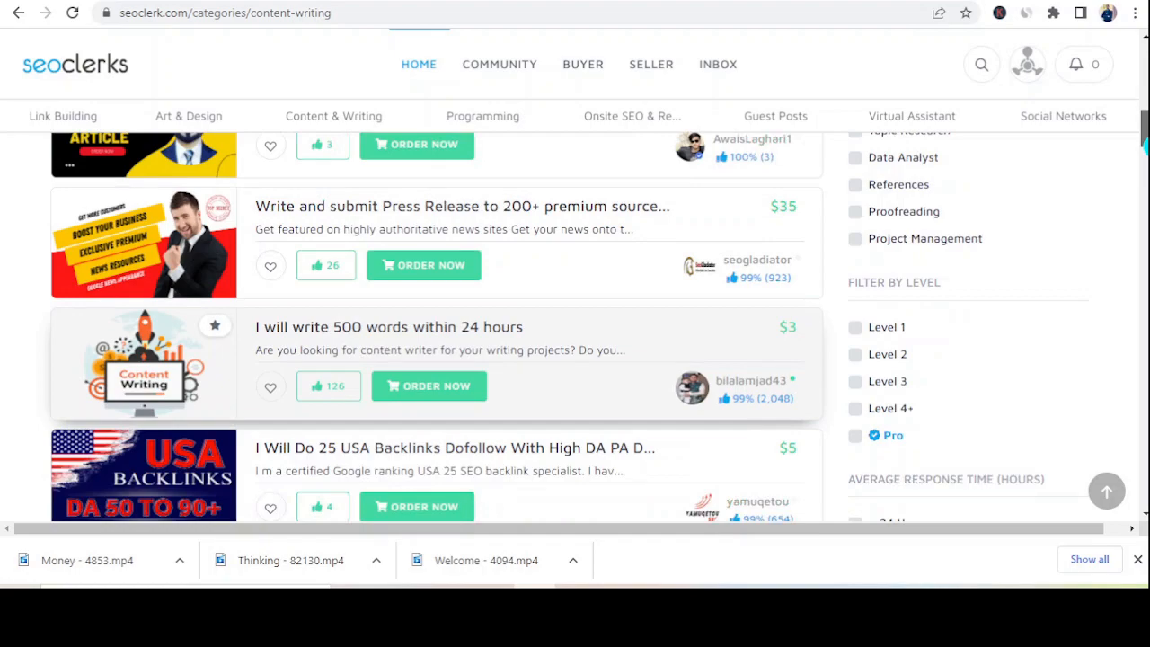
scroll(down, 3)
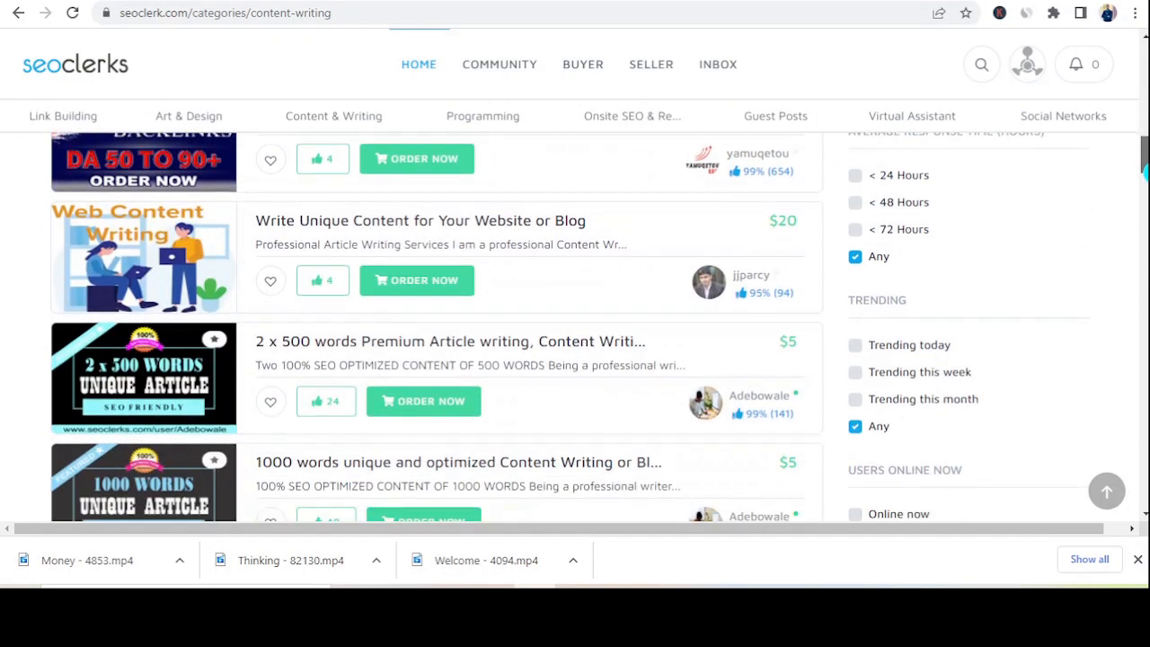
scroll(down, 3)
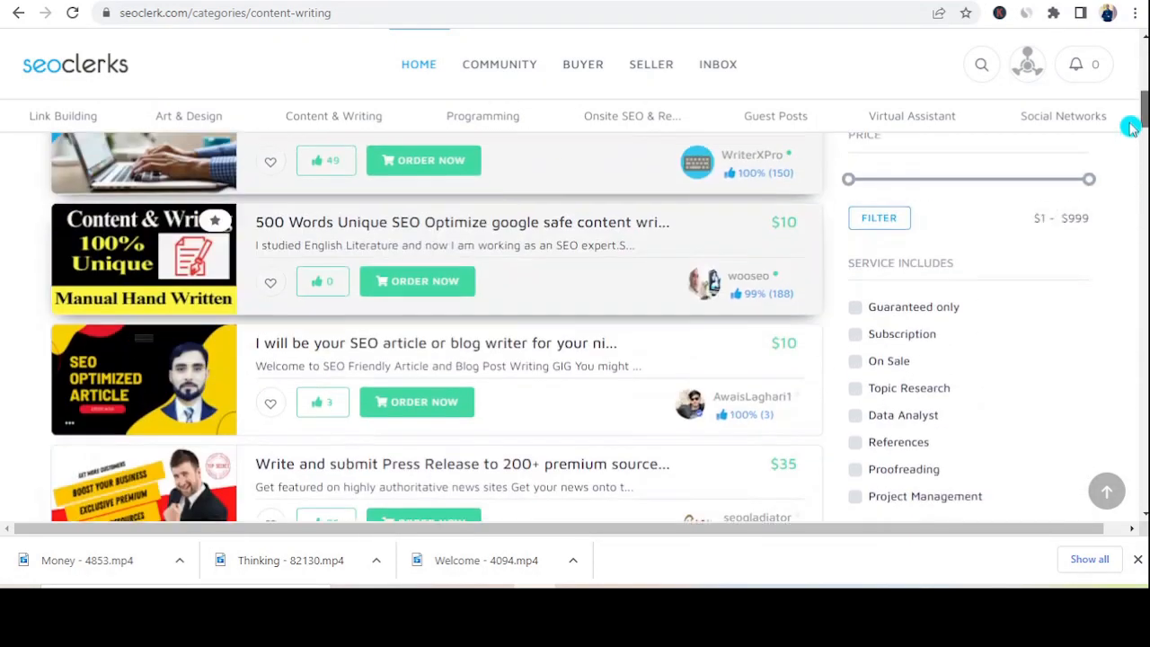
scroll(up, 3)
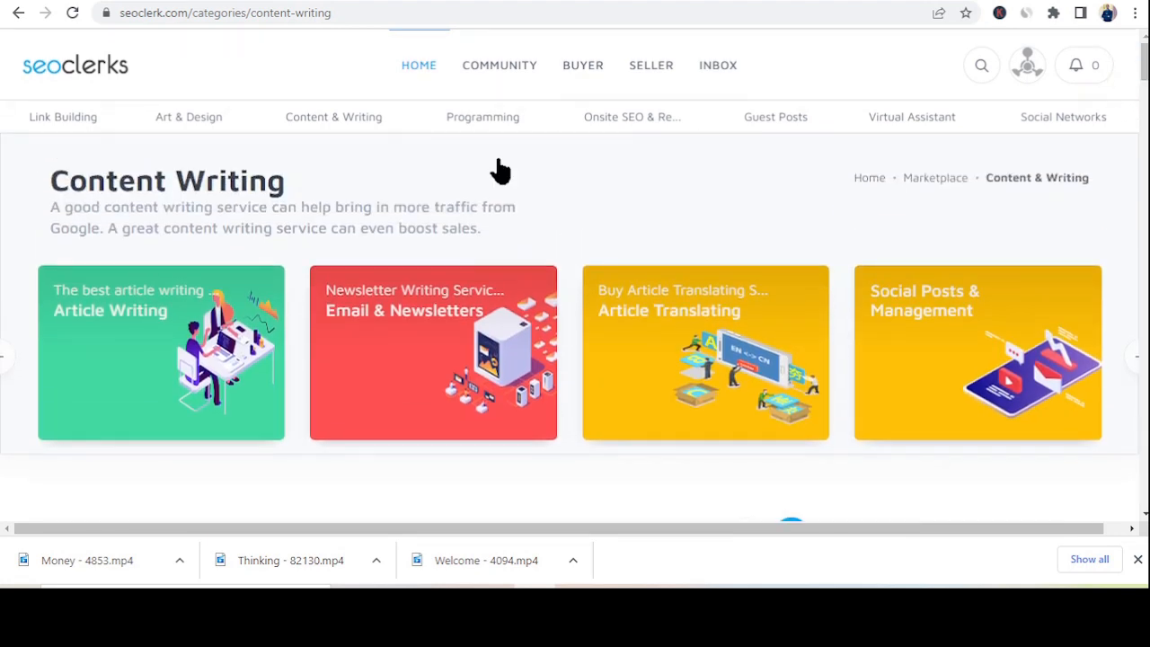
mouse_move(138, 353)
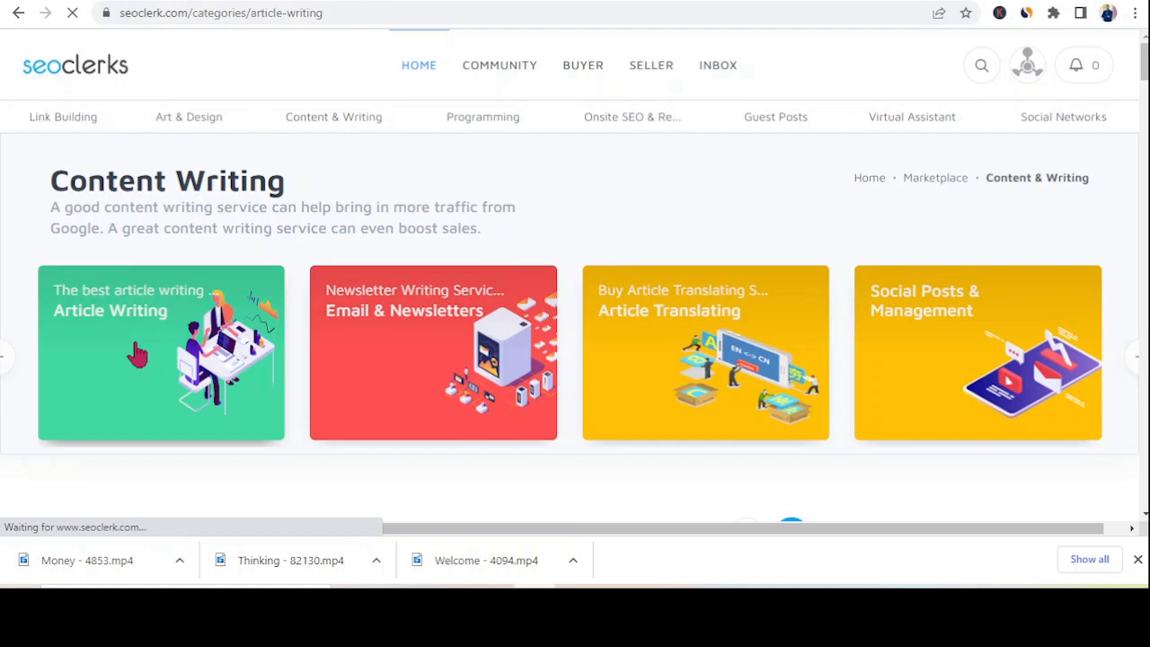
- Review Article Writing gigs and prices, then return to the main 2,281-page service listing
click(162, 352)
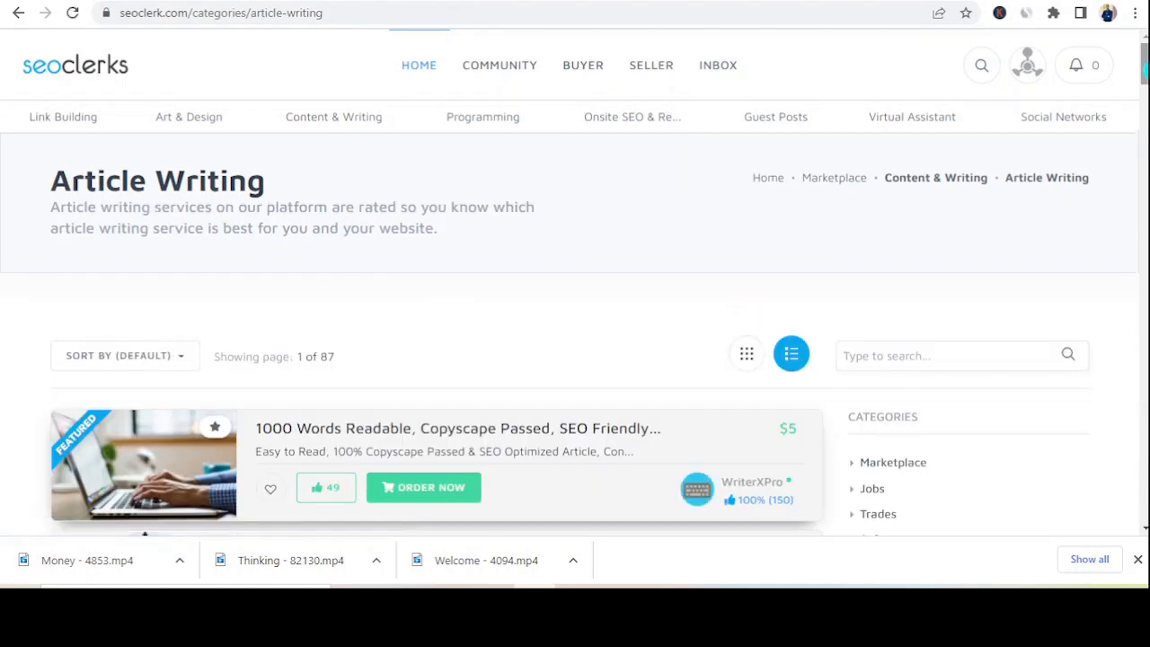
scroll(down, 3)
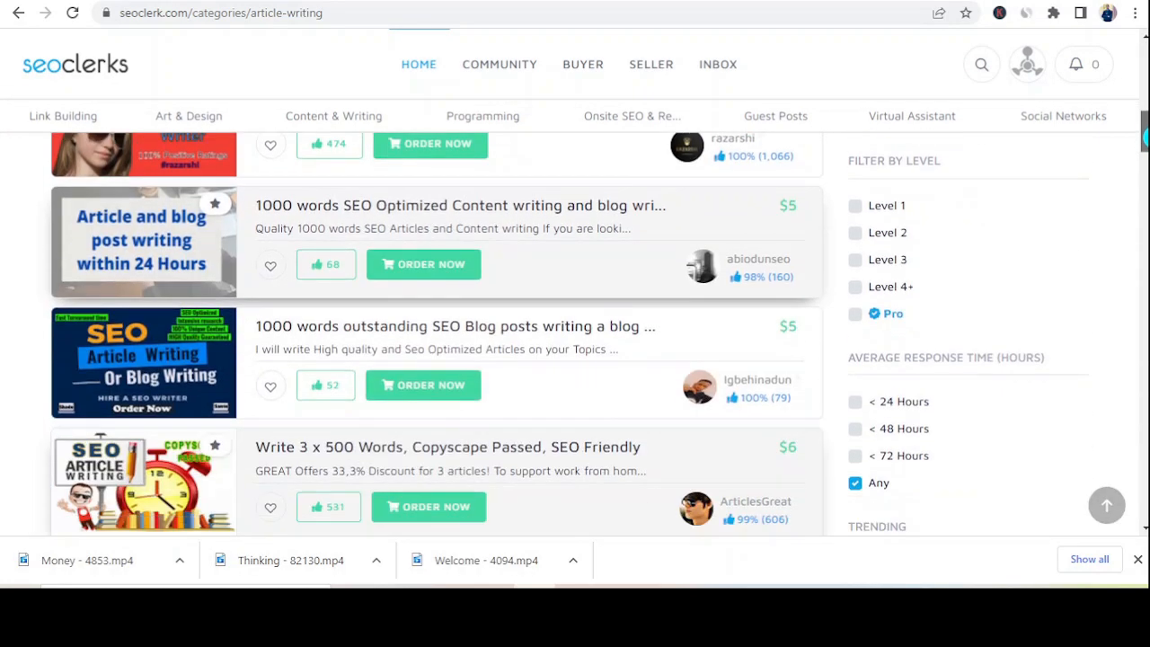
scroll(down, 3)
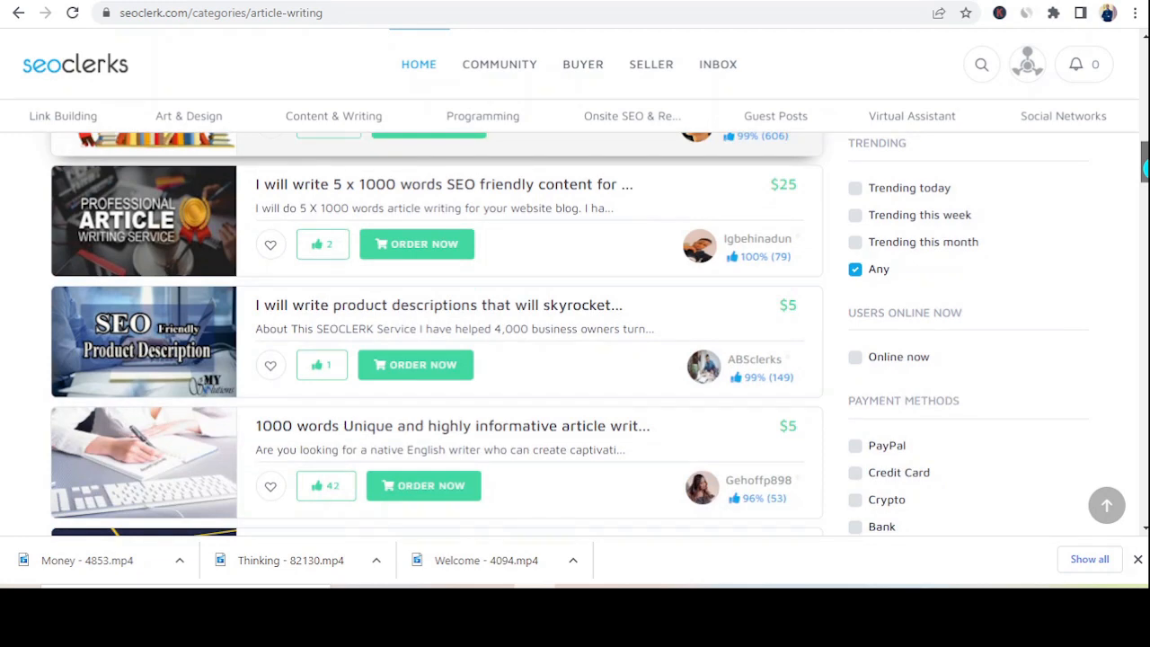
scroll(down, 3)
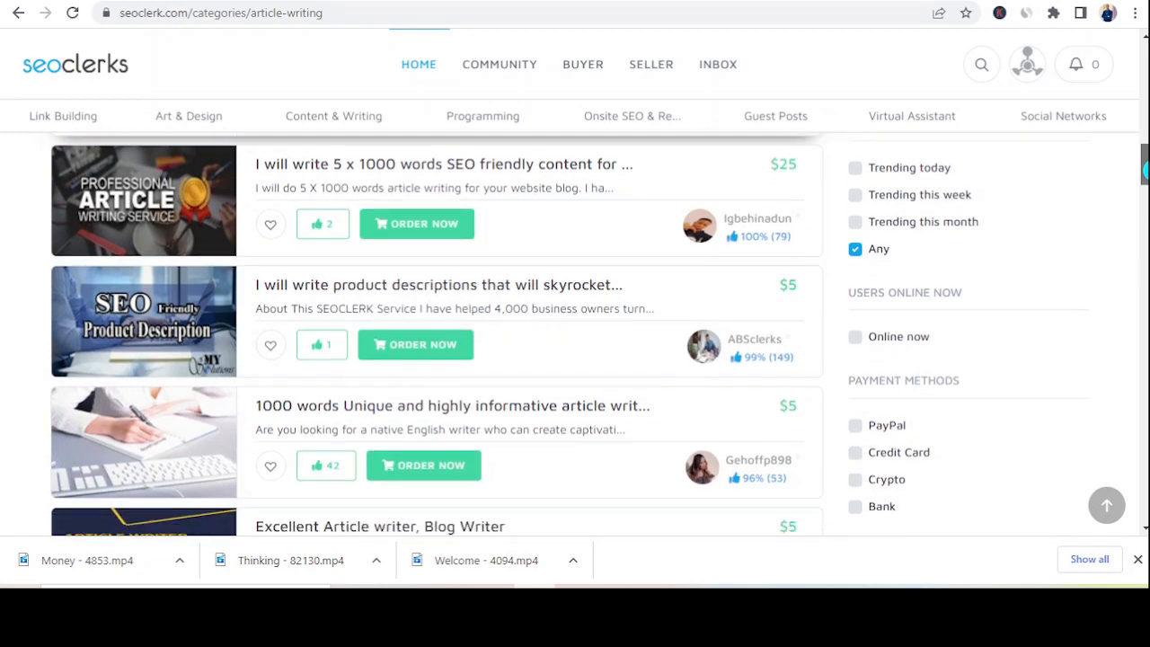
scroll(down, 3)
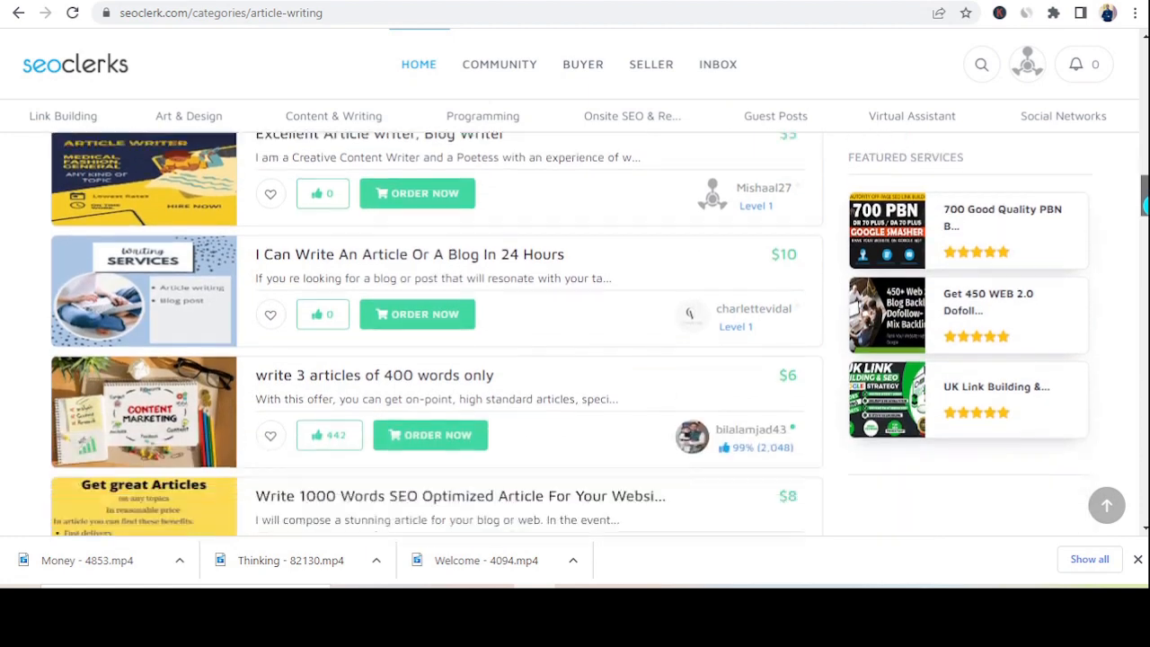
scroll(down, 3)
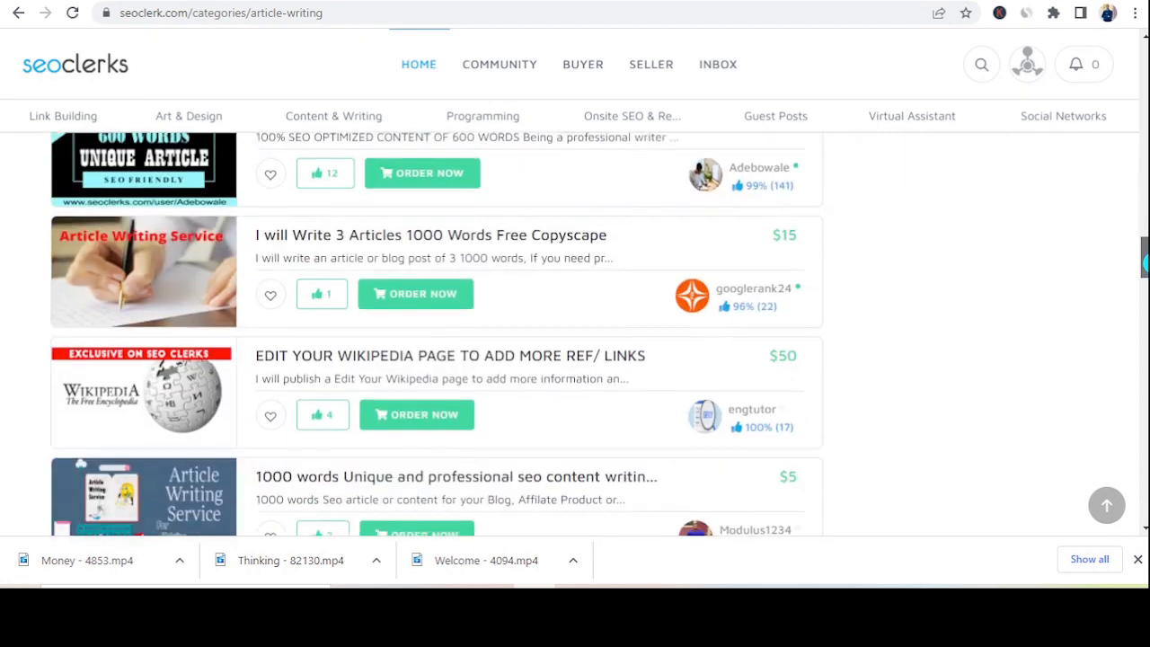
scroll(down, 3)
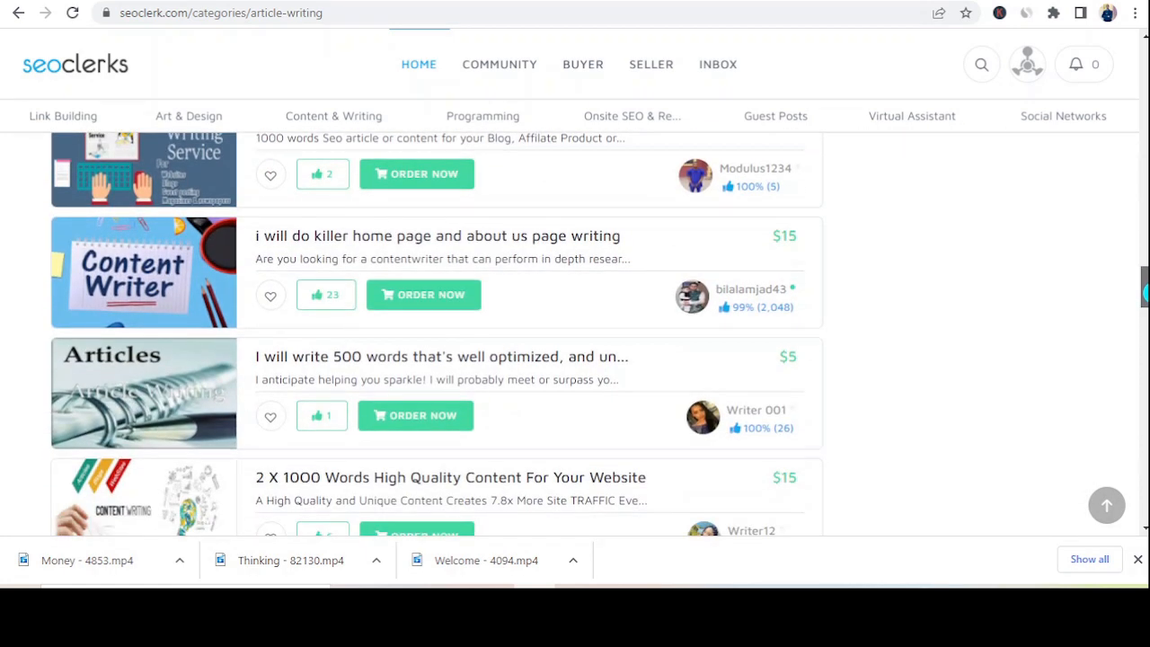
scroll(down, 3)
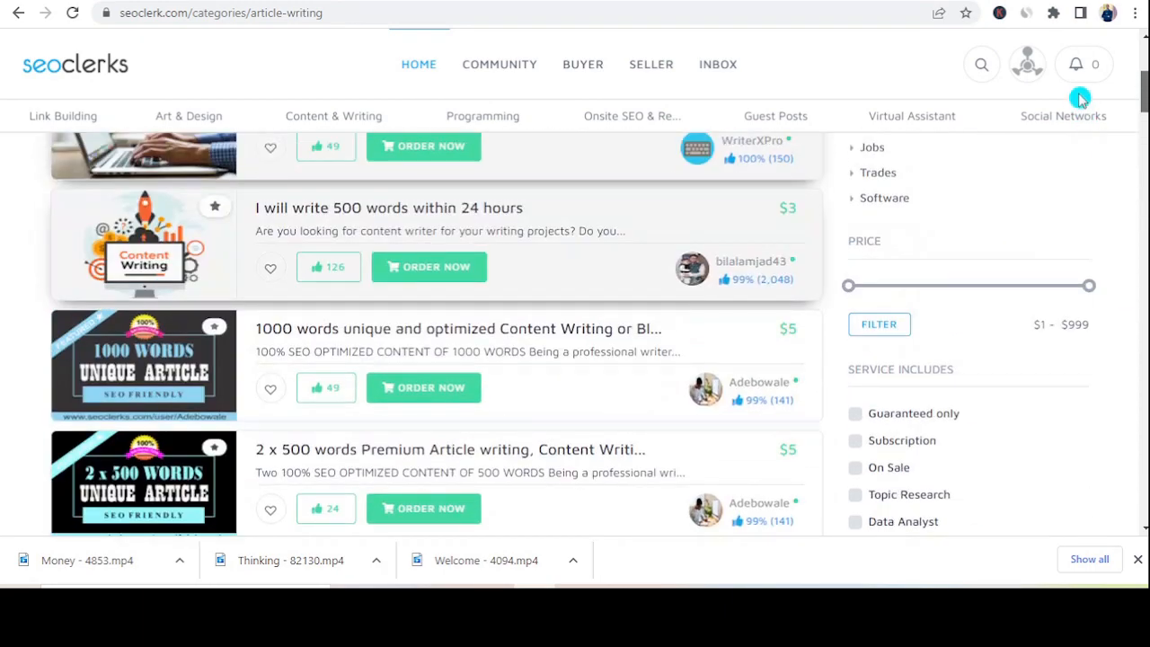
click(1076, 64)
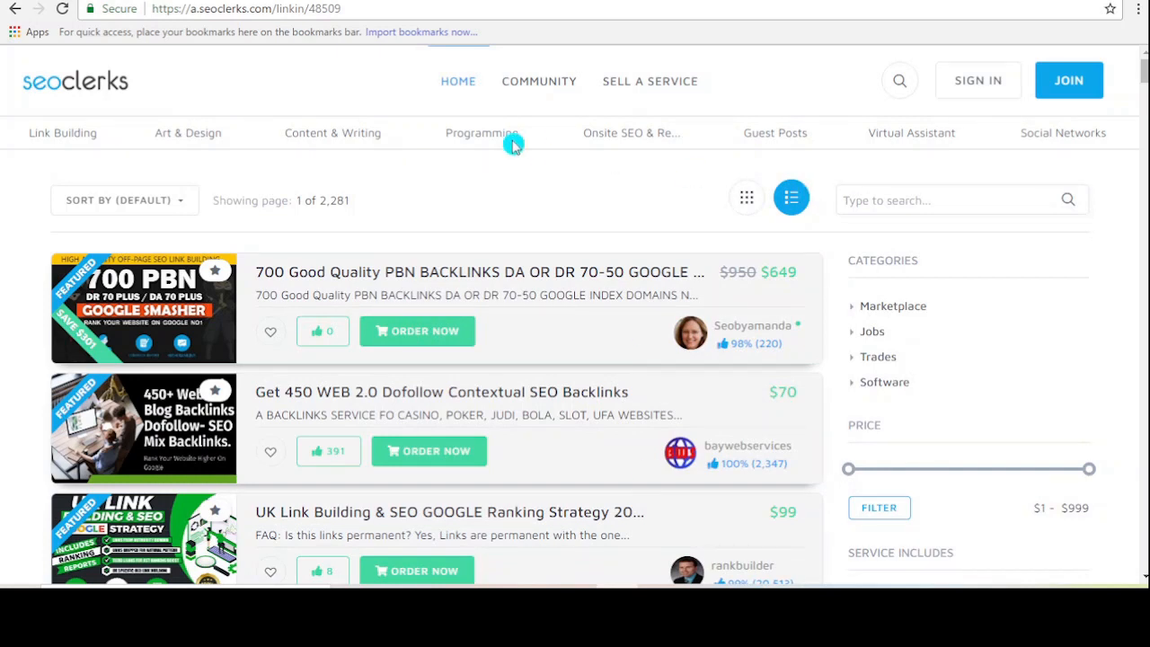
mouse_move(813, 189)
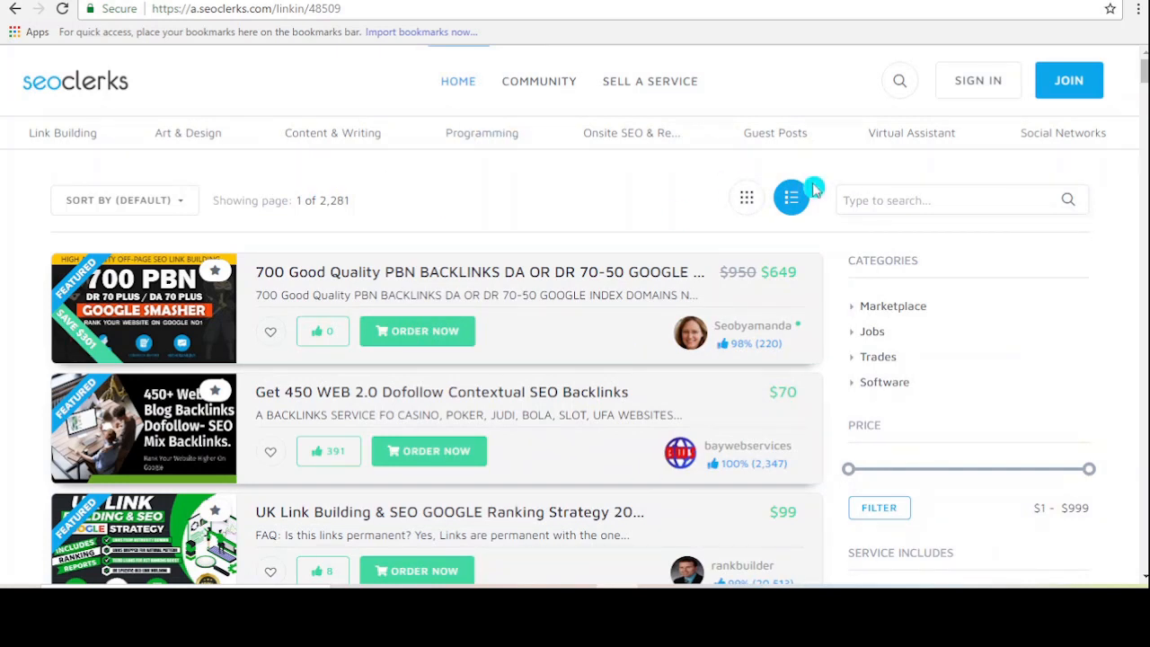
mouse_move(384, 186)
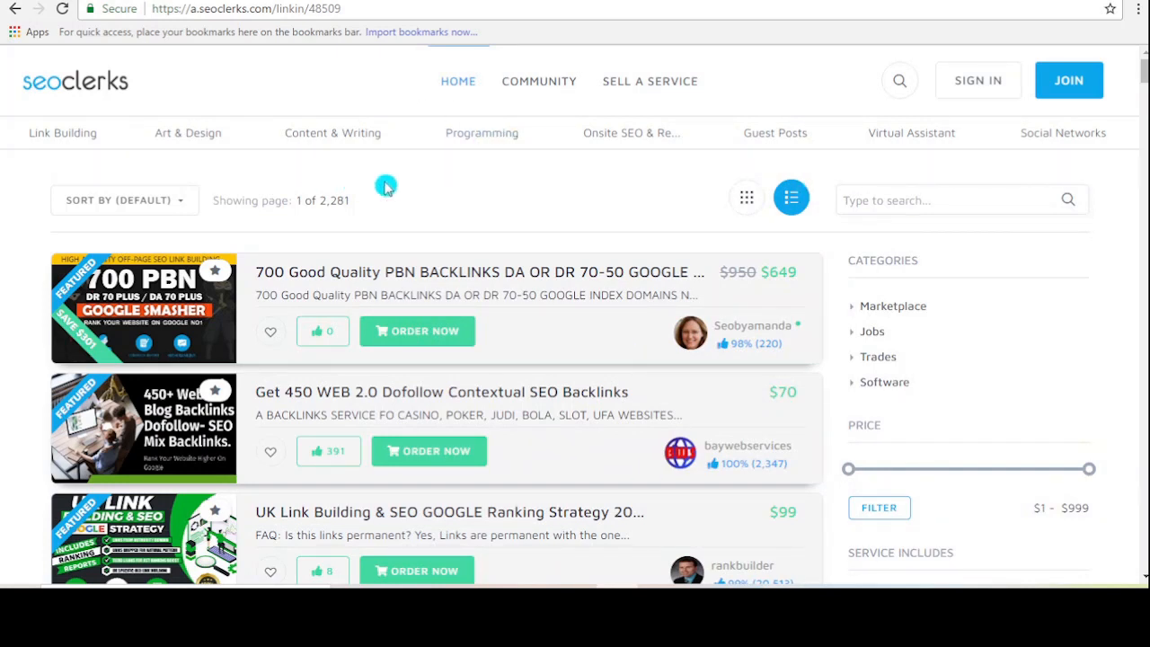
mouse_move(570, 207)
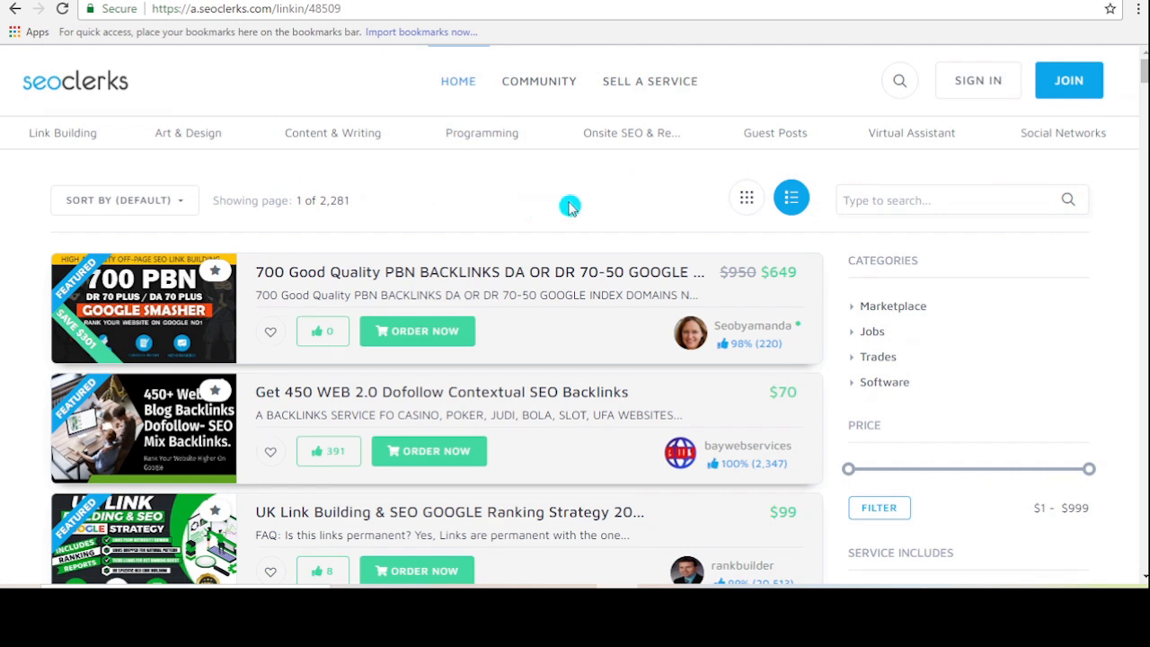
mouse_move(1069, 81)
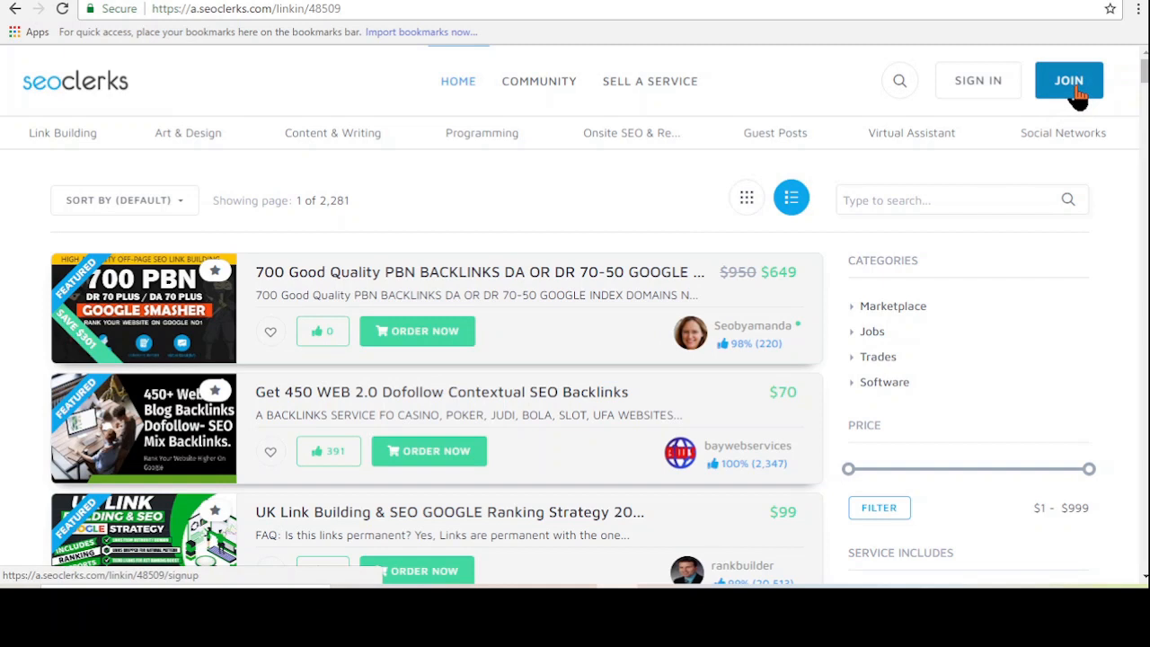
- Go to the SEOClerks JOIN sign-up and login page and scroll down it
click(1069, 80)
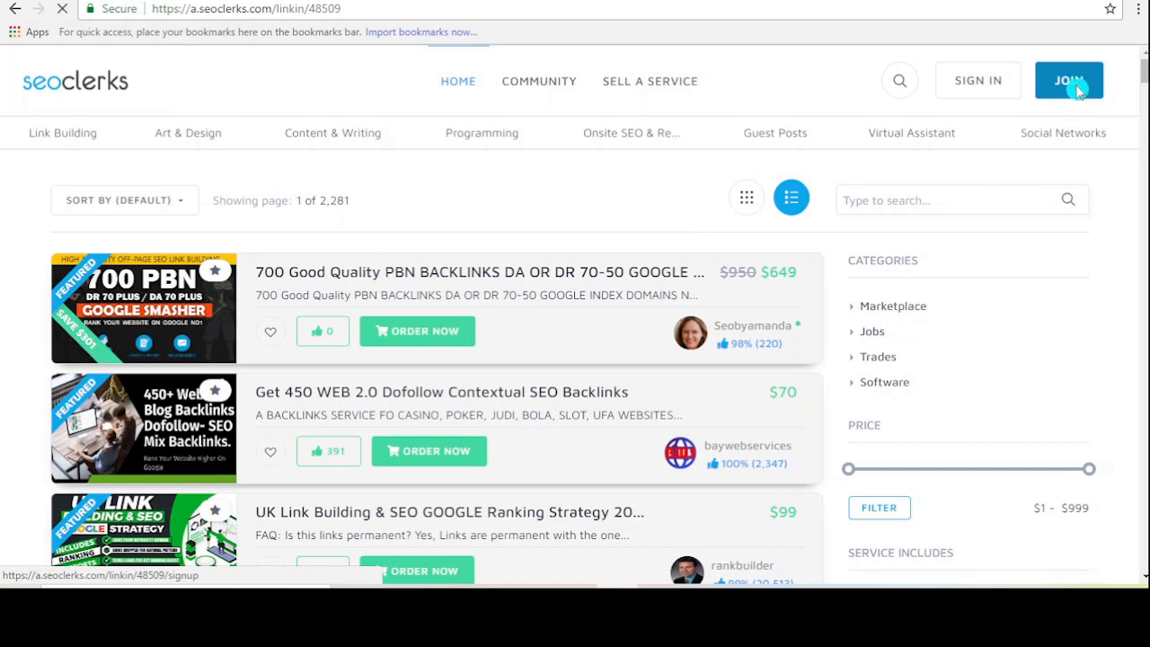
click(1068, 80)
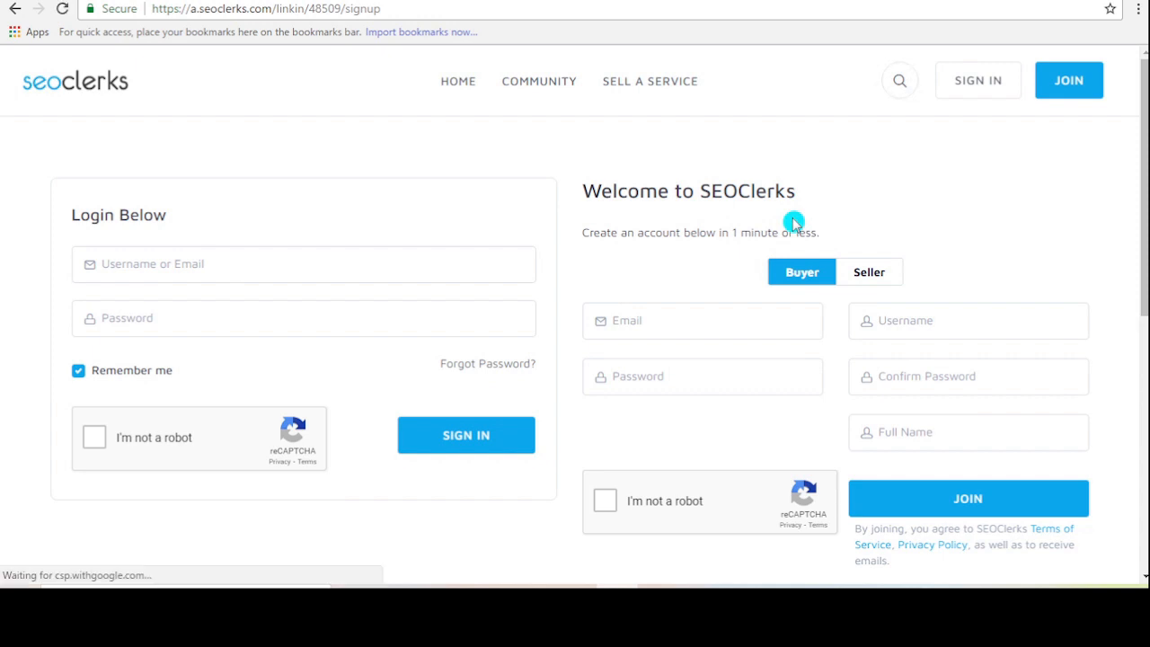
scroll(down, 3)
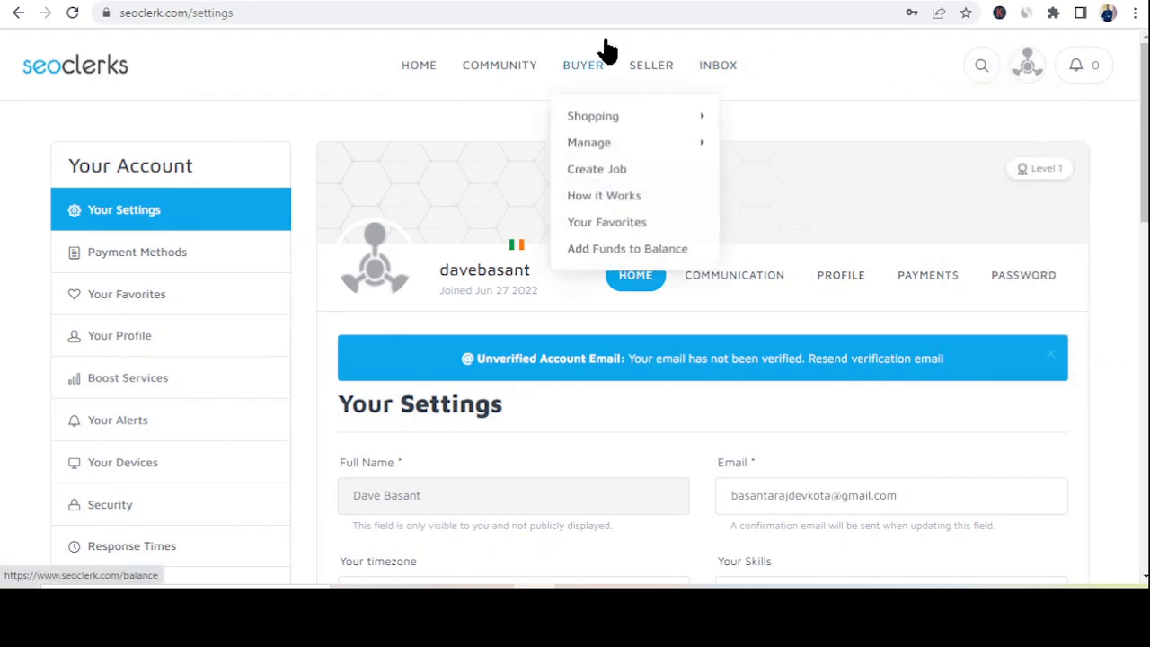
mouse_move(337, 166)
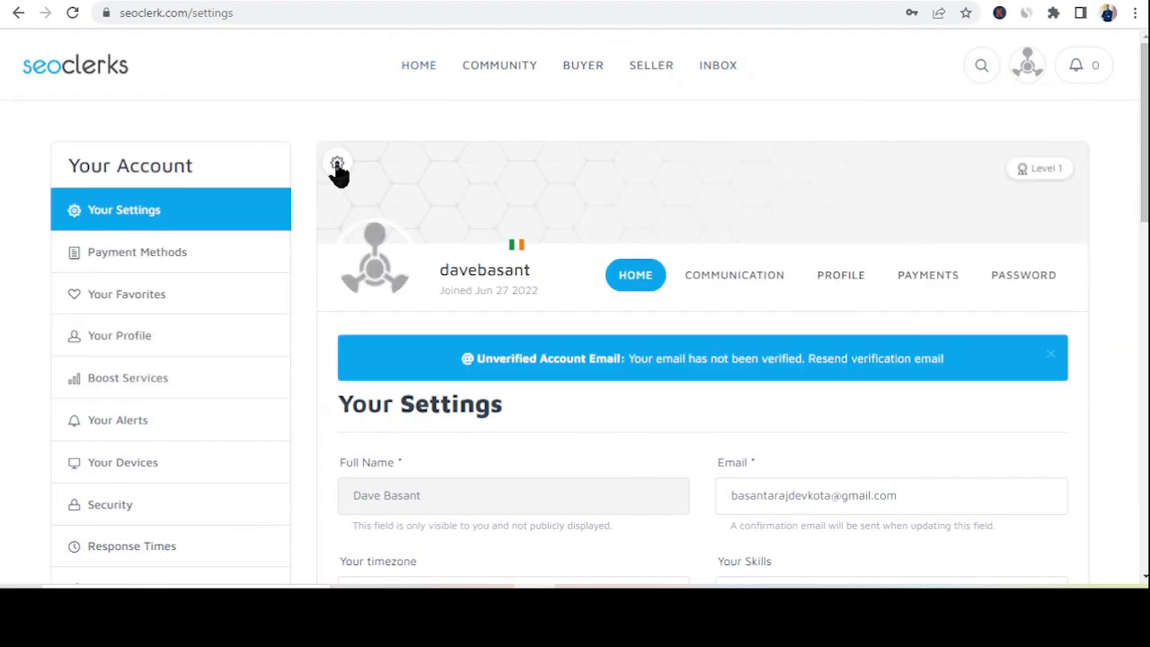
click(337, 167)
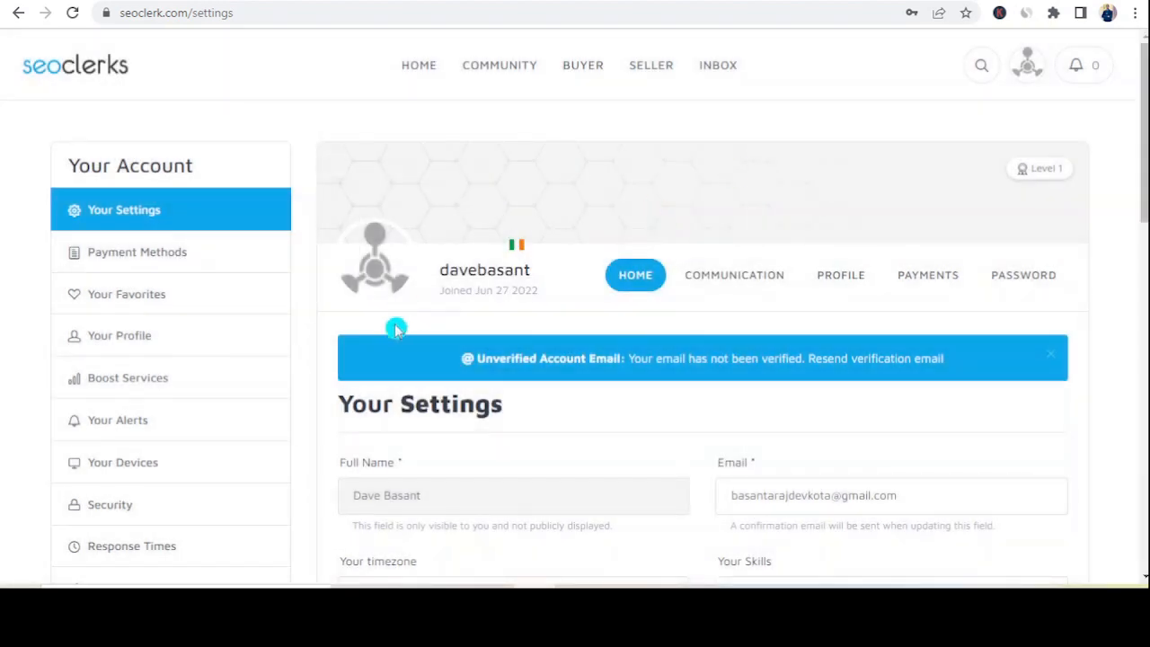
click(374, 256)
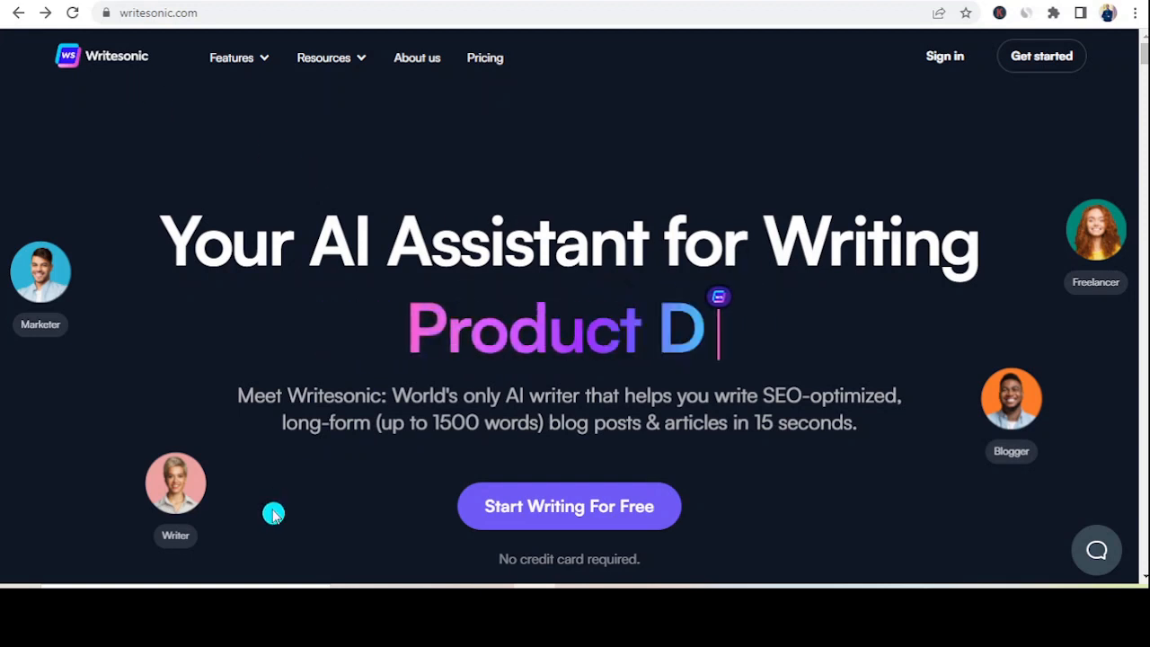
- Launch AI Article Writer 3.0 from the Writesonic homepage, reaching the empty step-1 topic field
scroll(down, 3)
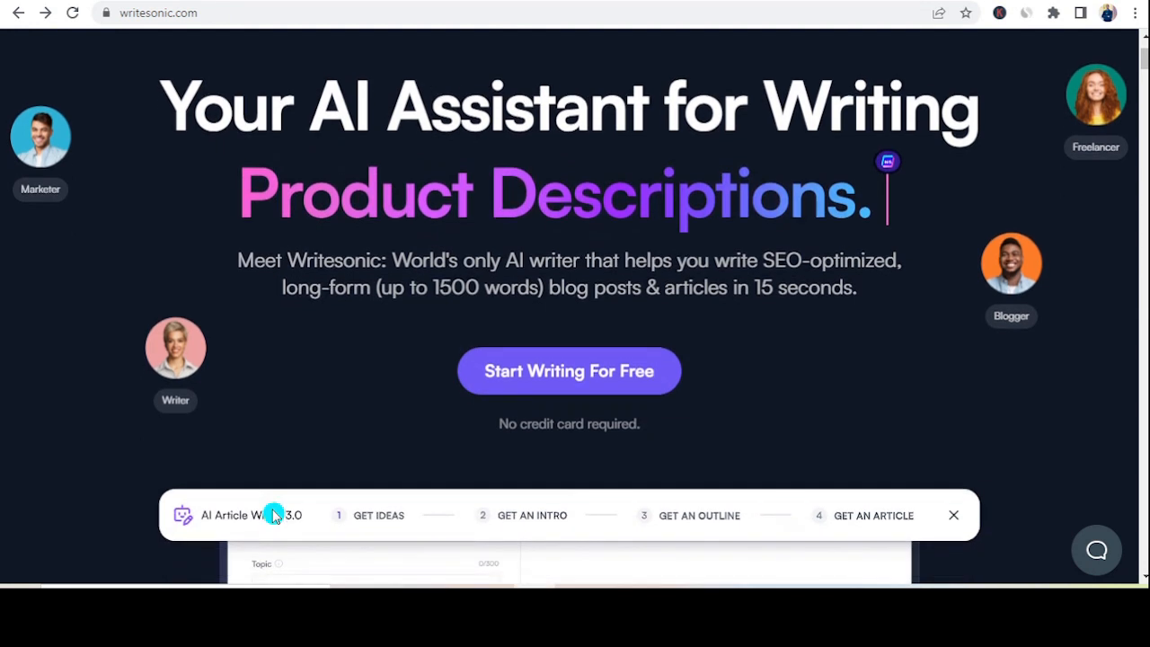
scroll(down, 3)
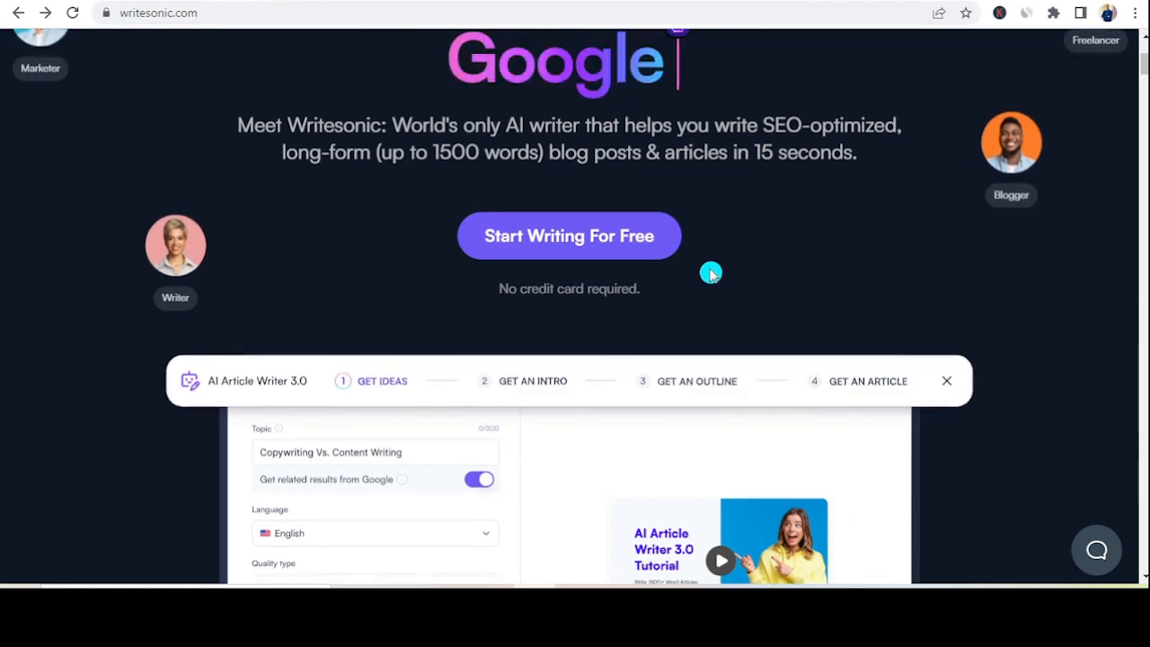
mouse_move(568, 313)
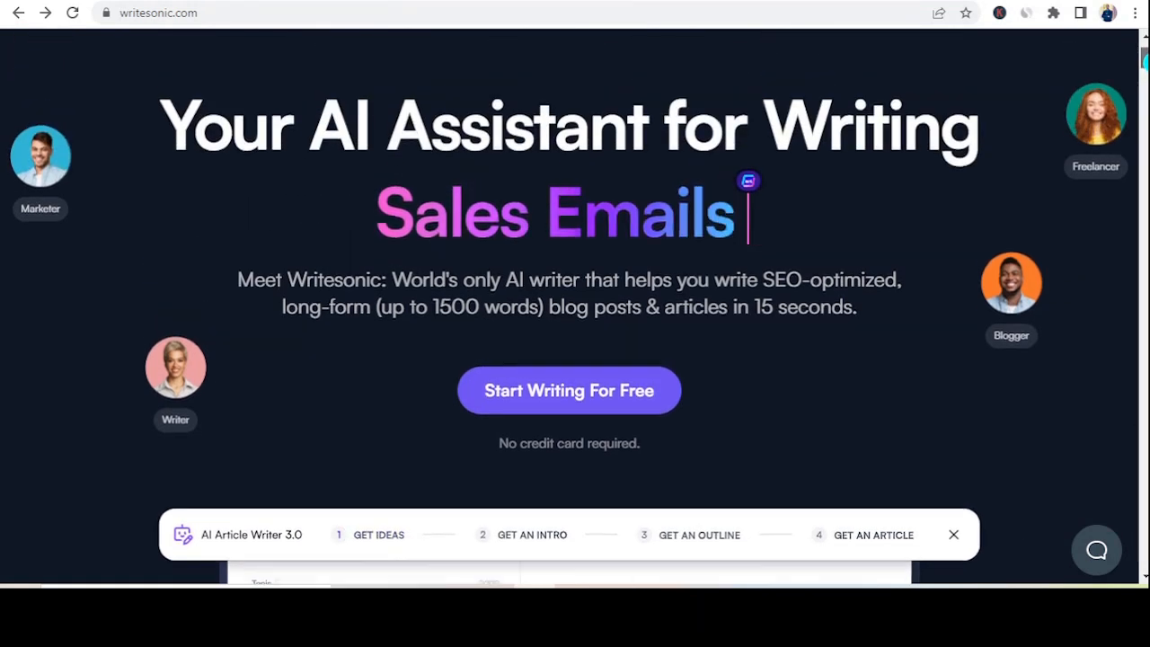
click(569, 389)
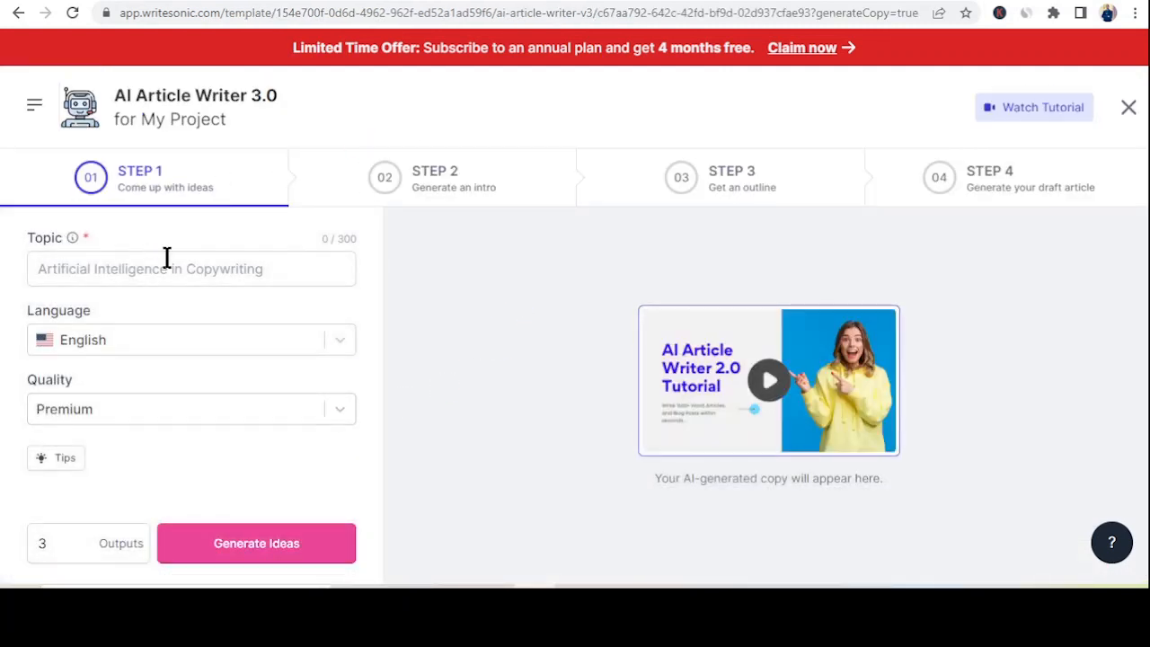
mouse_move(418, 217)
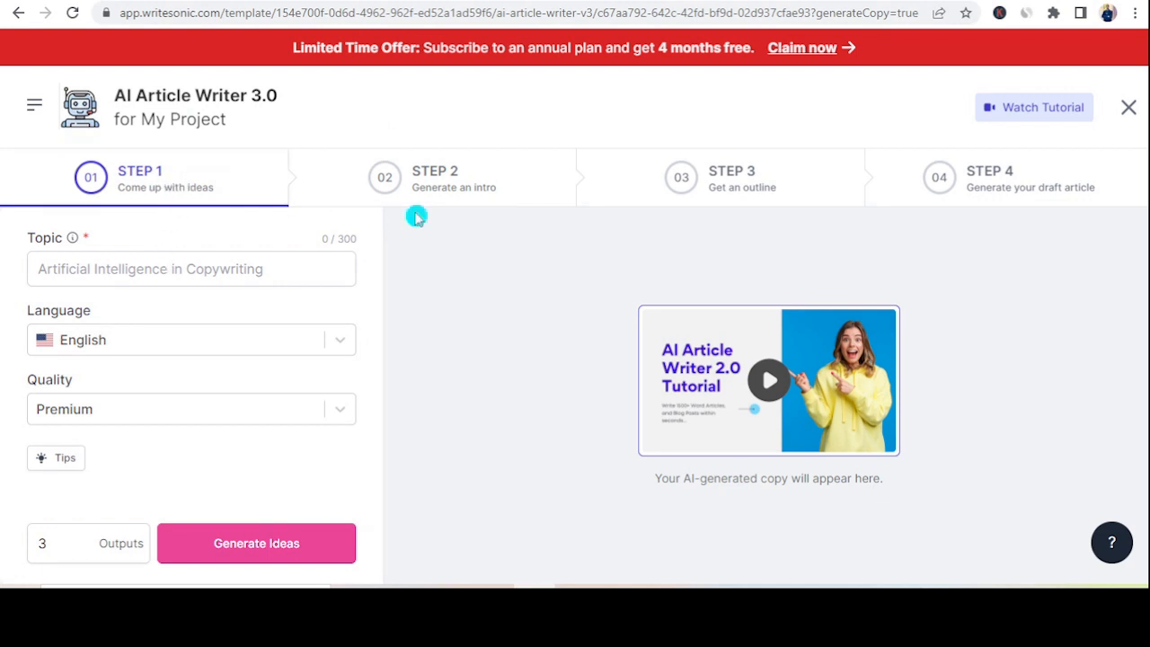
mouse_move(498, 277)
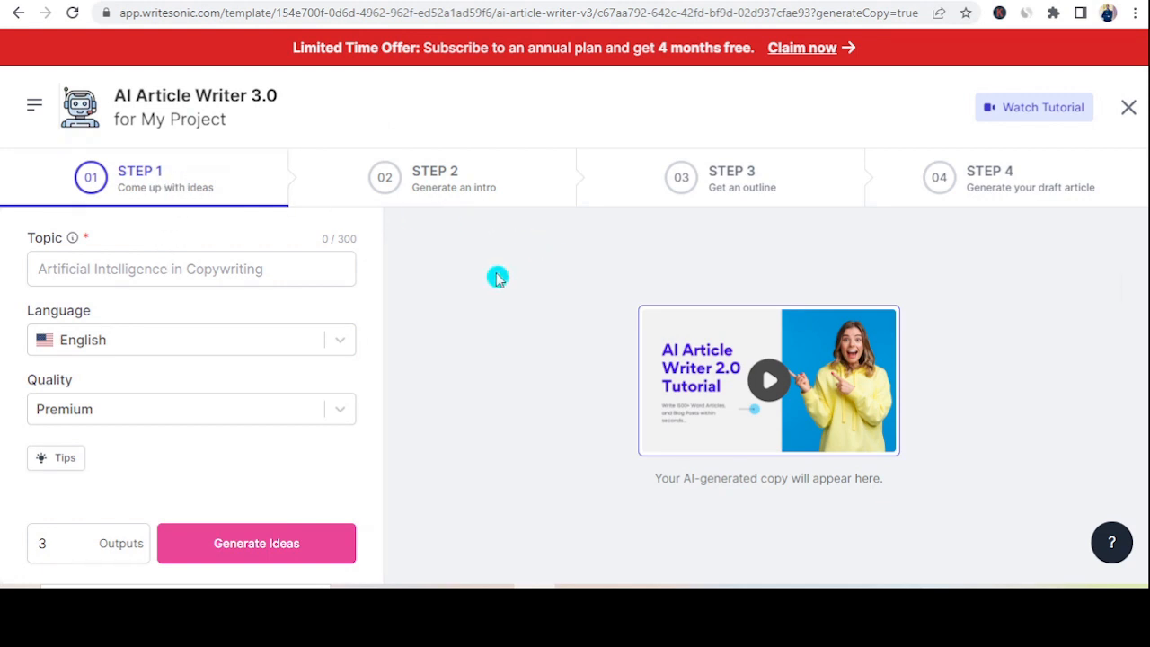
- Enter the topic 'Social media platform facebook' and request article ideas
click(192, 269)
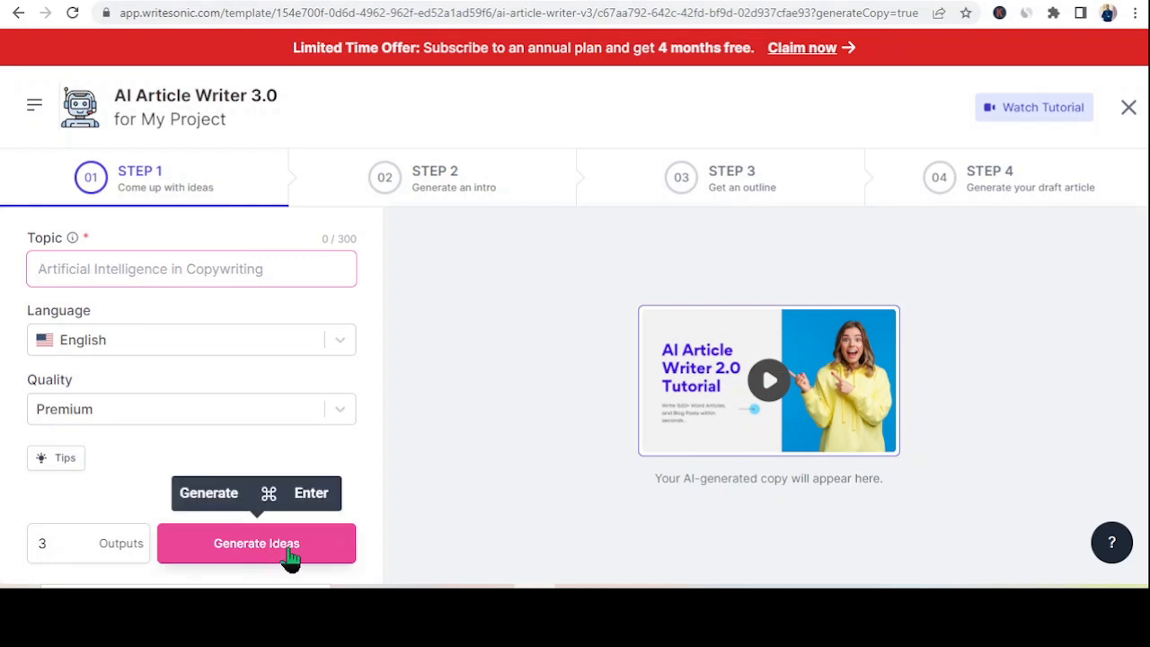
click(190, 268)
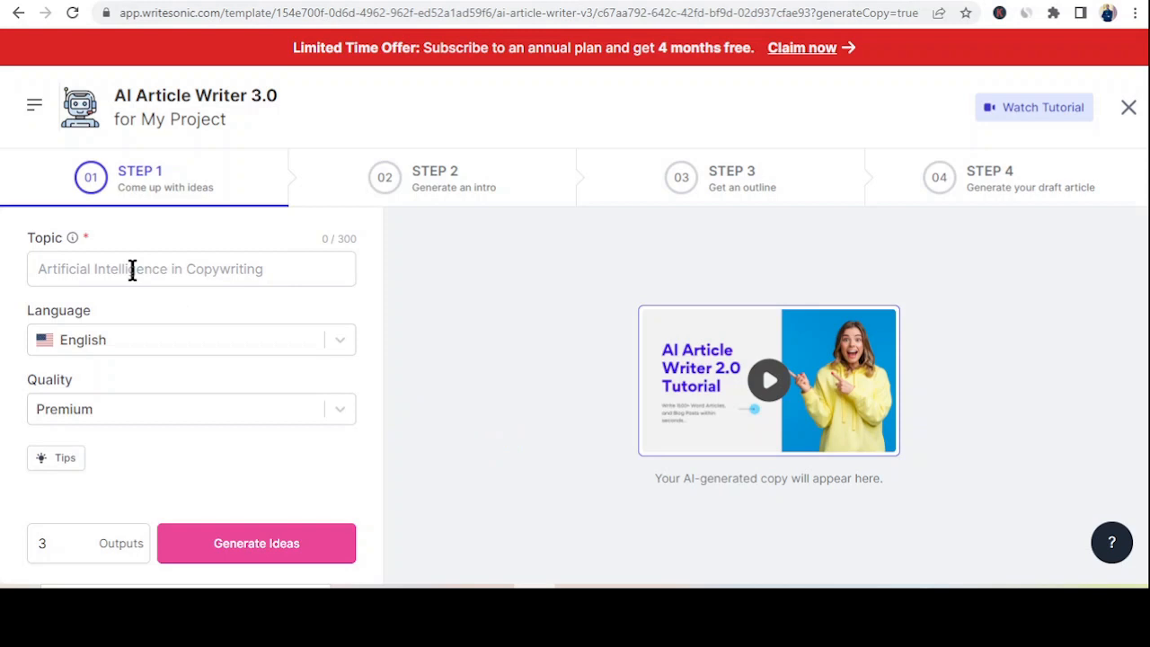
click(191, 269)
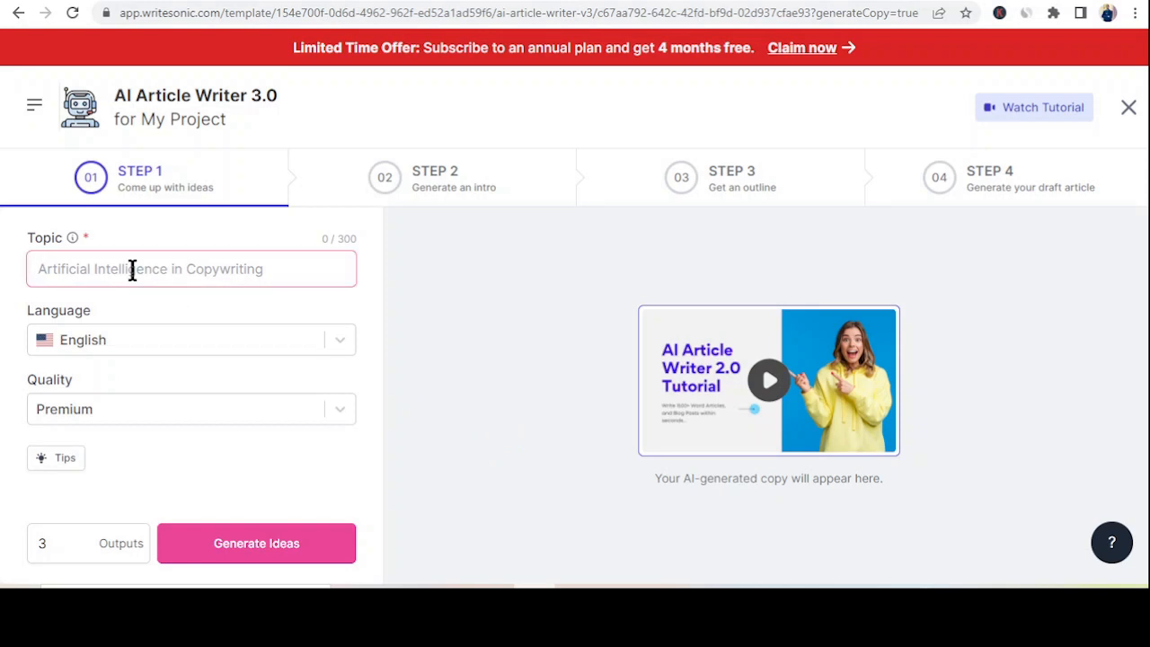
text(Social media p)
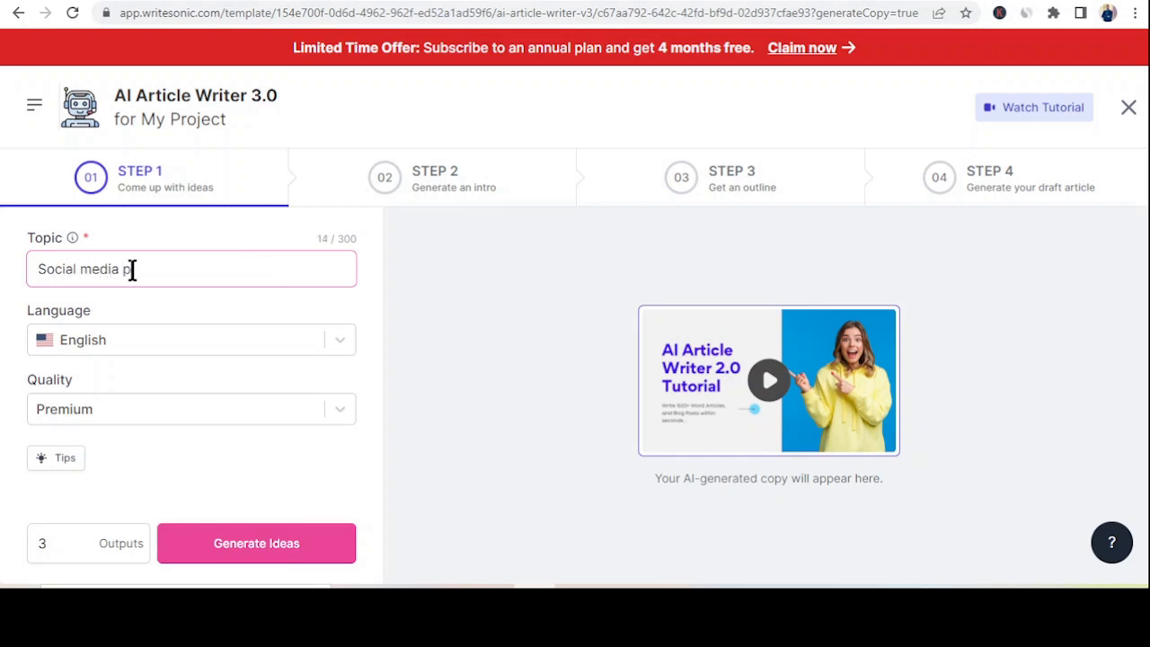
text(latform)
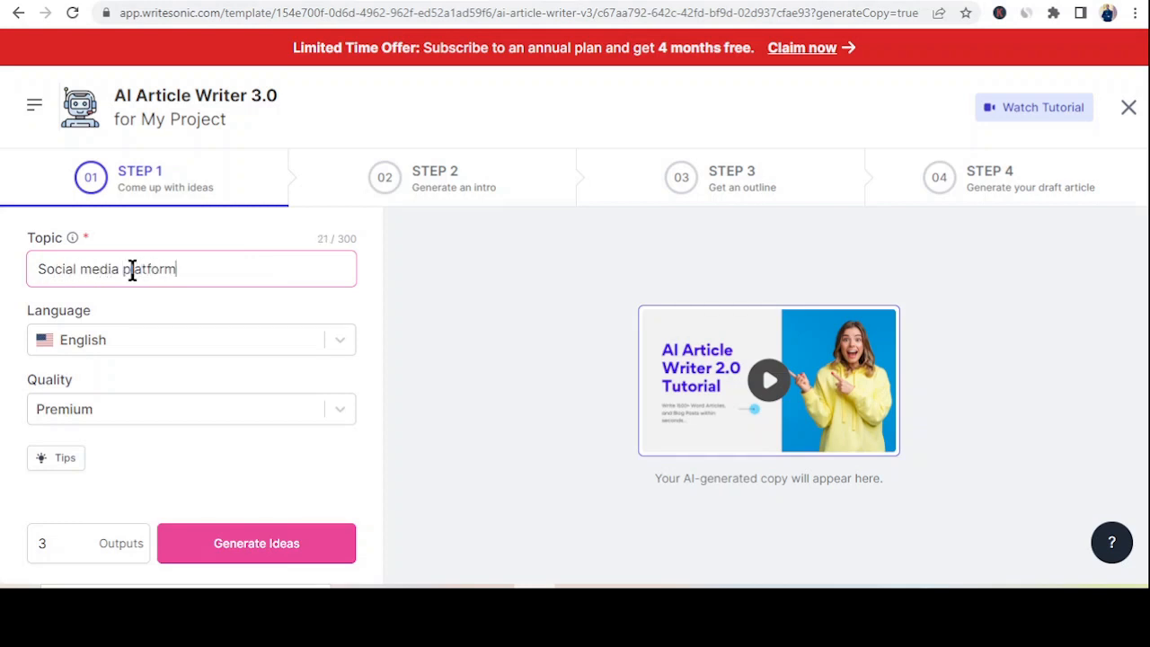
text(facebo)
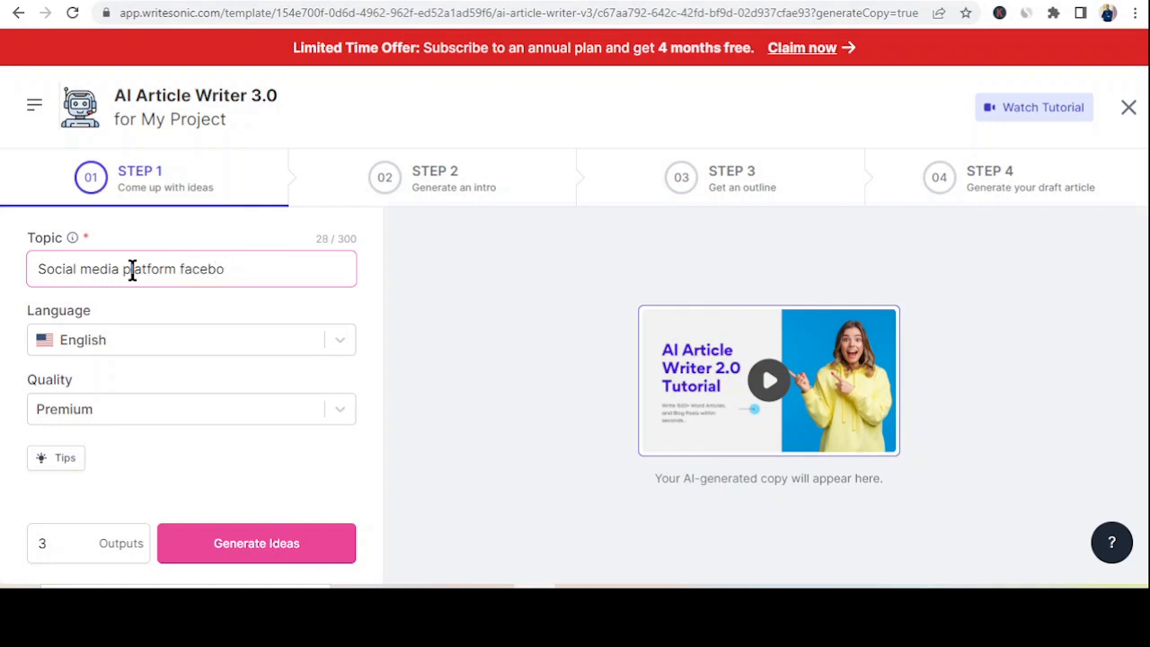
text(ok)
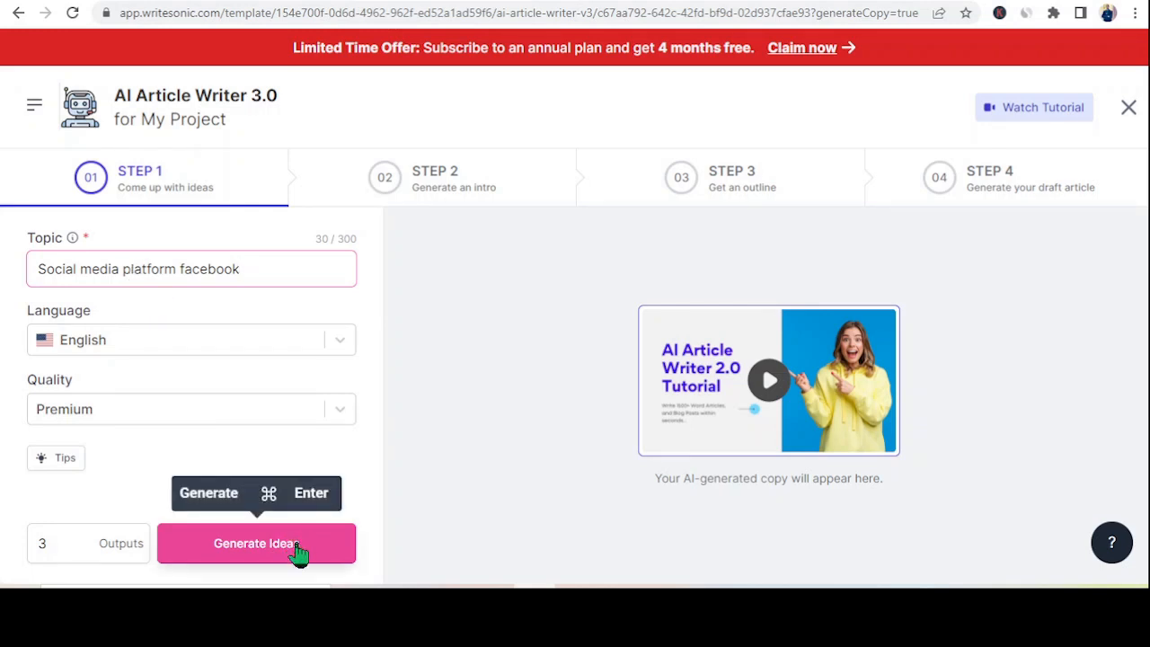
click(256, 542)
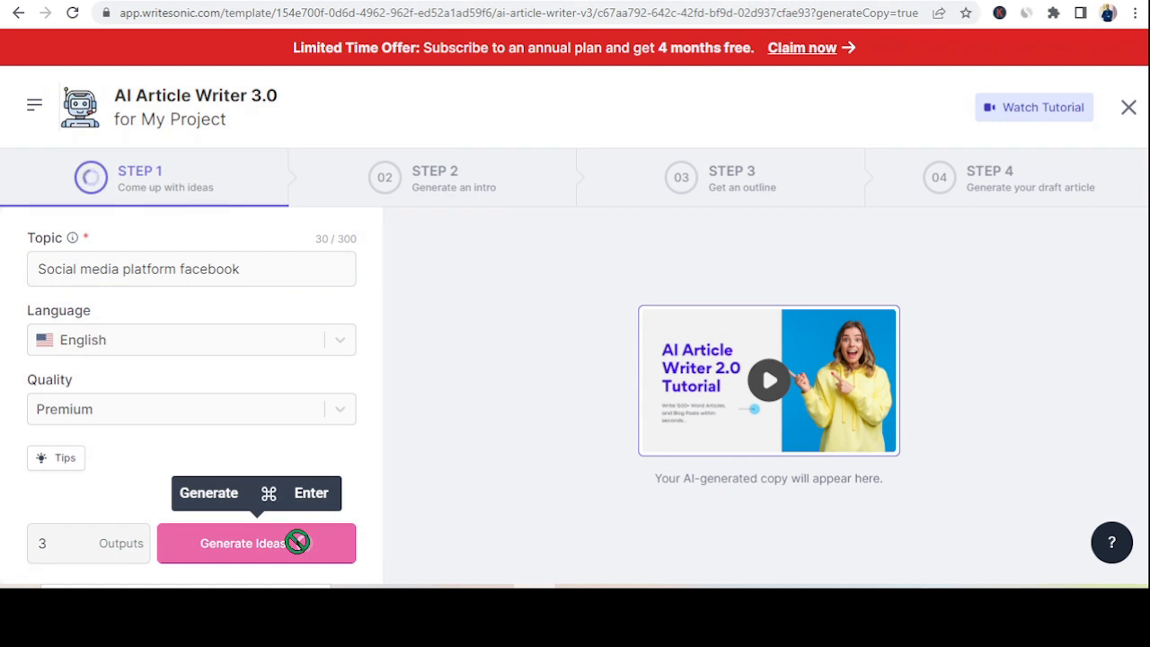
- Pick the idea '5 Key Reasons Facebook is the Best Social Media Platform' as title
click(256, 543)
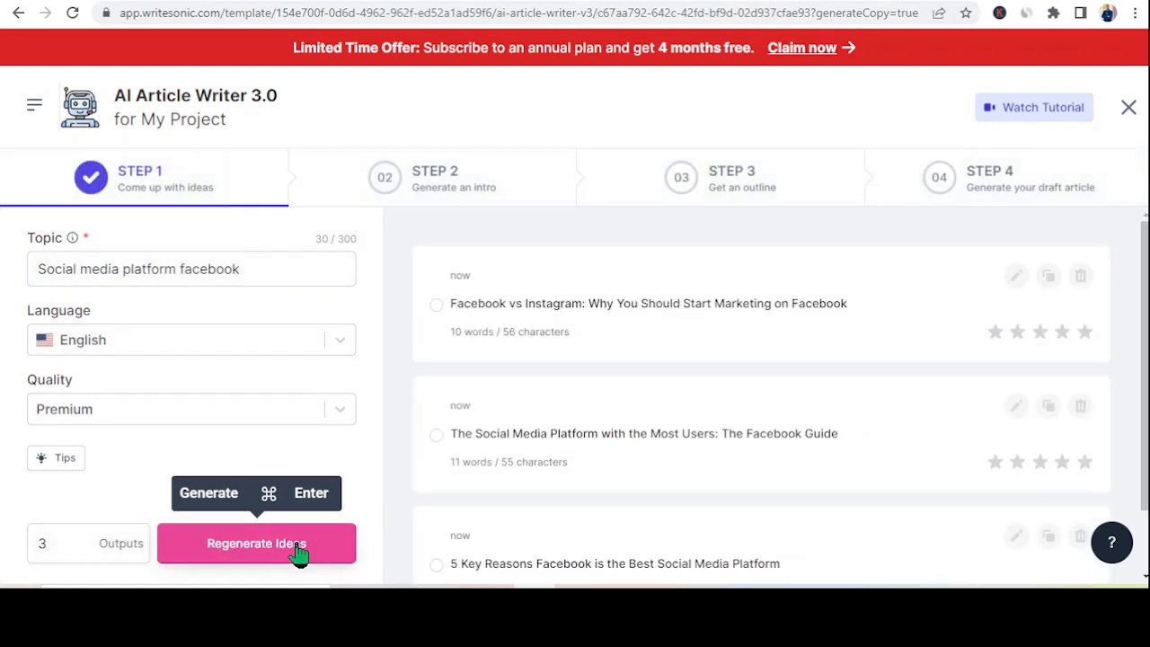
mouse_move(746, 318)
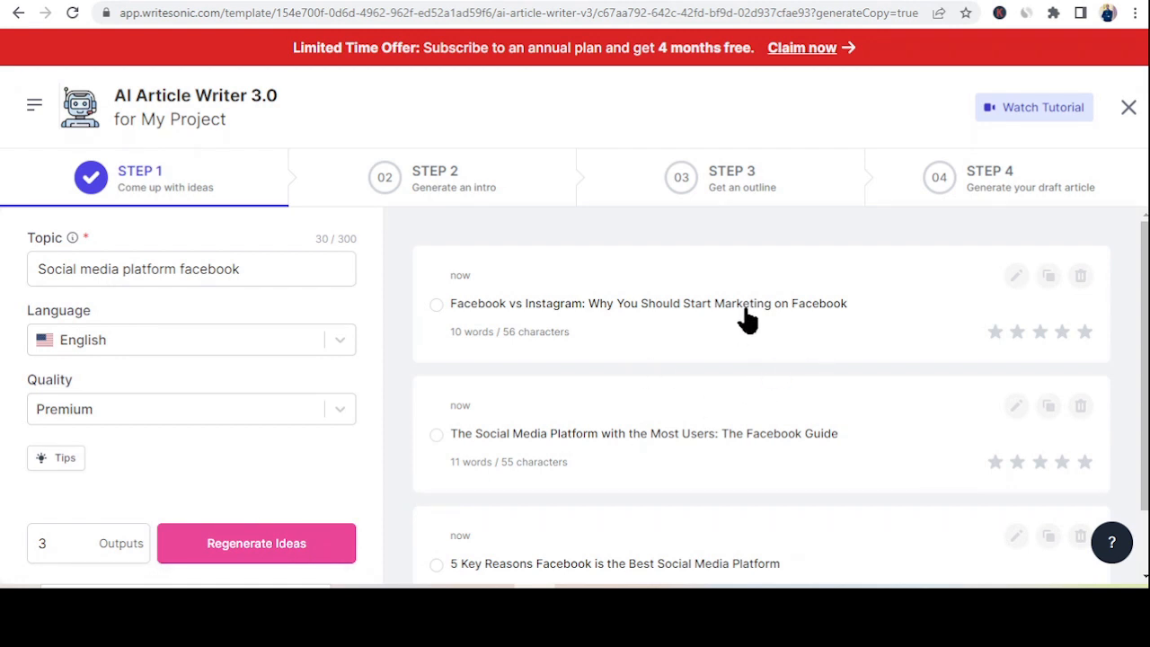
mouse_move(727, 322)
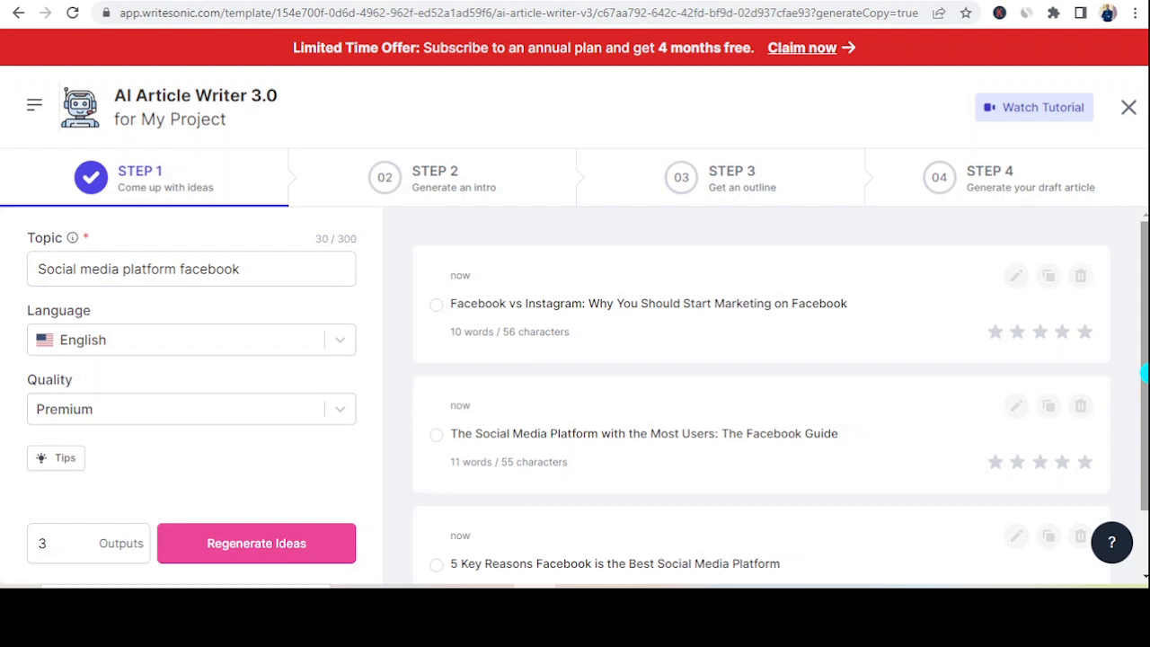
scroll(down, 3)
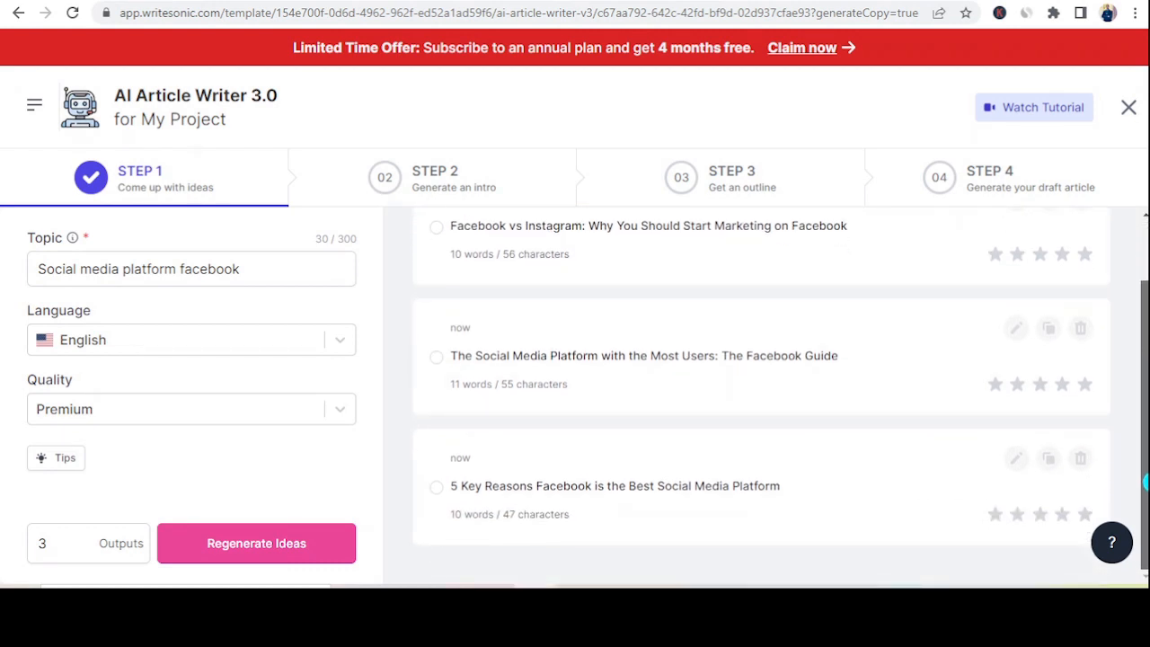
mouse_move(669, 497)
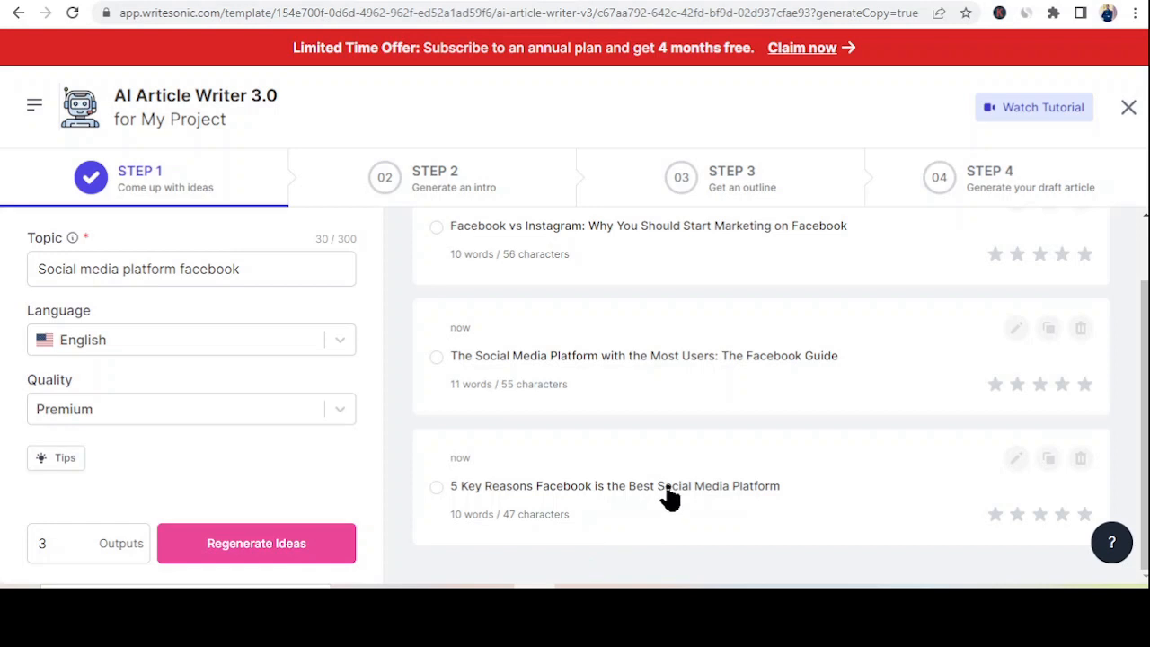
mouse_move(828, 226)
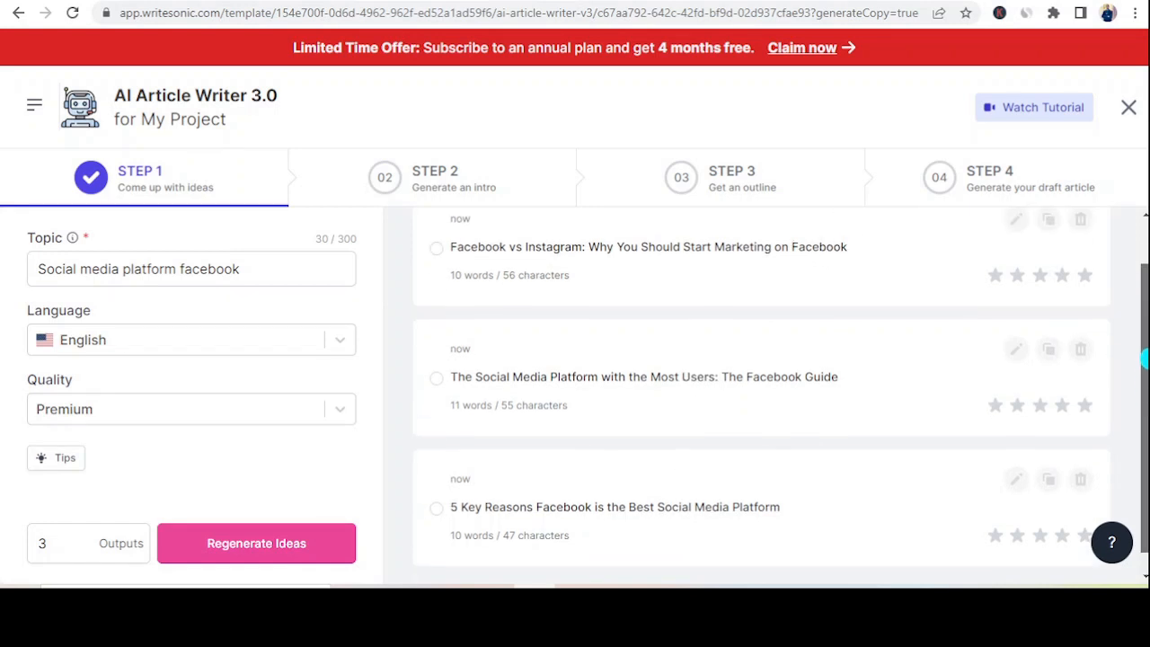
scroll(down, 3)
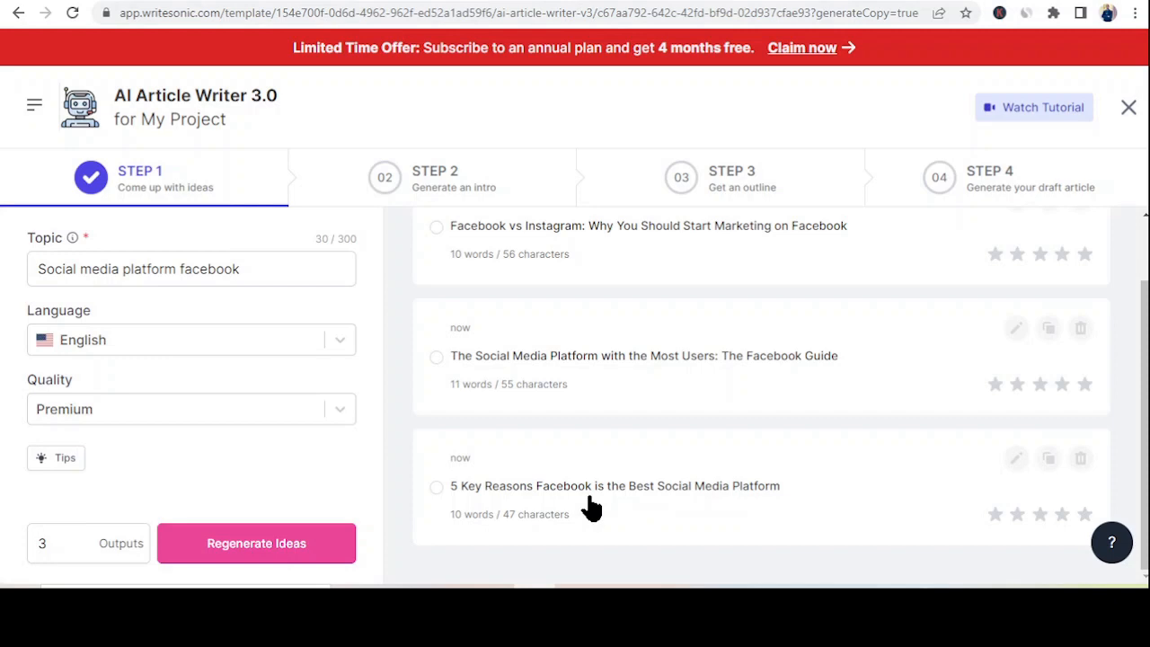
click(437, 486)
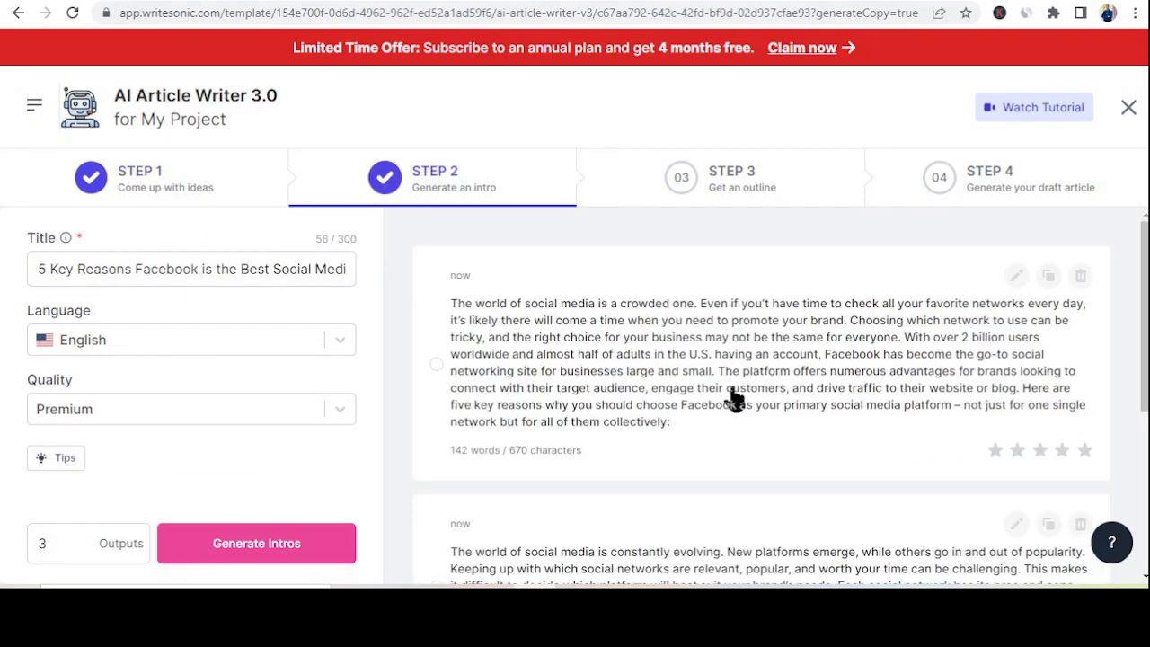
- Choose one of the Step 2 intro drafts to advance to the outline step
scroll(down, 3)
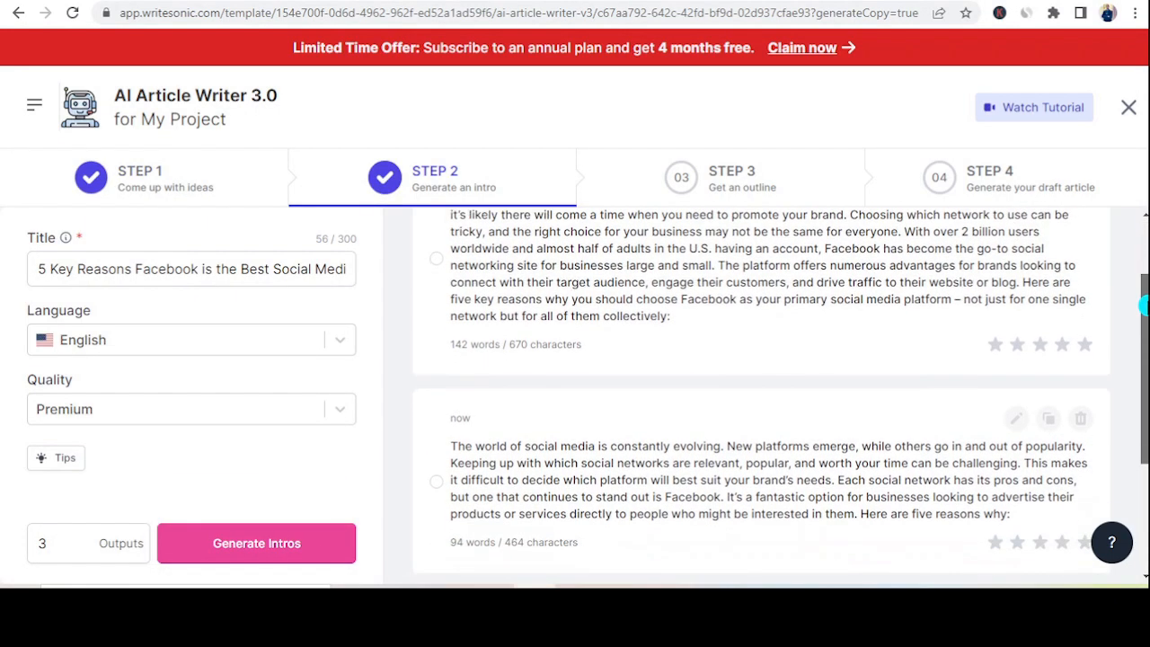
scroll(down, 3)
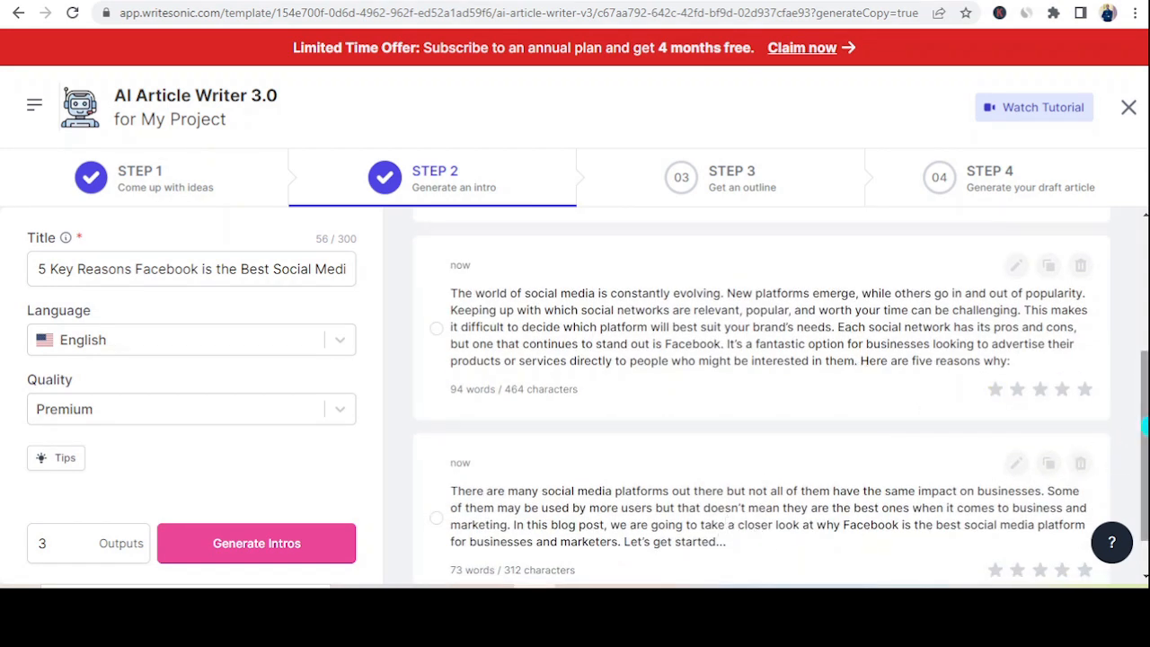
click(256, 543)
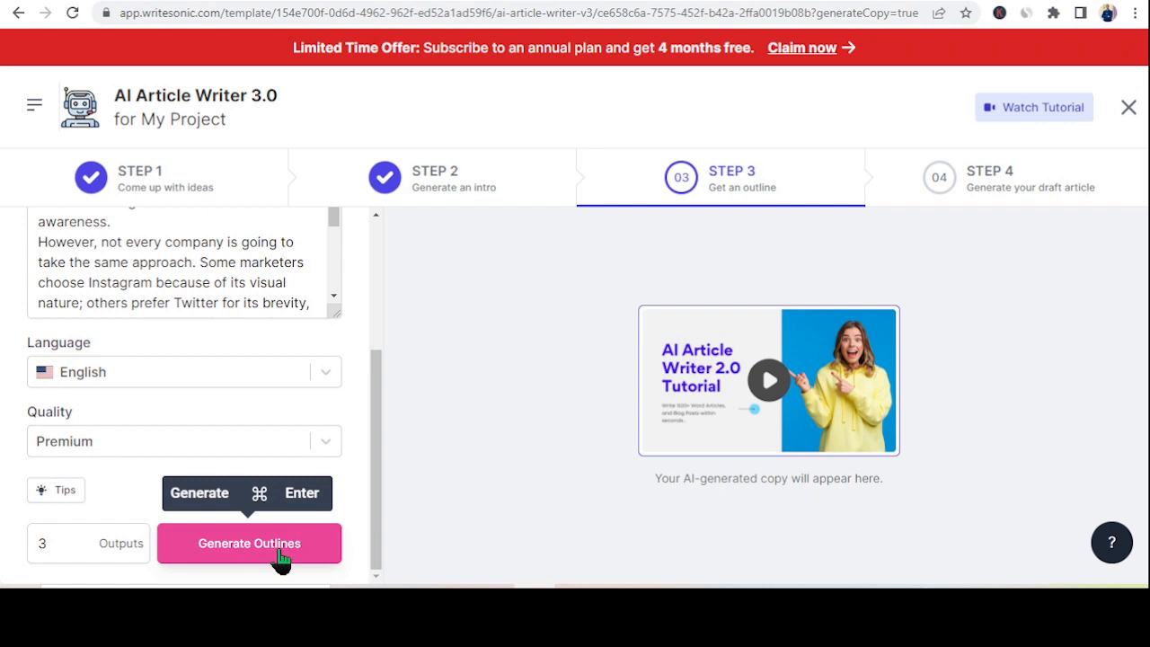
- Generate three Facebook article outlines and select one to advance to Step 4
click(249, 543)
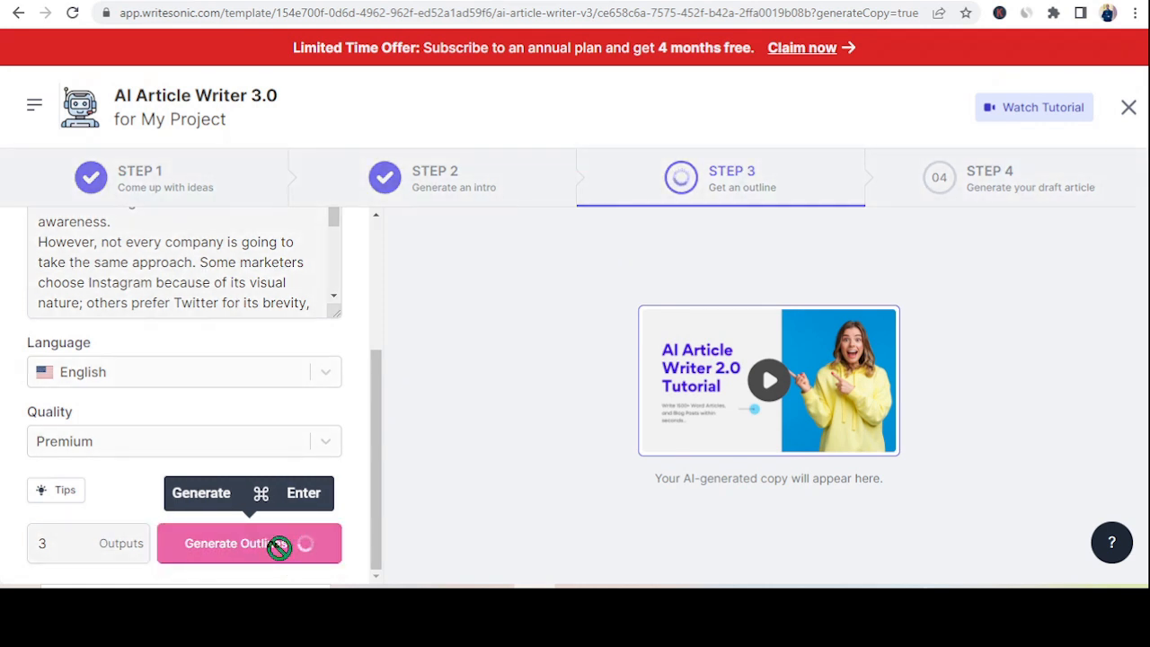
click(248, 542)
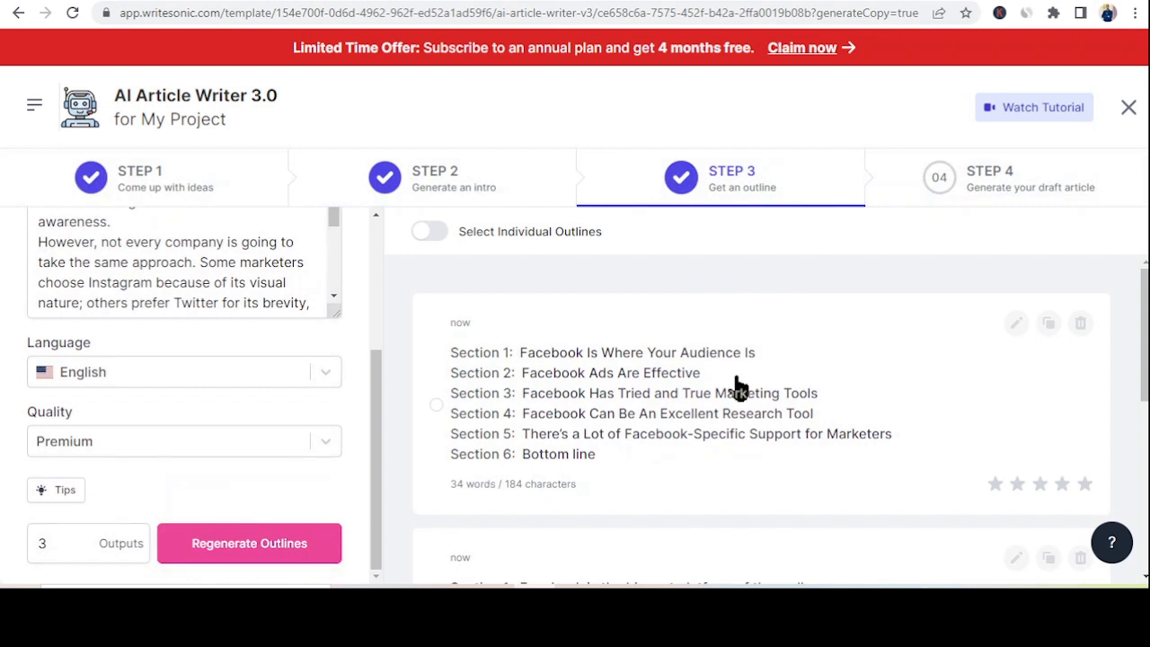
mouse_move(221, 175)
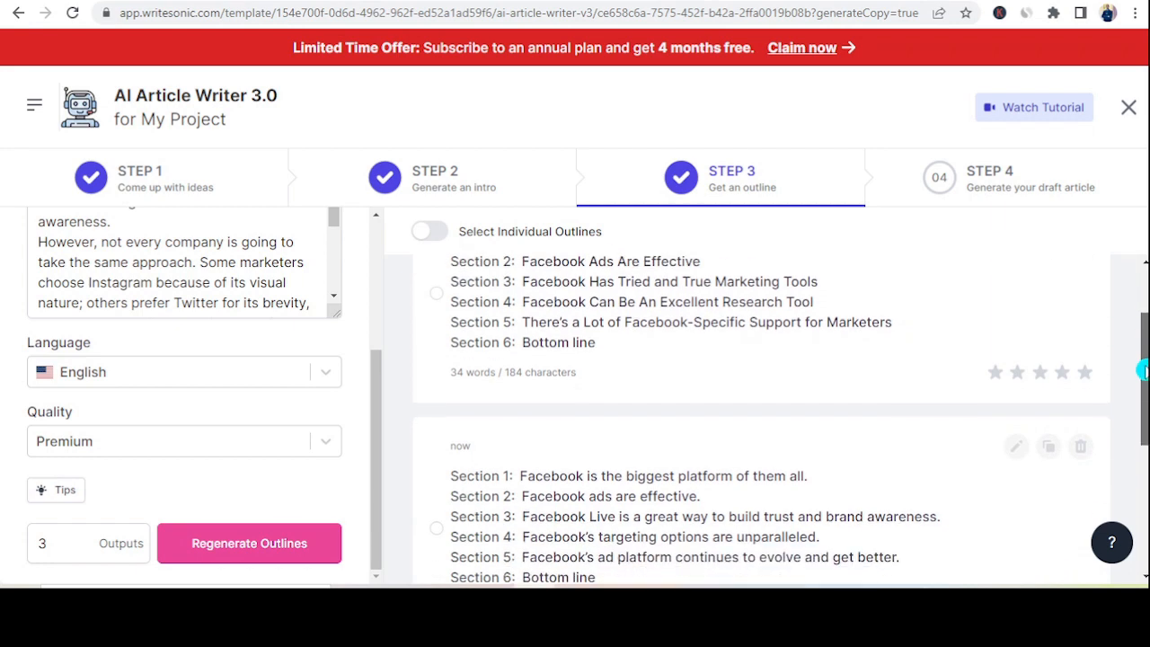
scroll(down, 3)
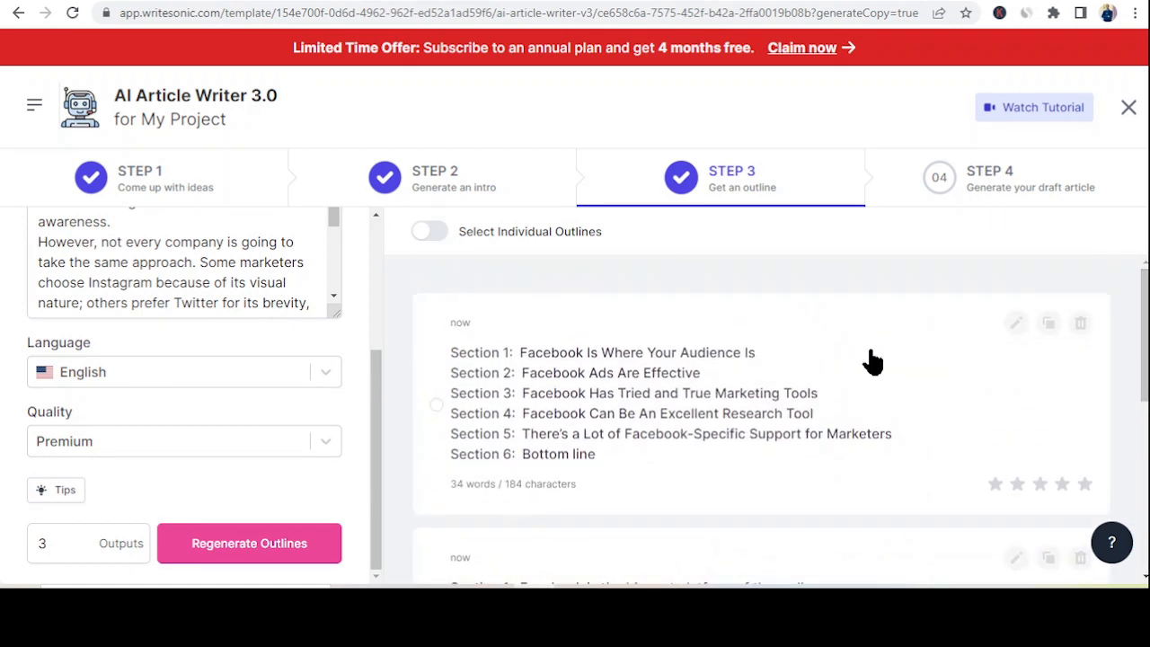
scroll(down, 3)
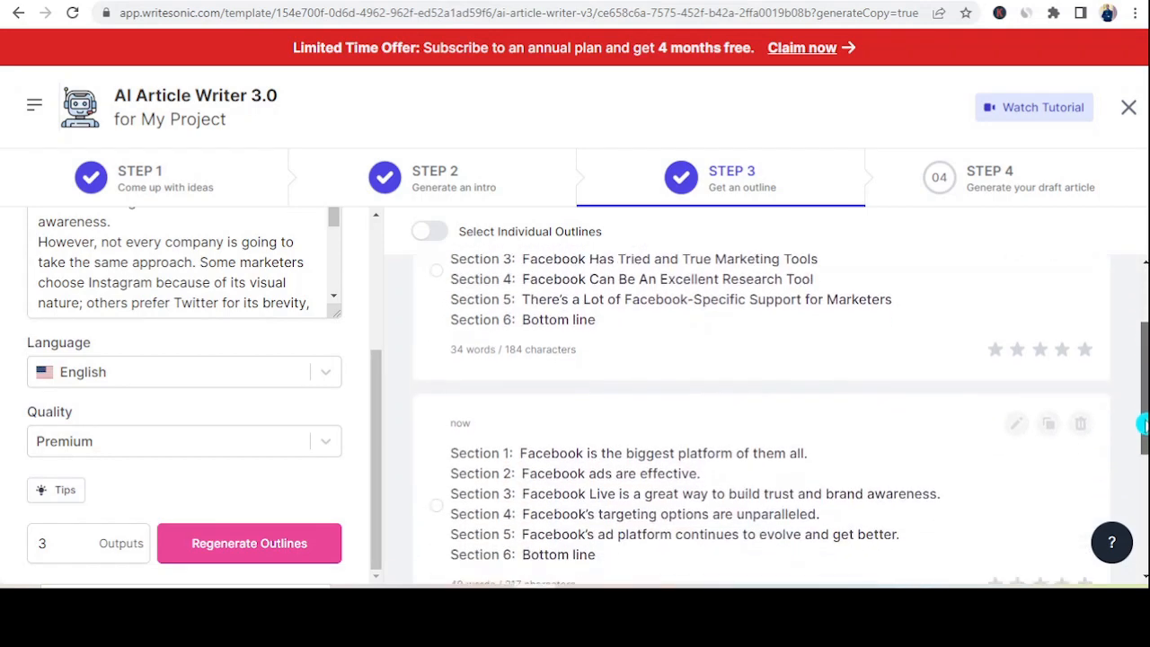
scroll(down, 3)
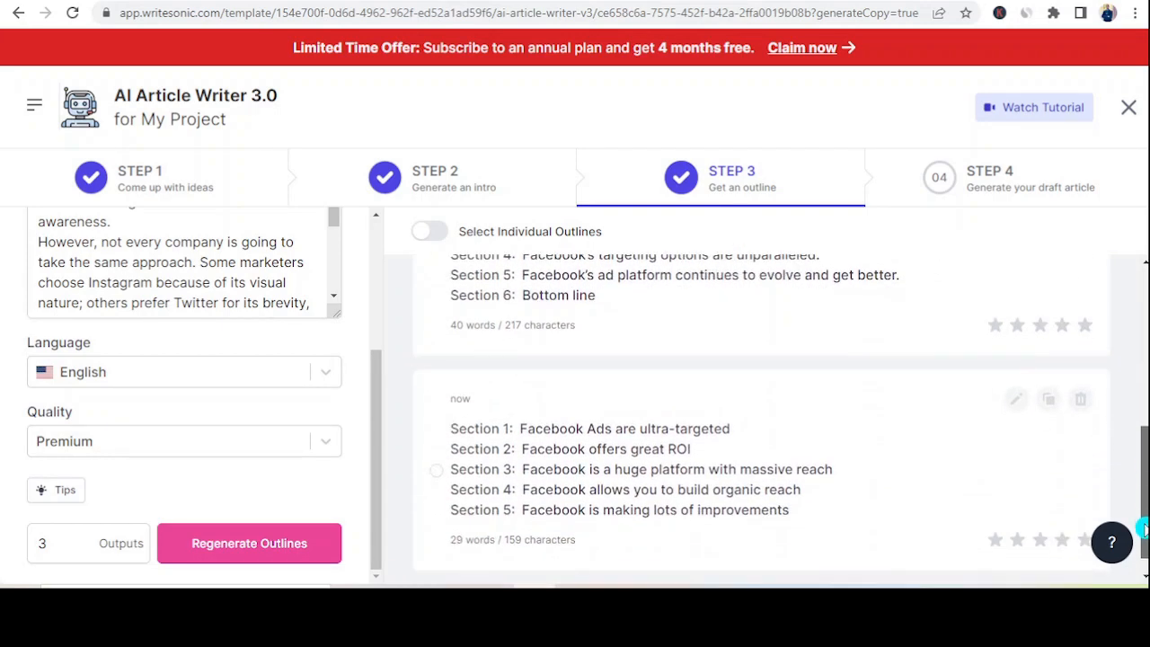
click(248, 543)
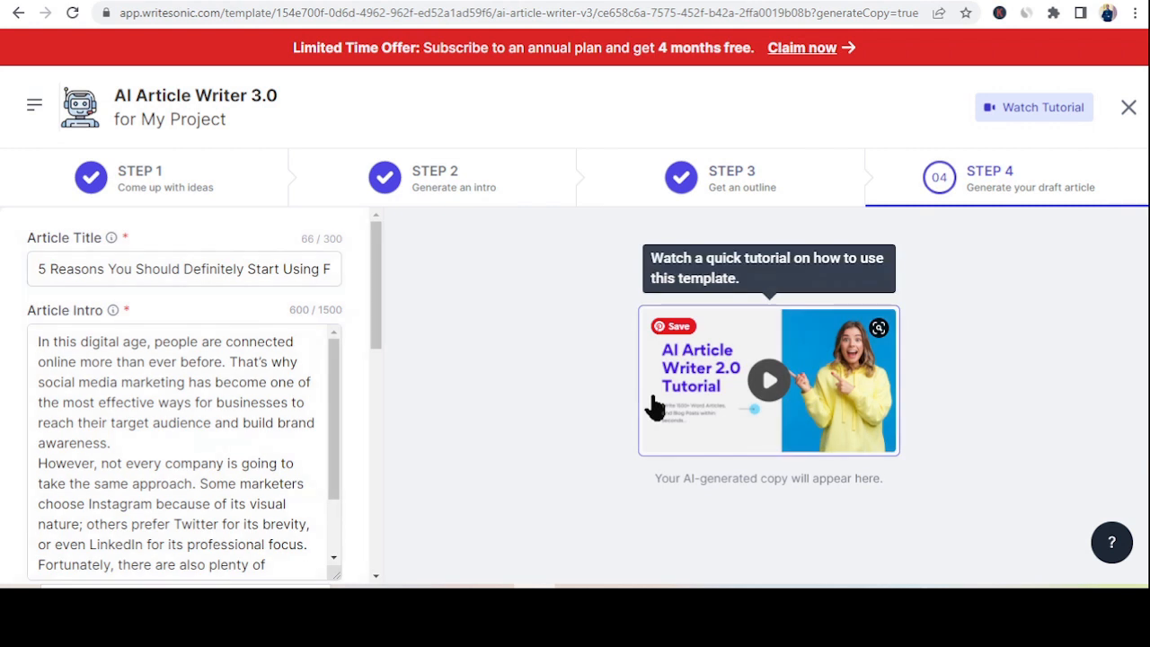
mouse_move(377, 324)
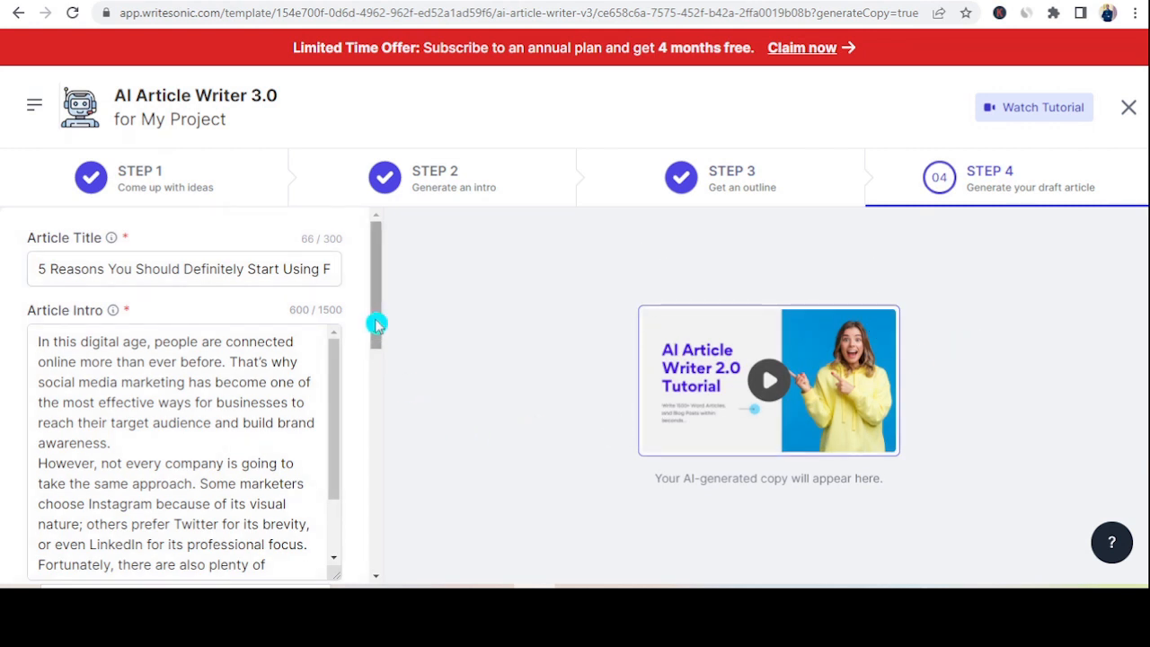
- Write the article from the chosen outline, yielding a 782-word draft in the editor
scroll(down, 3)
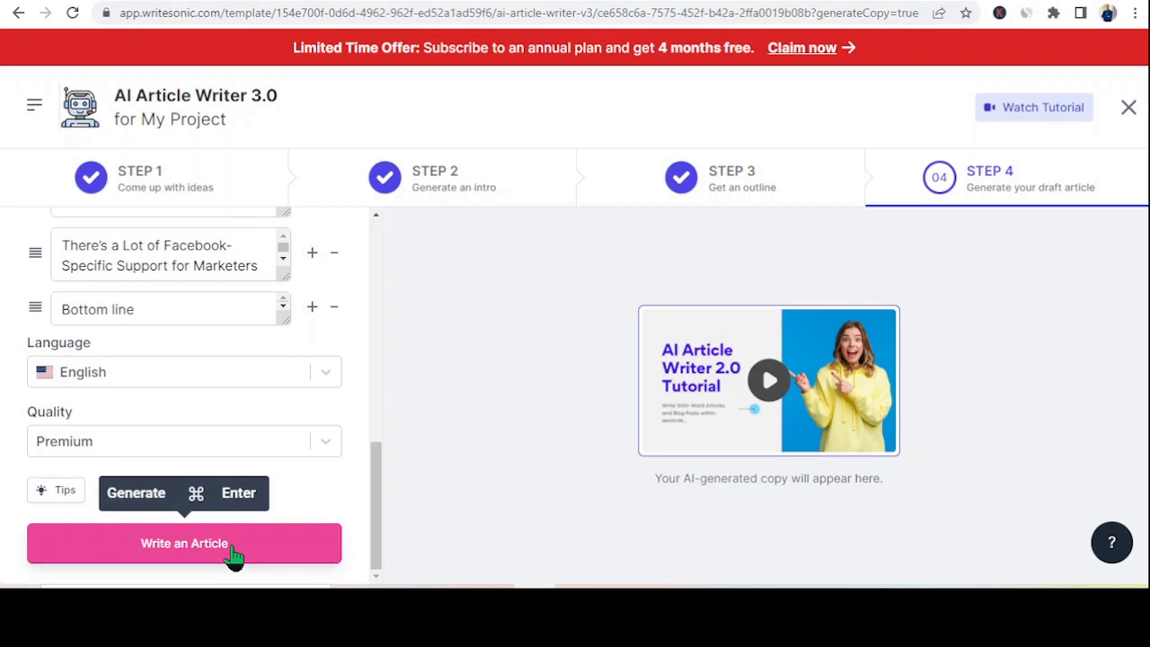
click(184, 542)
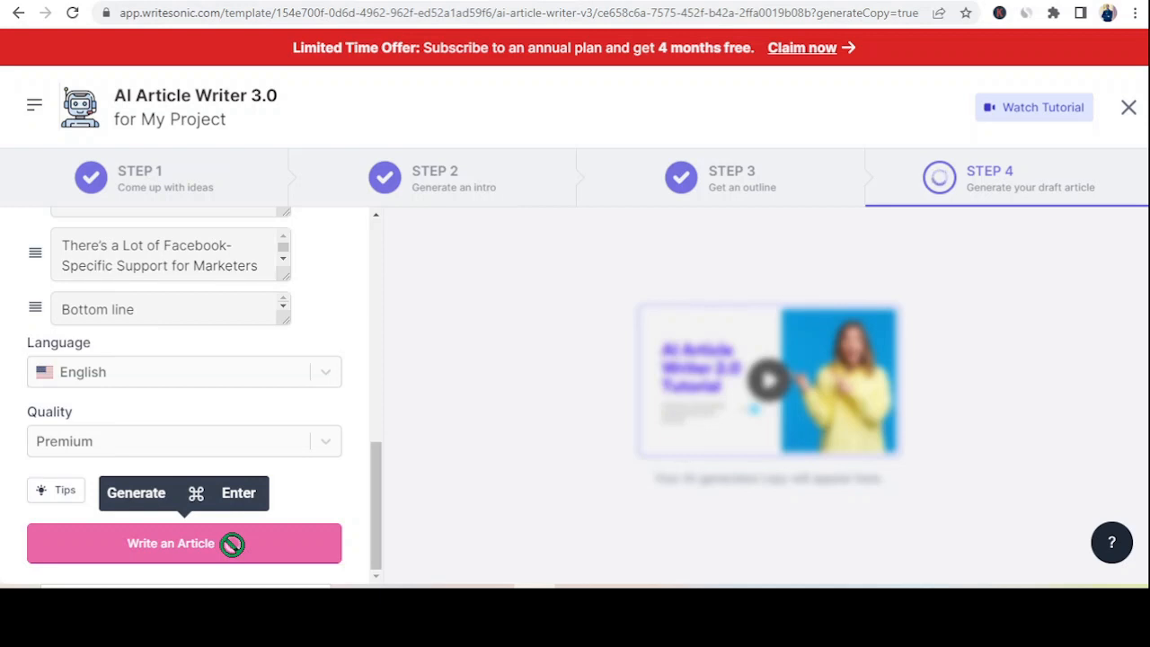
click(183, 543)
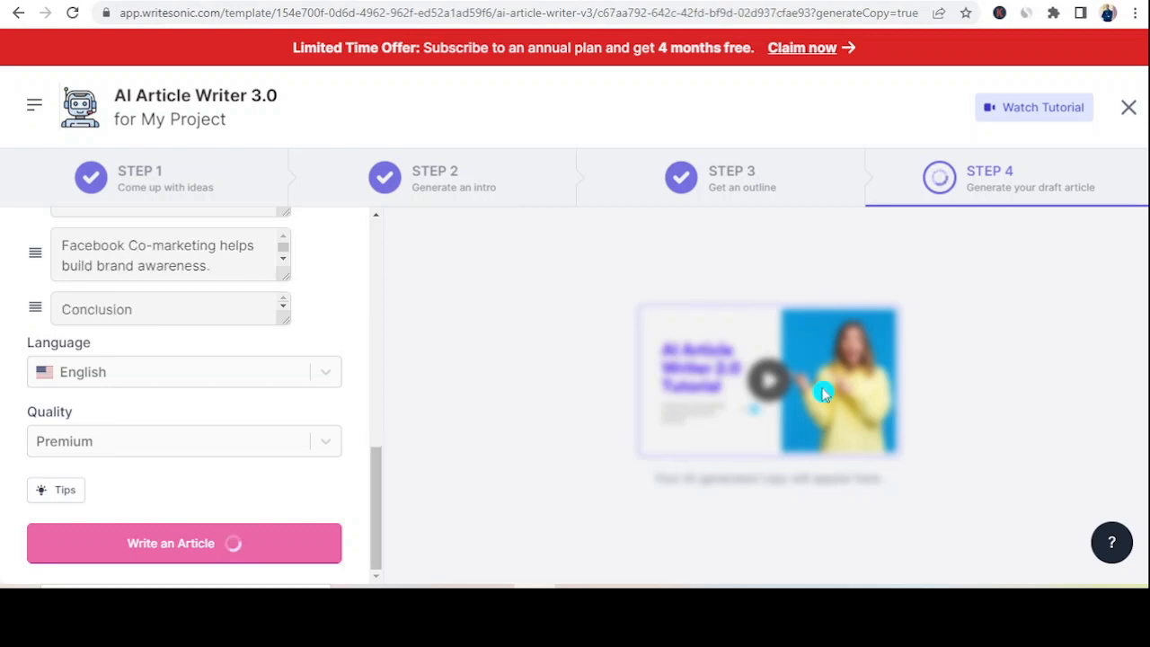
click(184, 542)
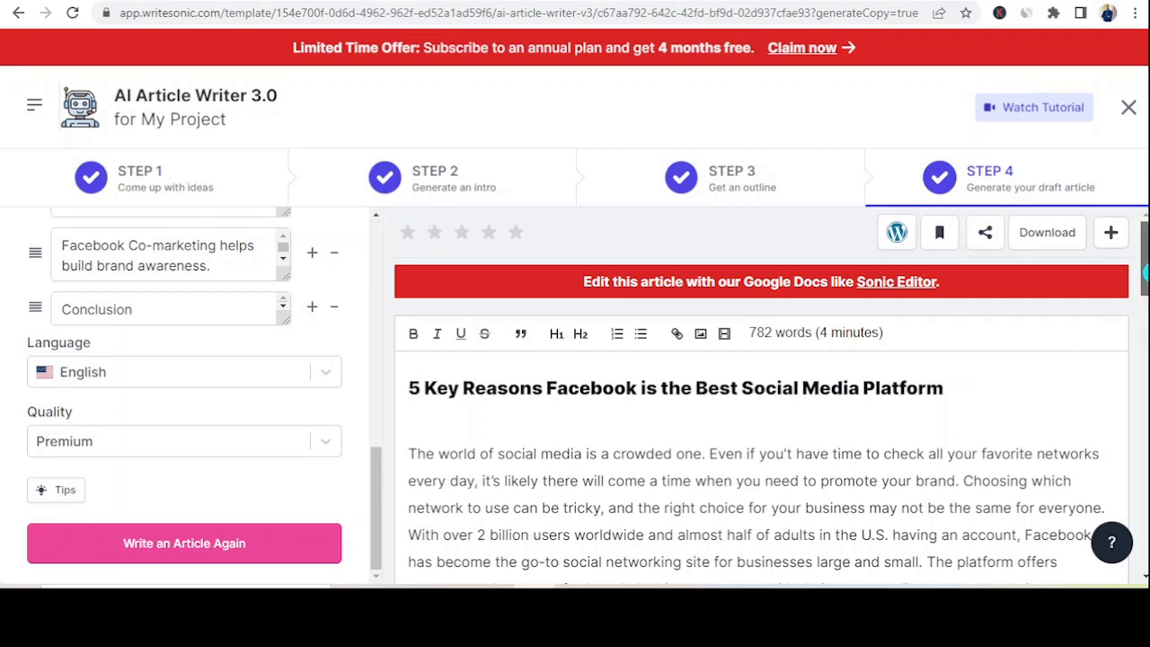
scroll(down, 3)
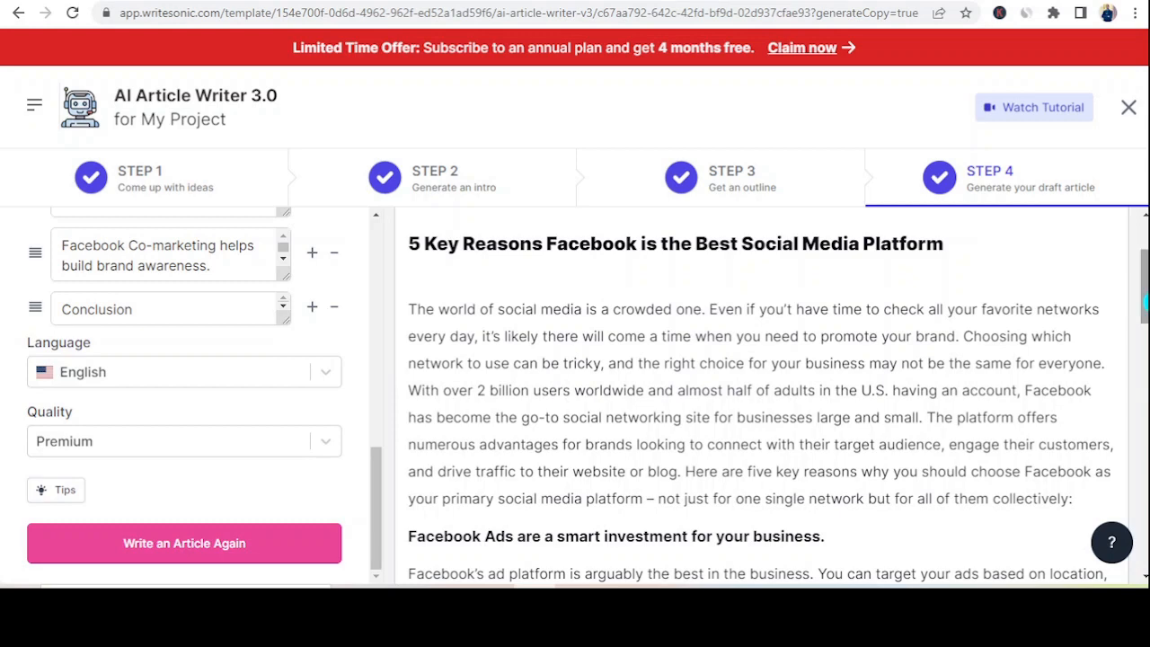
scroll(down, 3)
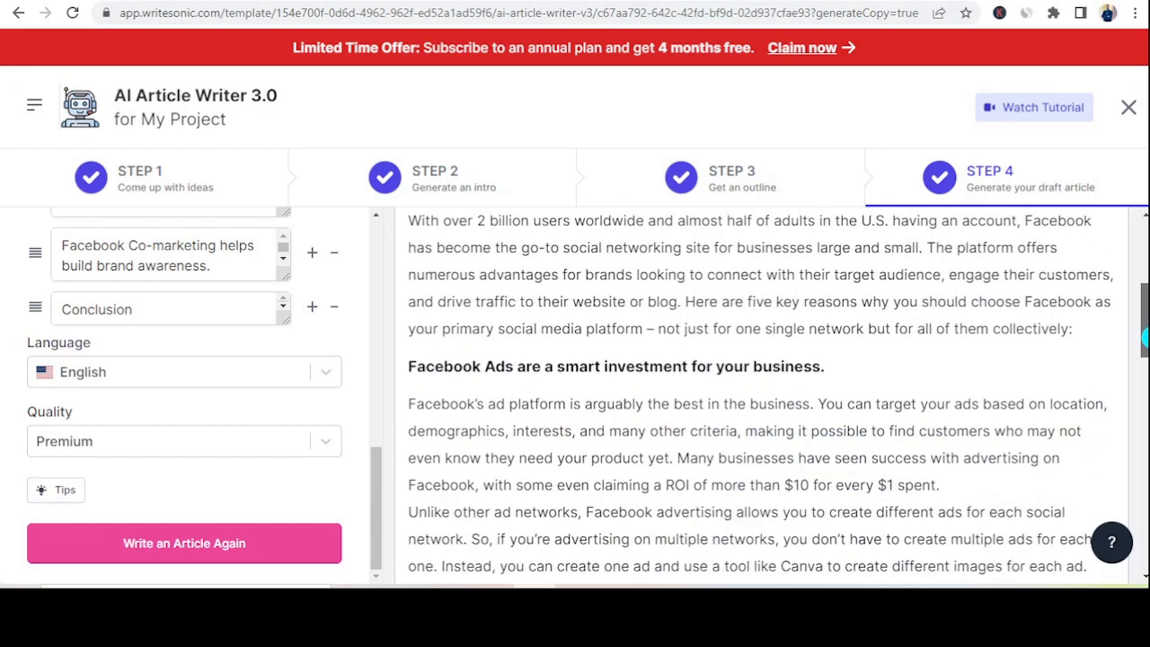
scroll(down, 3)
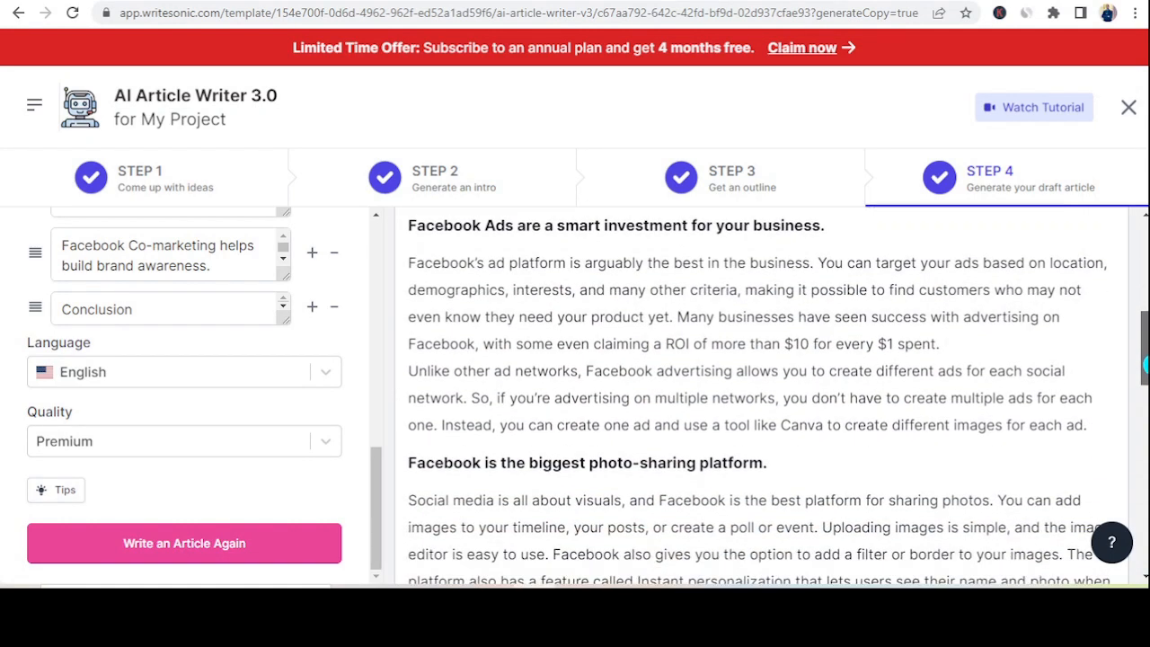
scroll(down, 3)
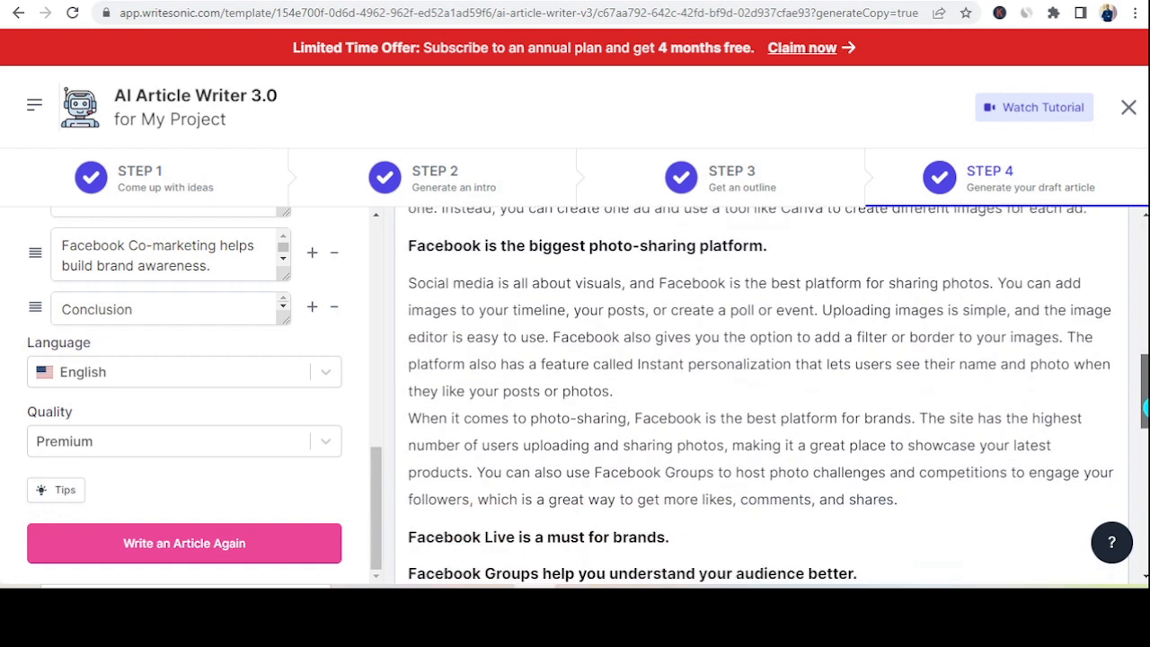
scroll(down, 3)
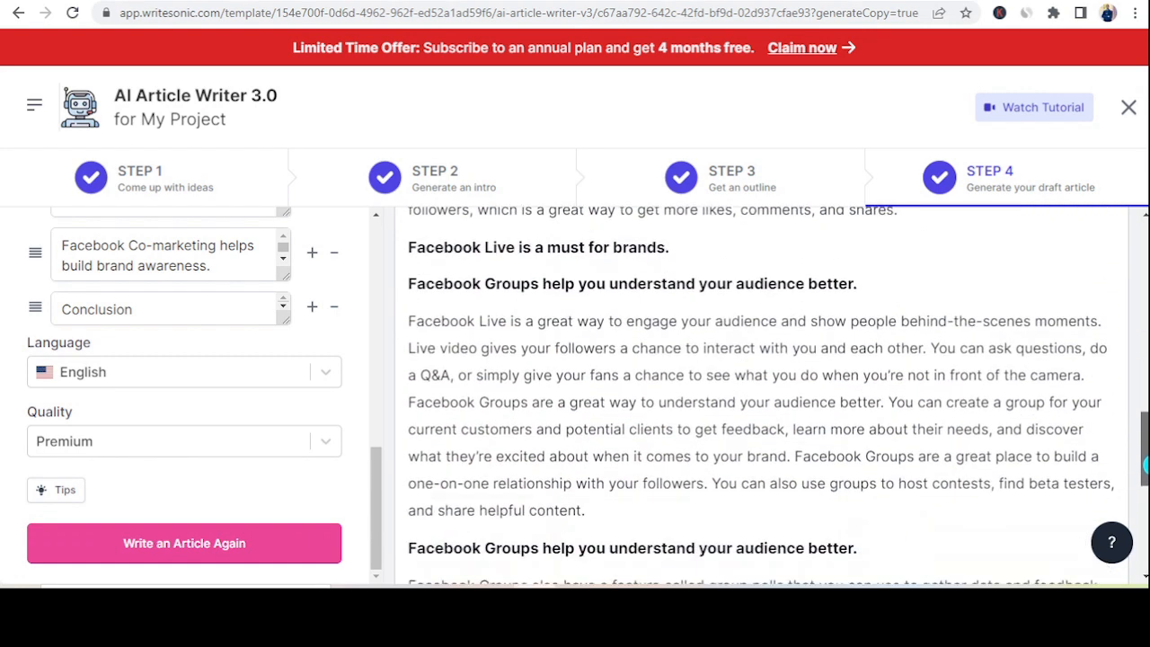
scroll(down, 3)
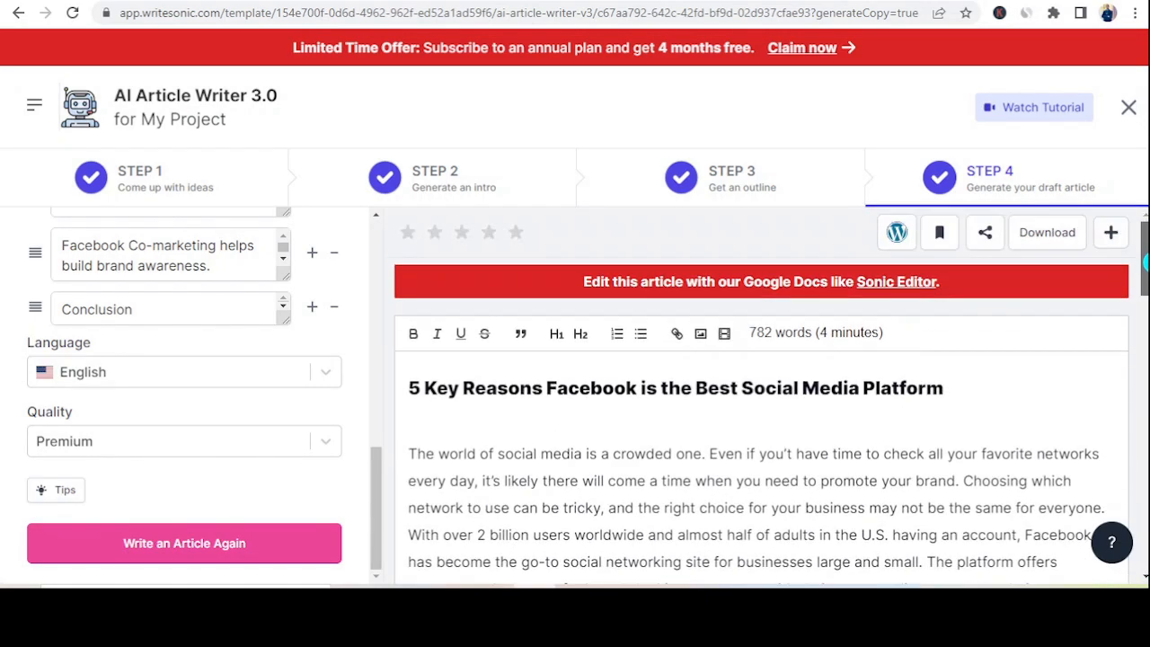
scroll(down, 3)
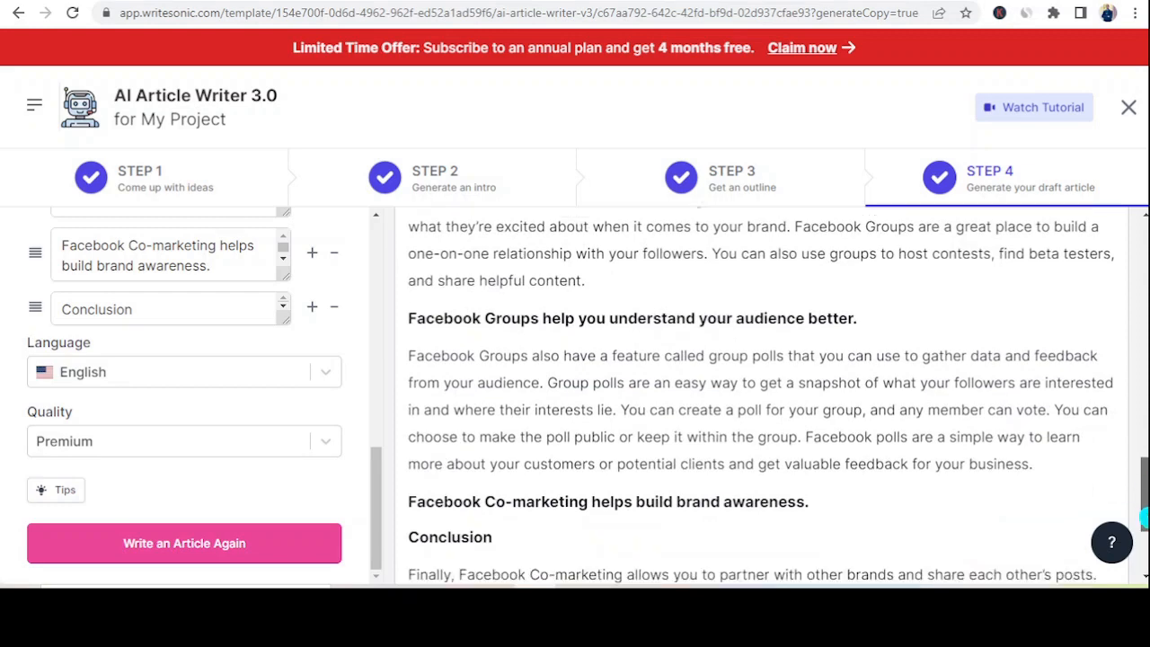
scroll(down, 3)
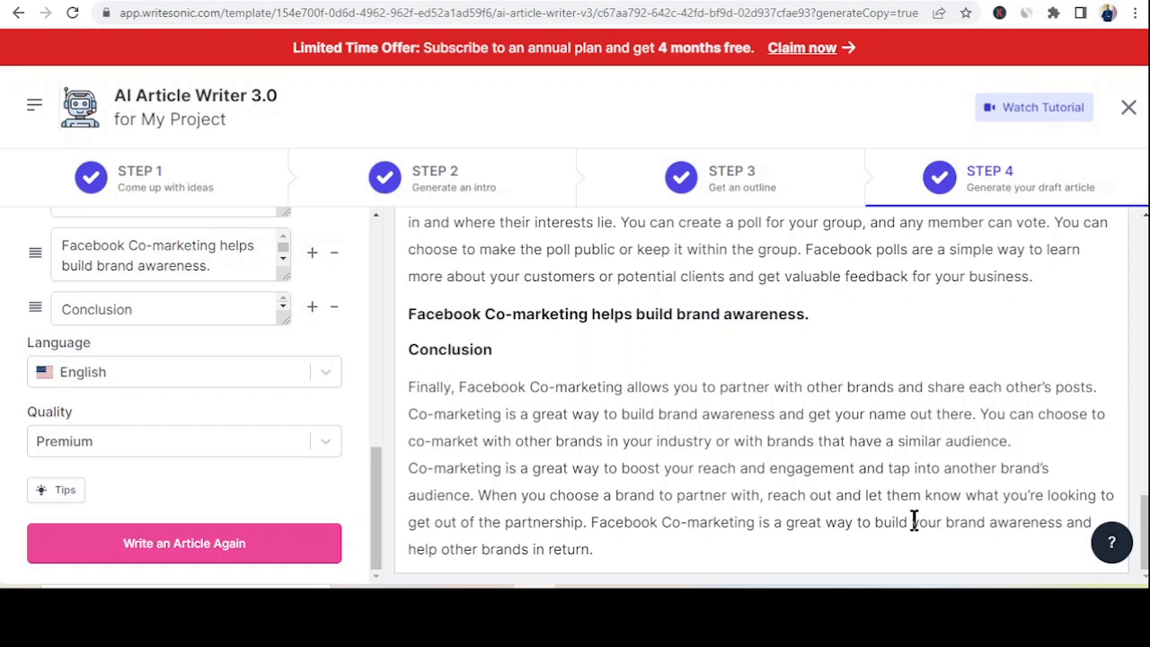
mouse_move(584, 349)
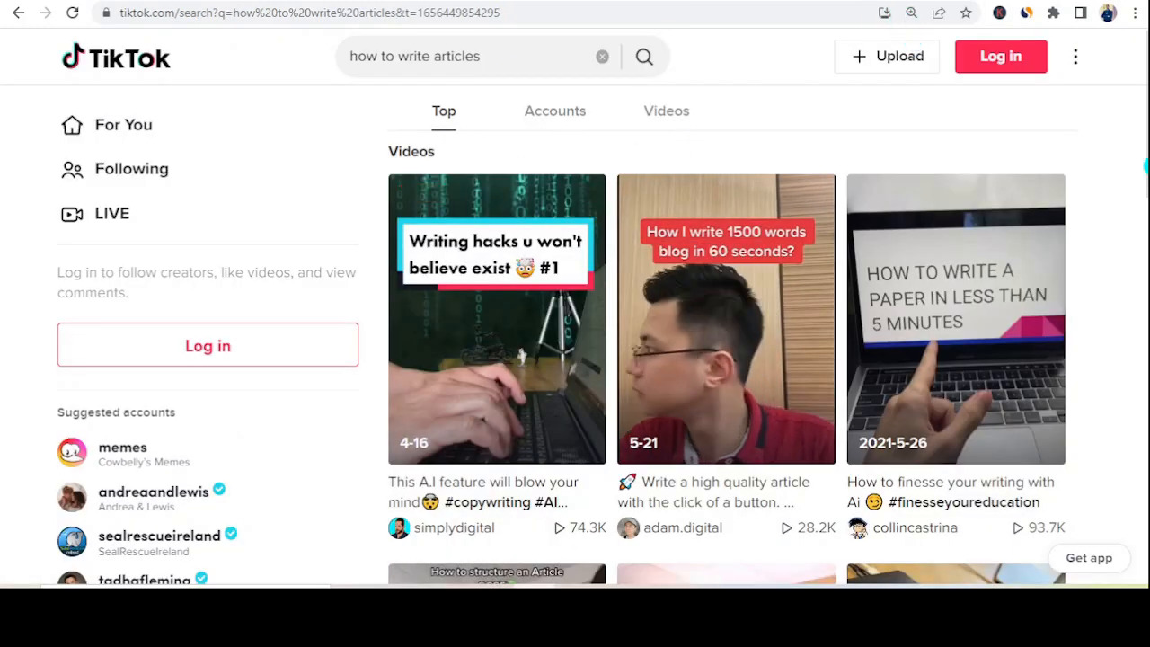
scroll(down, 3)
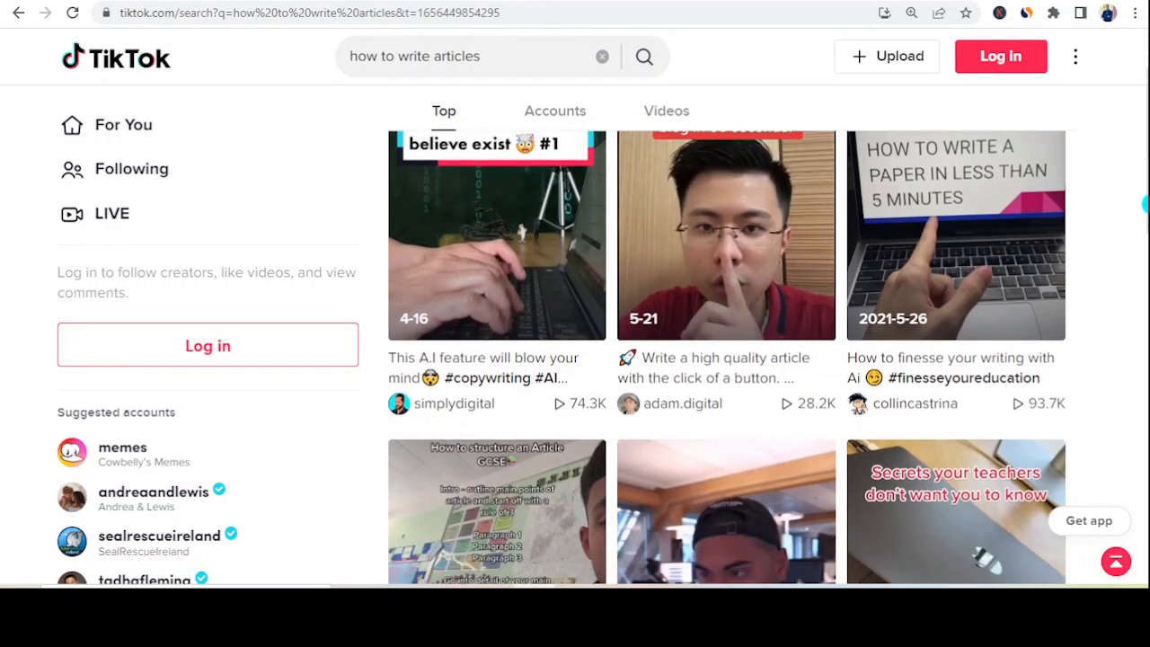
scroll(down, 3)
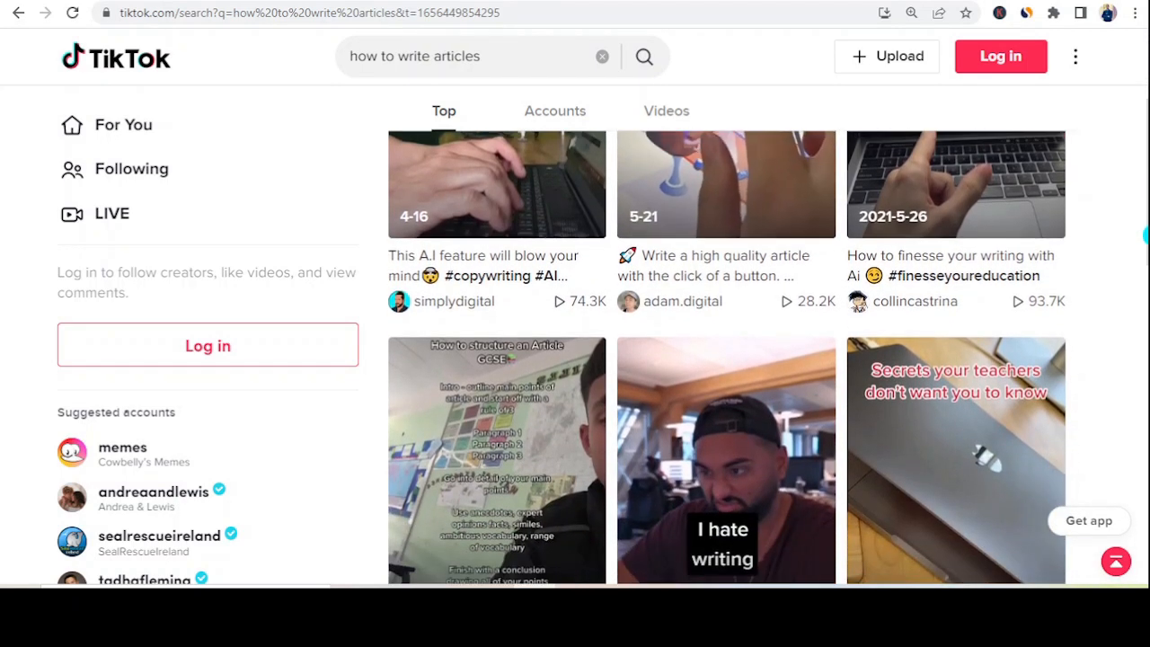
scroll(down, 3)
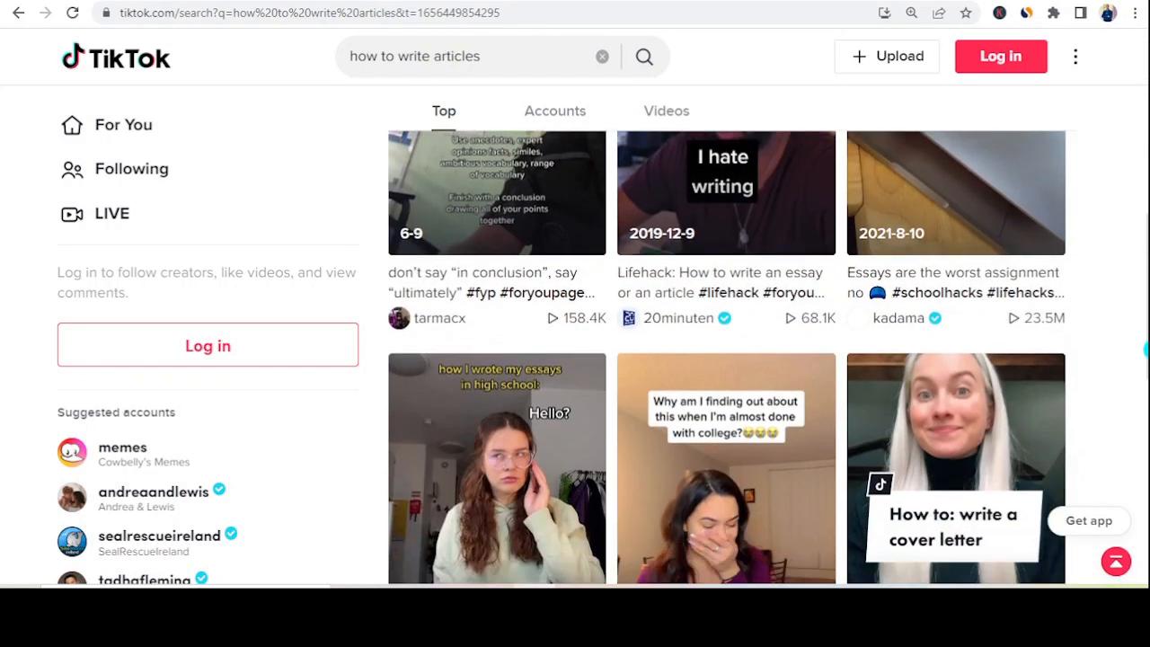
scroll(down, 3)
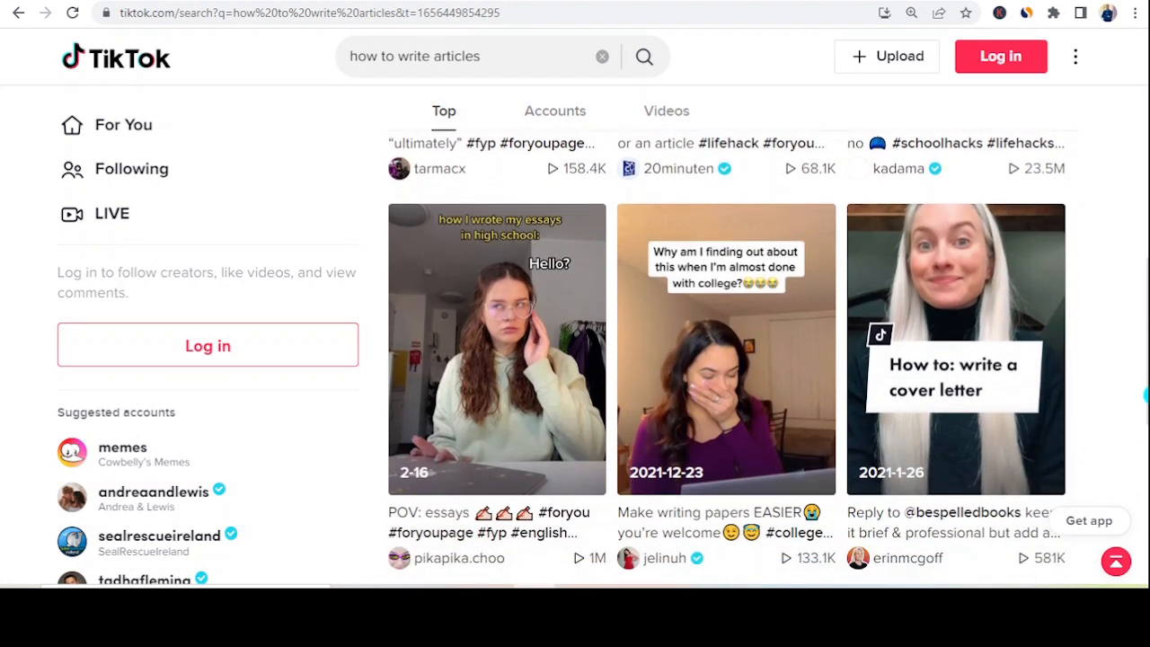
scroll(down, 3)
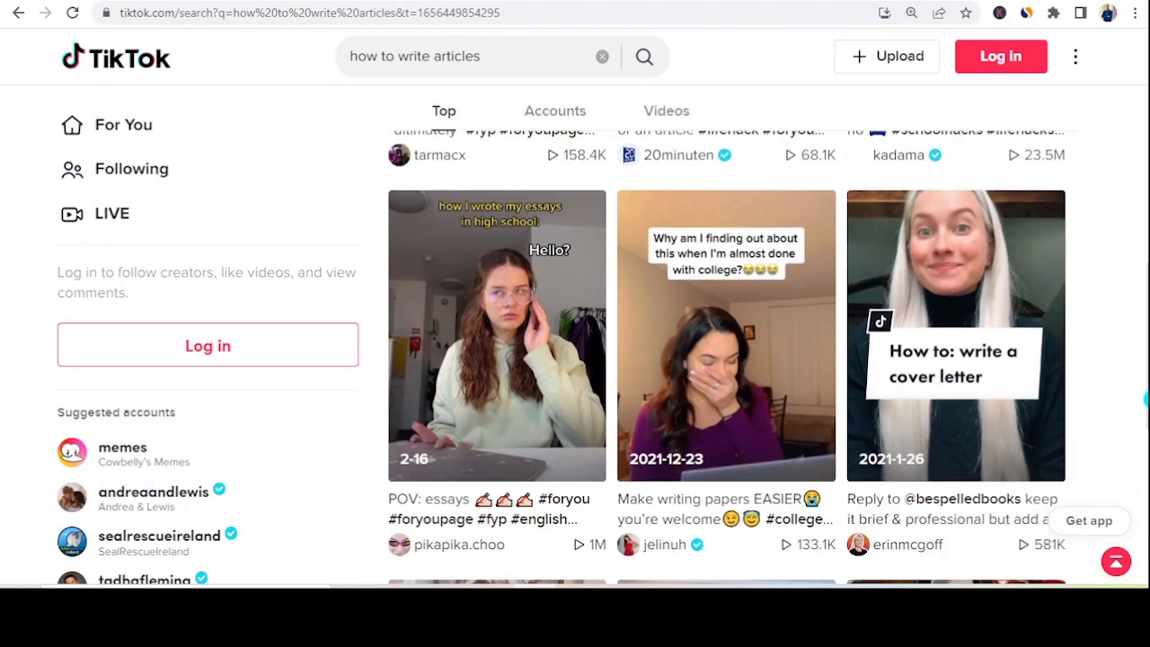
scroll(down, 3)
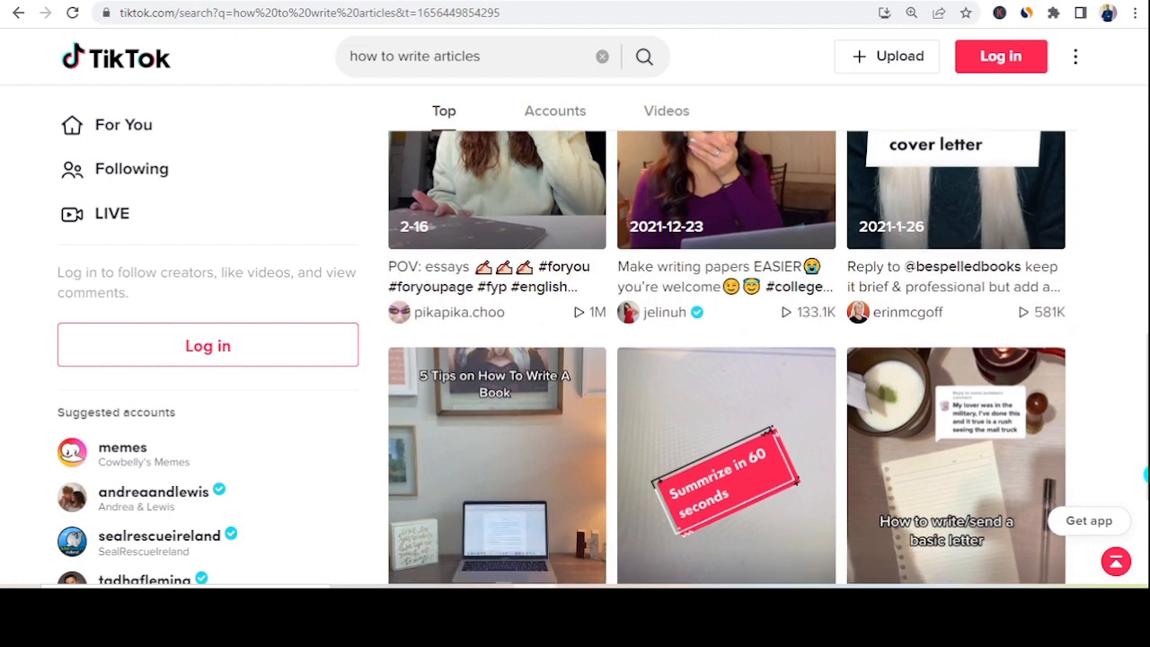
scroll(down, 3)
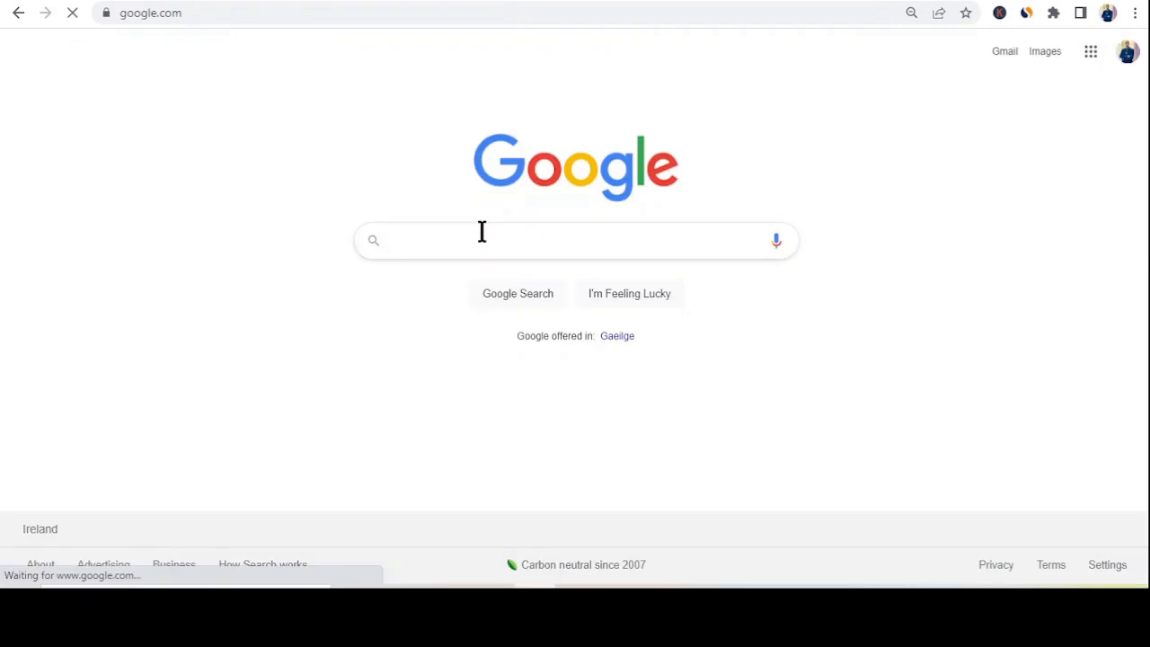
- Search Google for 'how to write an article' and scroll through the results
text(h)
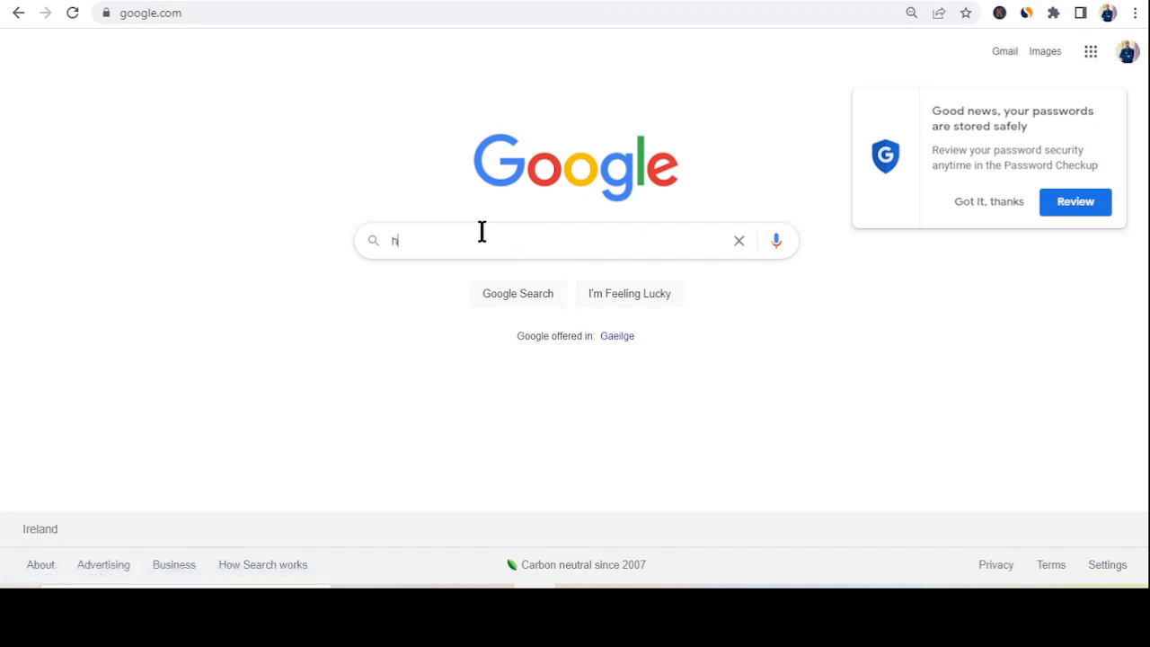
text(ow to write an article)
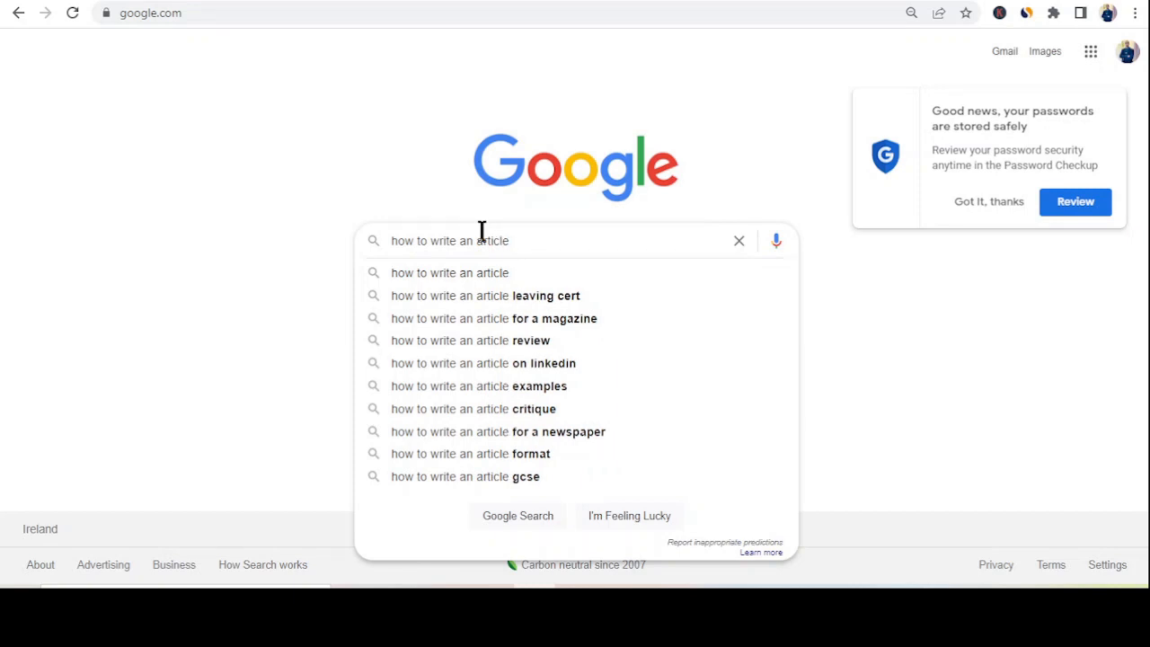
key(enter)
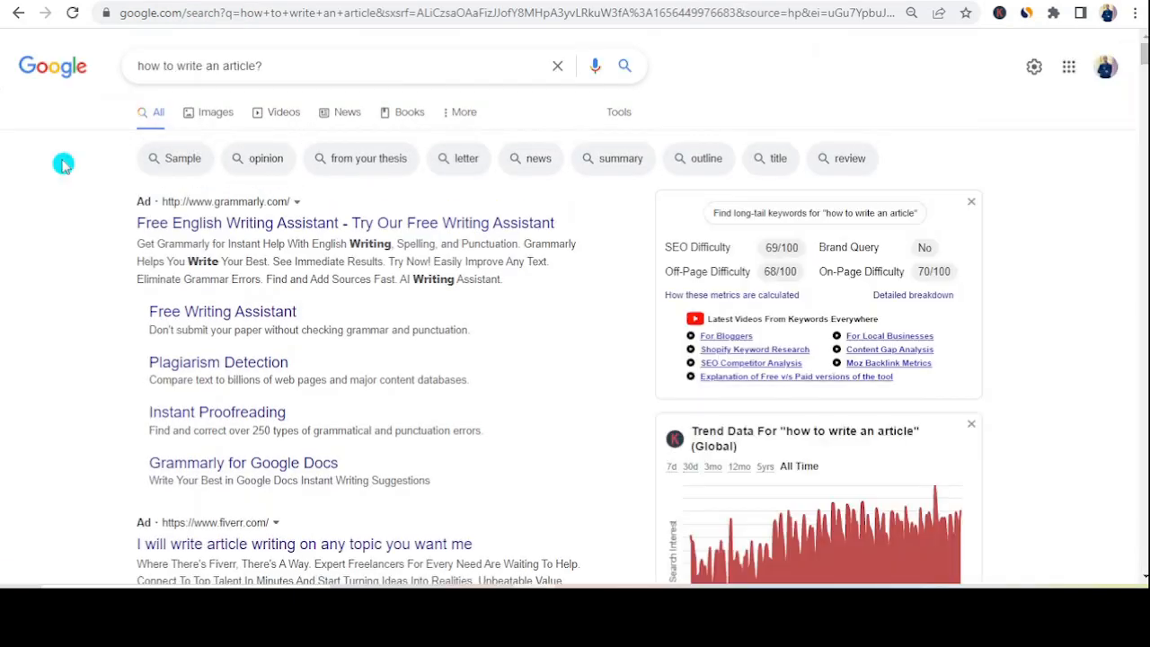
scroll(down, 3)
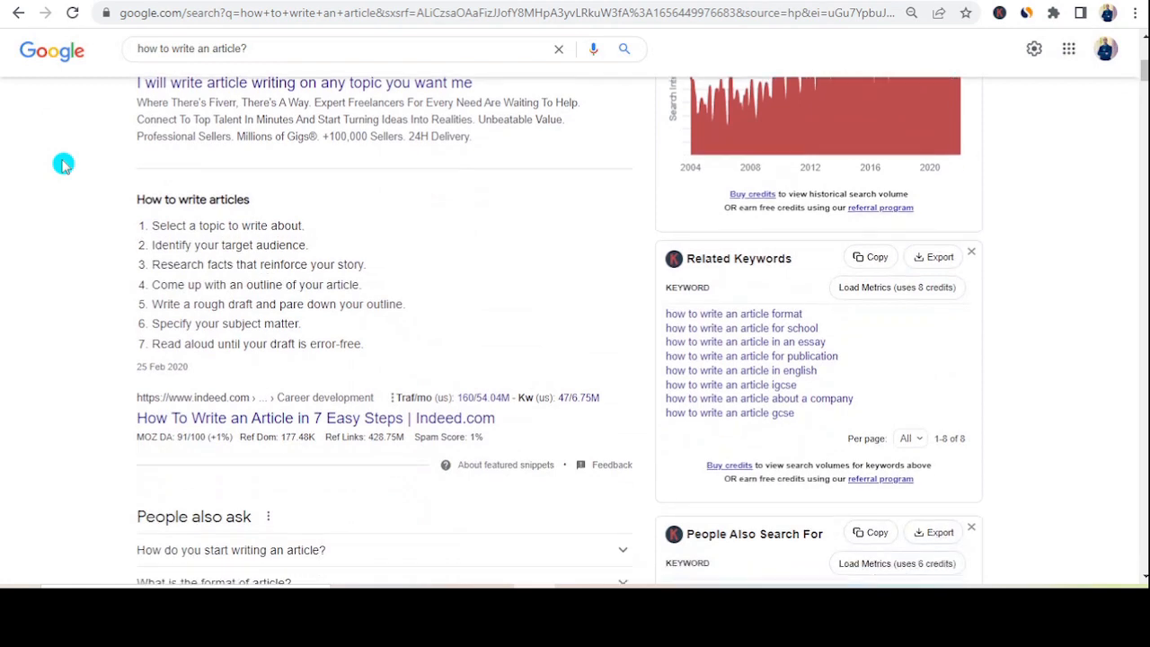
scroll(down, 3)
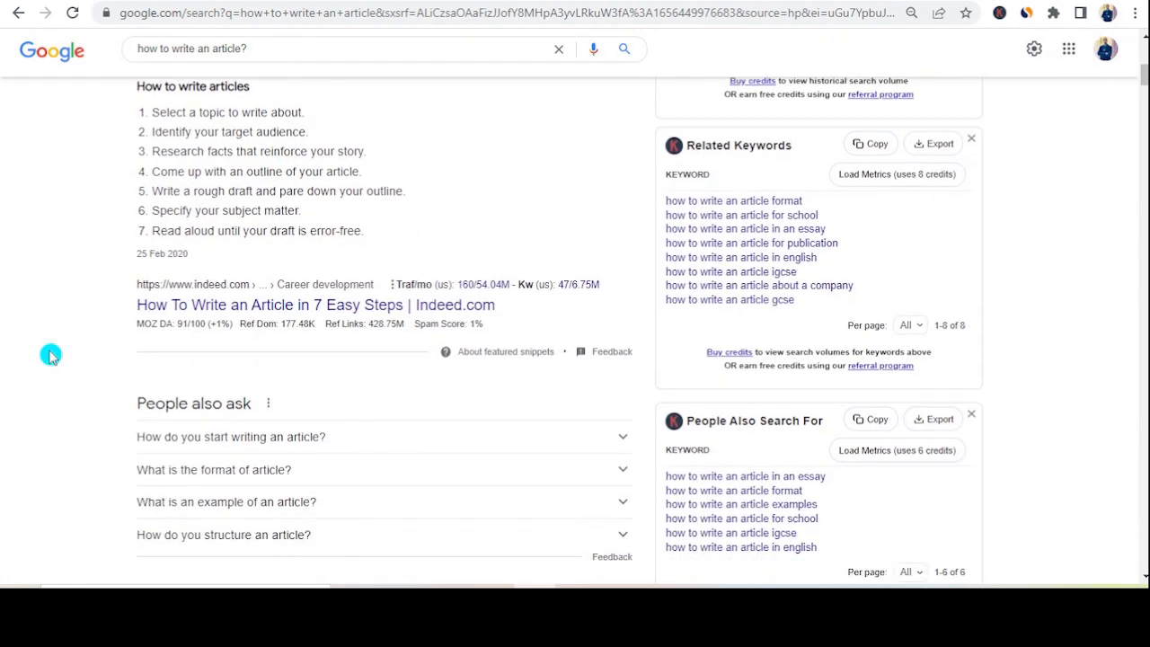
scroll(down, 3)
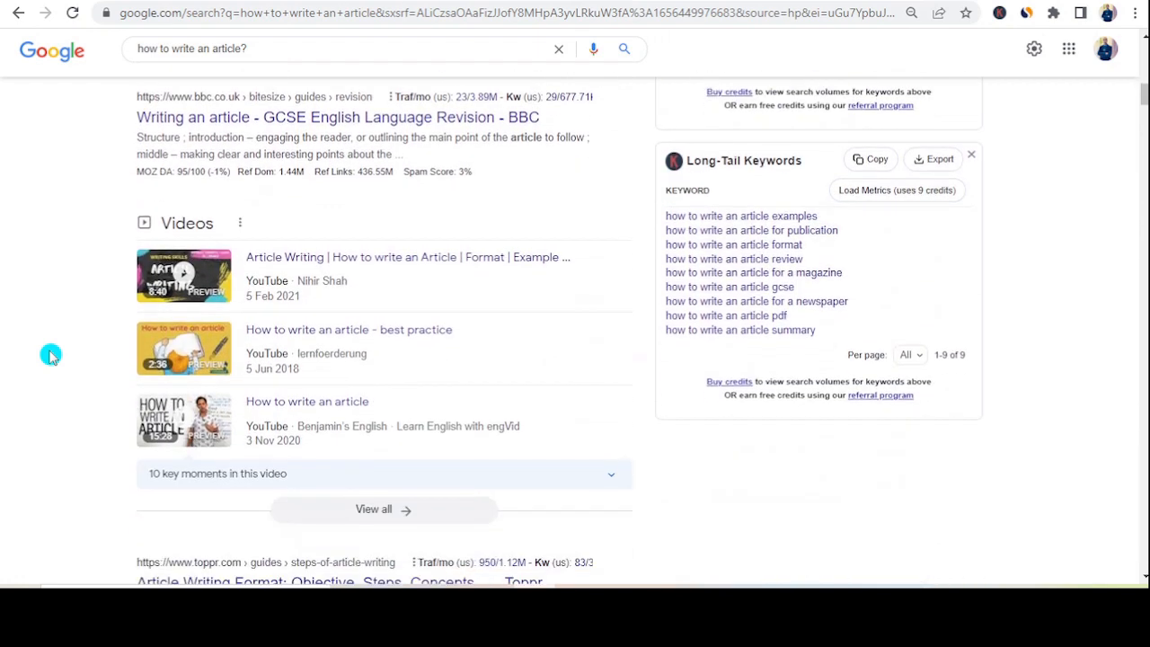
scroll(down, 3)
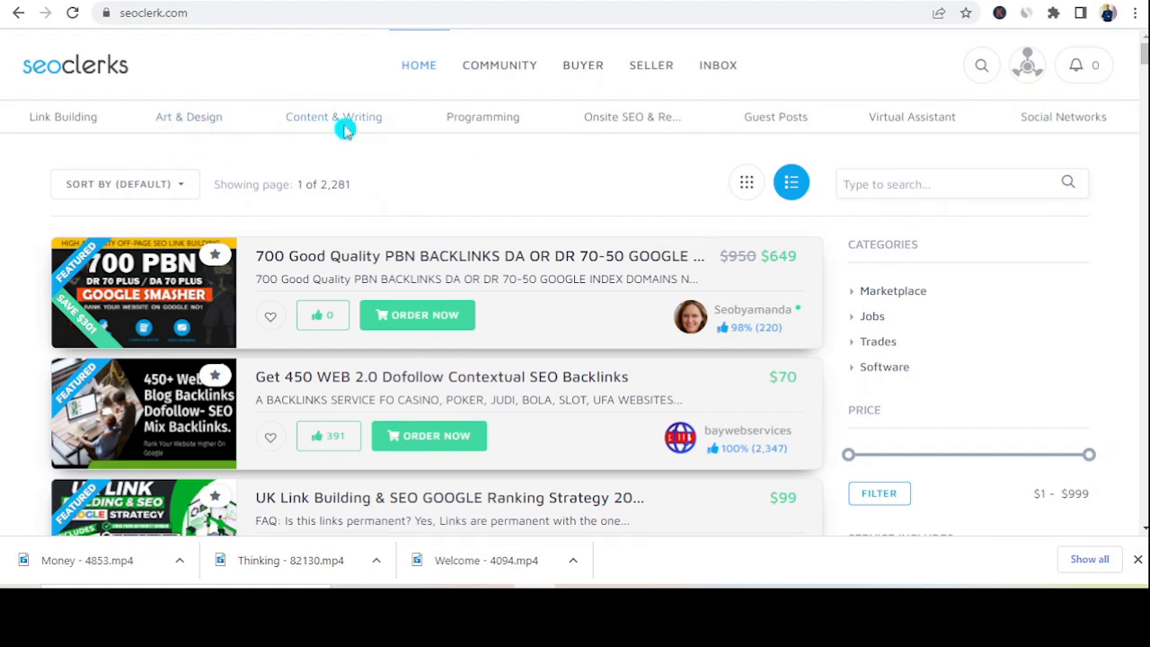
click(334, 116)
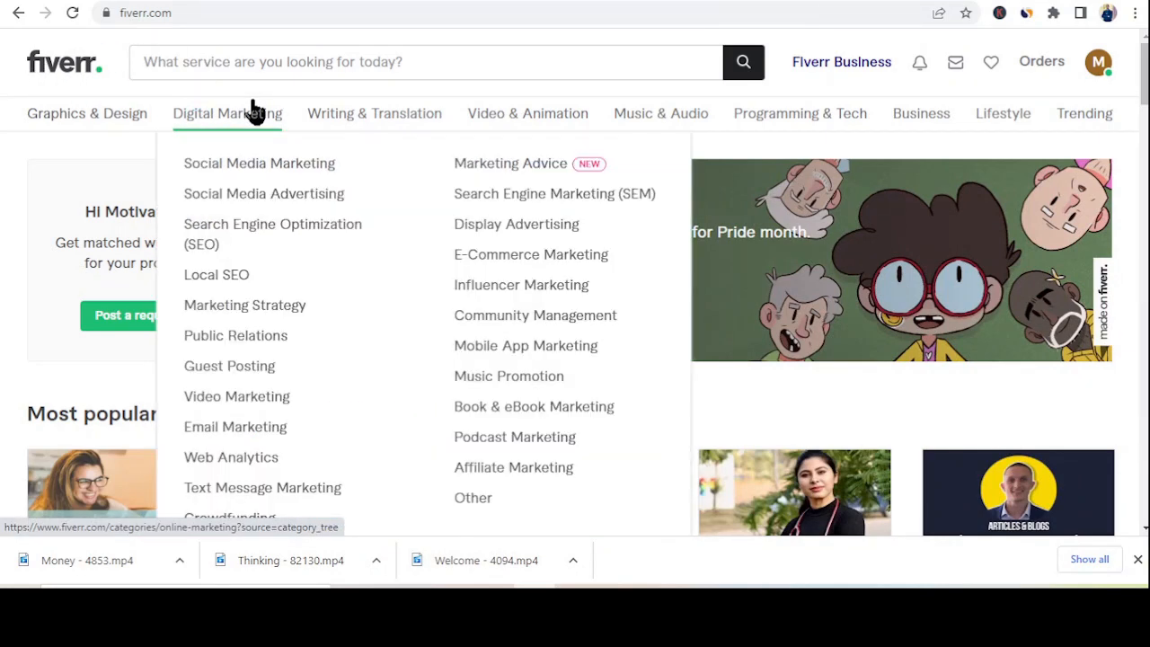
mouse_move(87, 113)
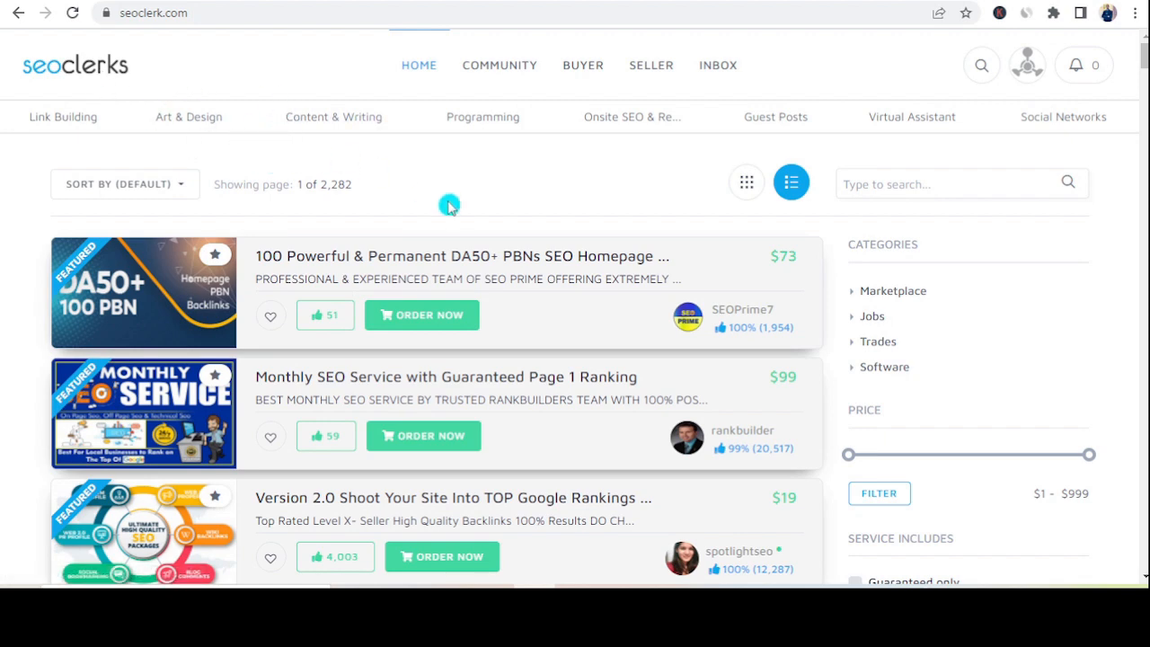
scroll(down, 3)
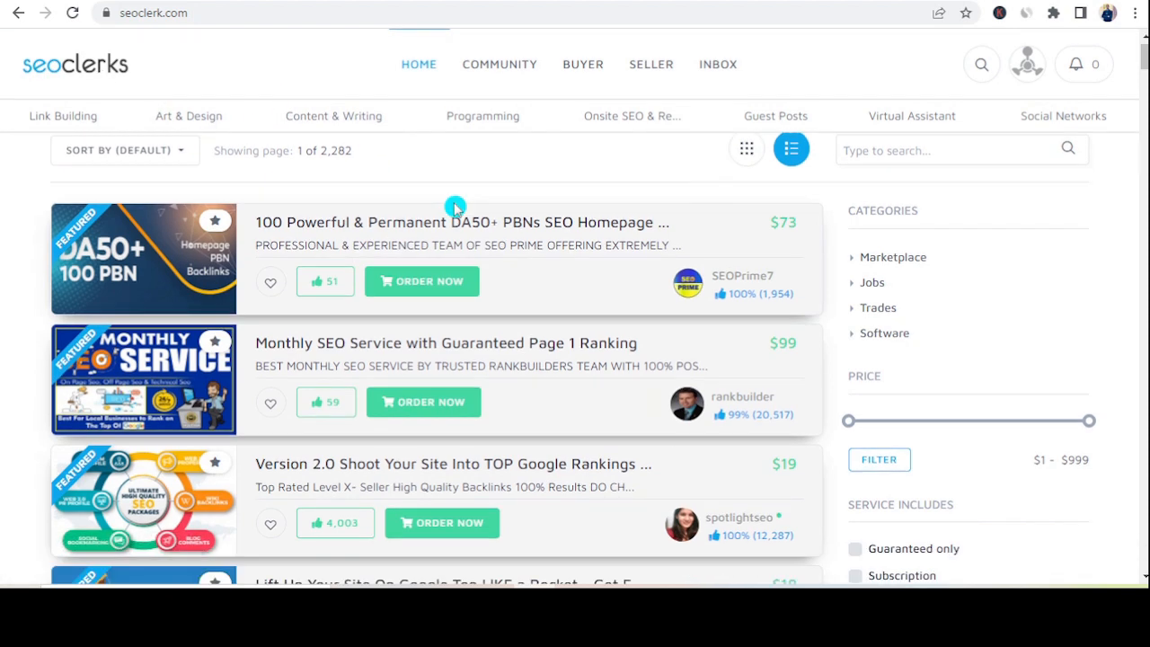
scroll(down, 3)
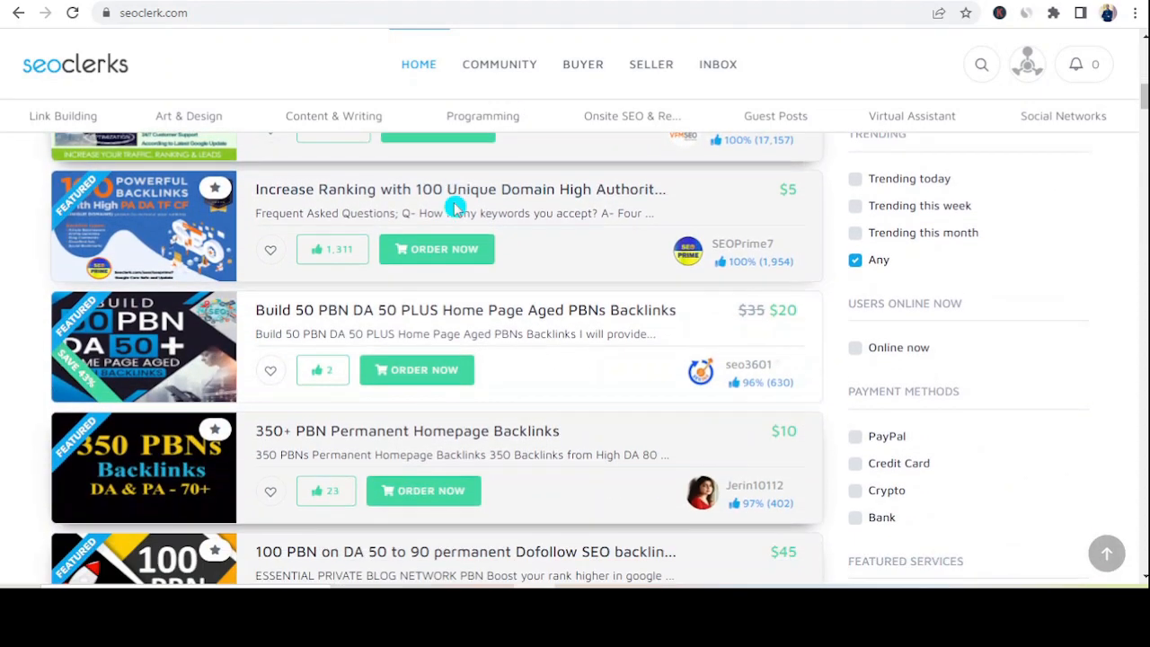
scroll(down, 3)
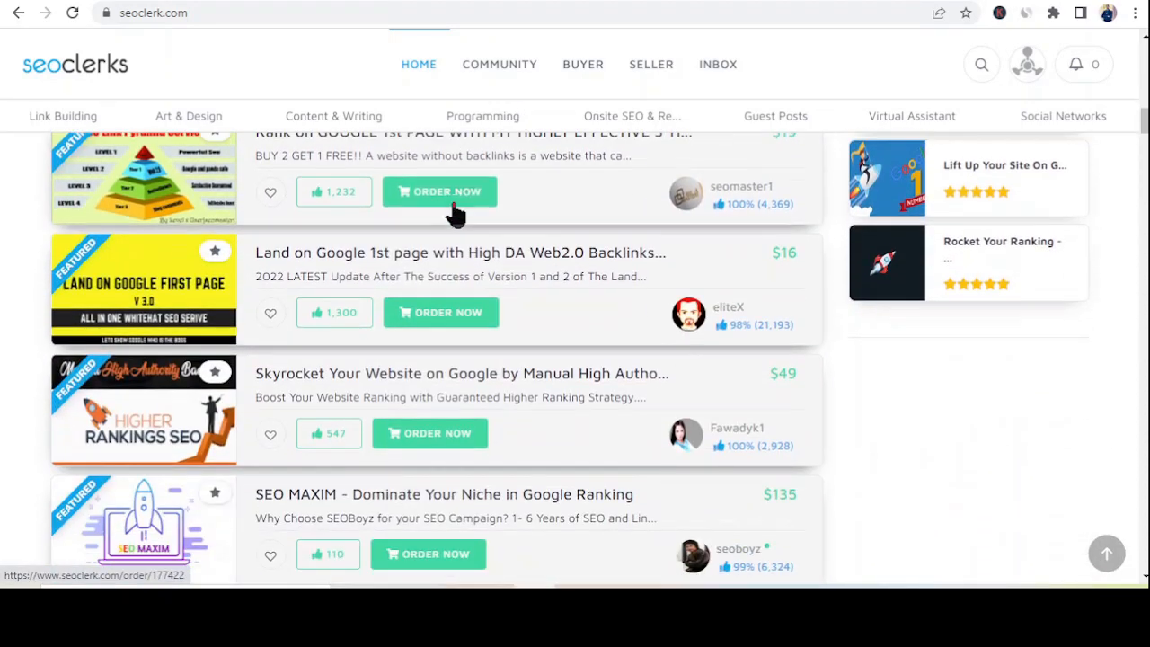
scroll(down, 3)
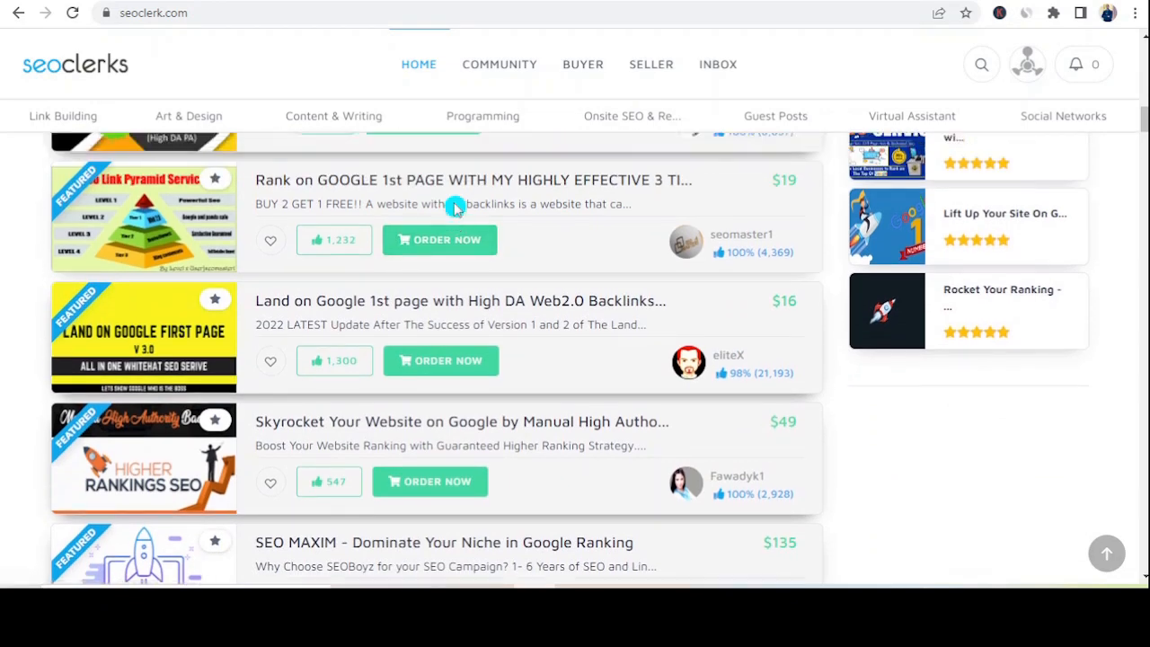
scroll(down, 3)
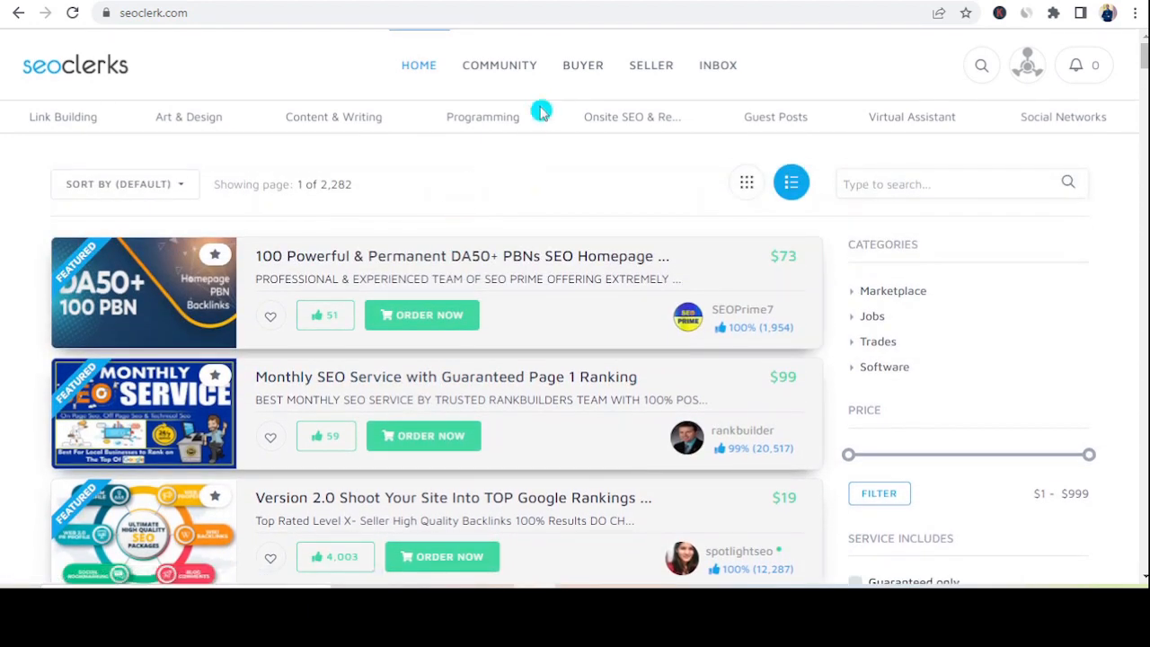
click(651, 64)
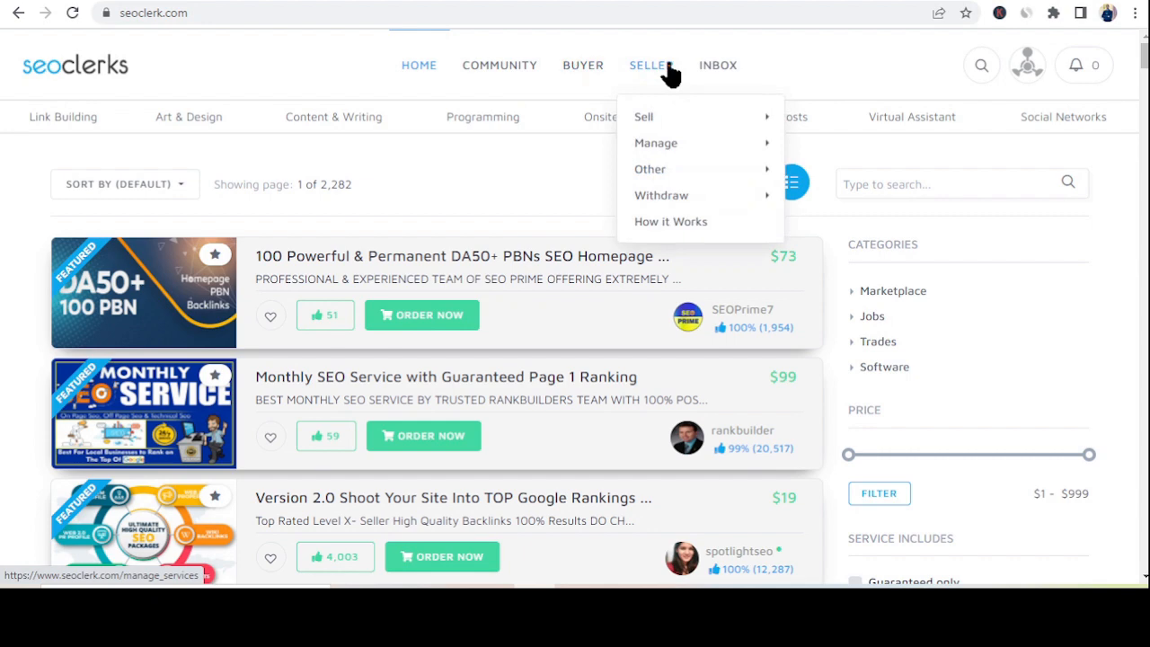
click(499, 65)
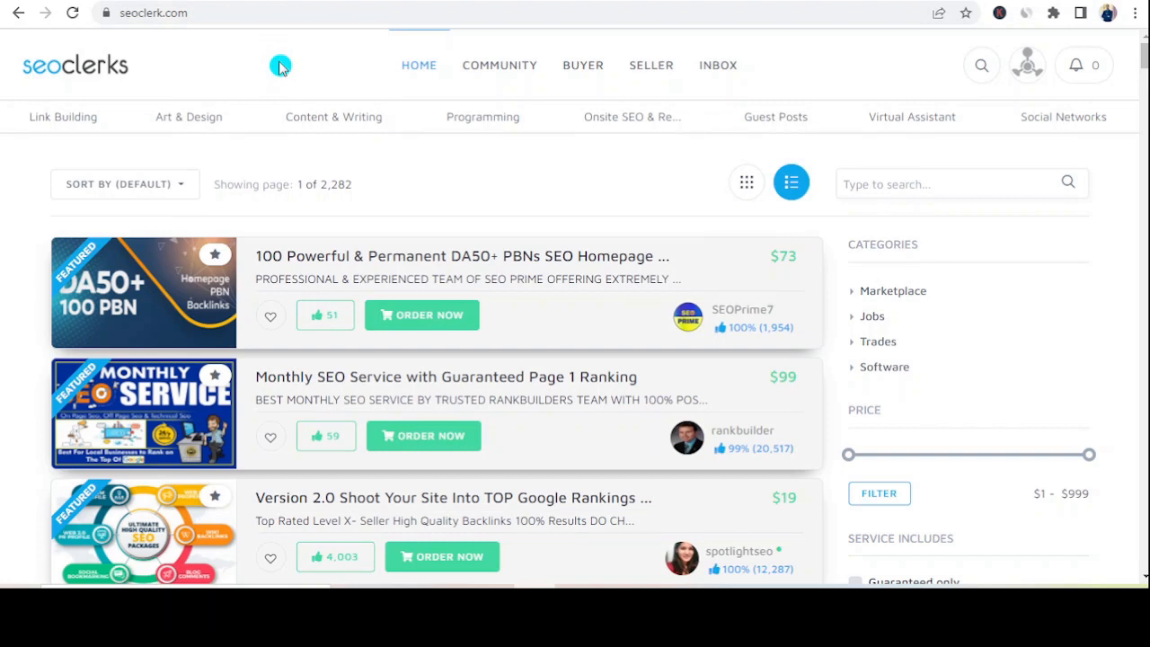
mouse_move(564, 271)
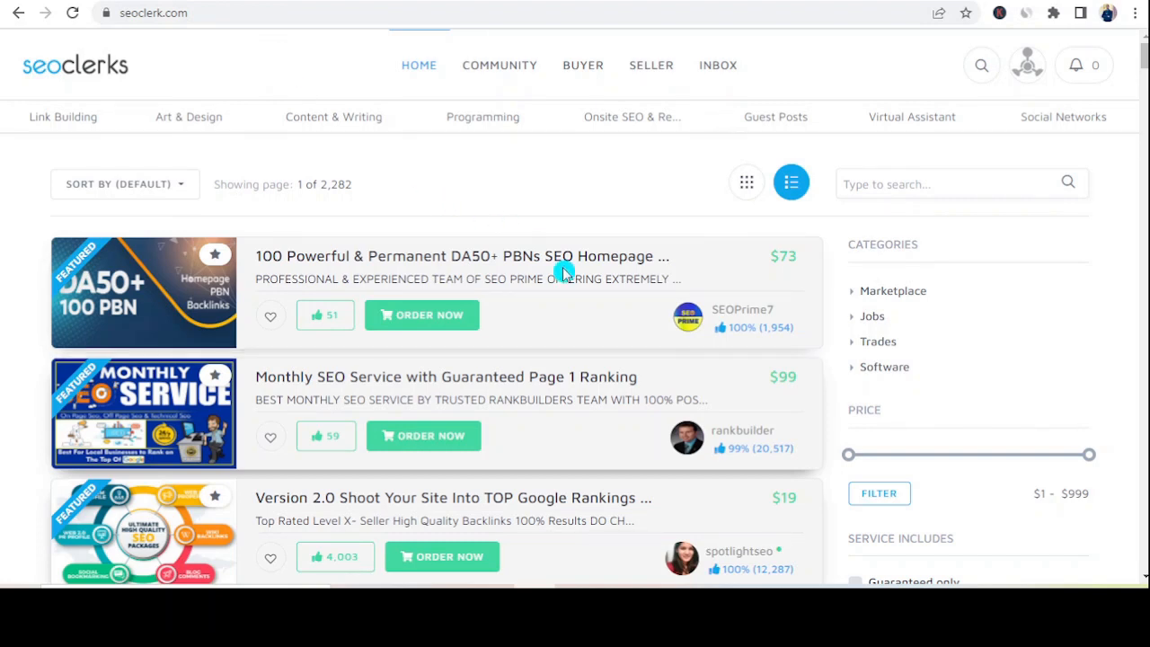
mouse_move(725, 528)
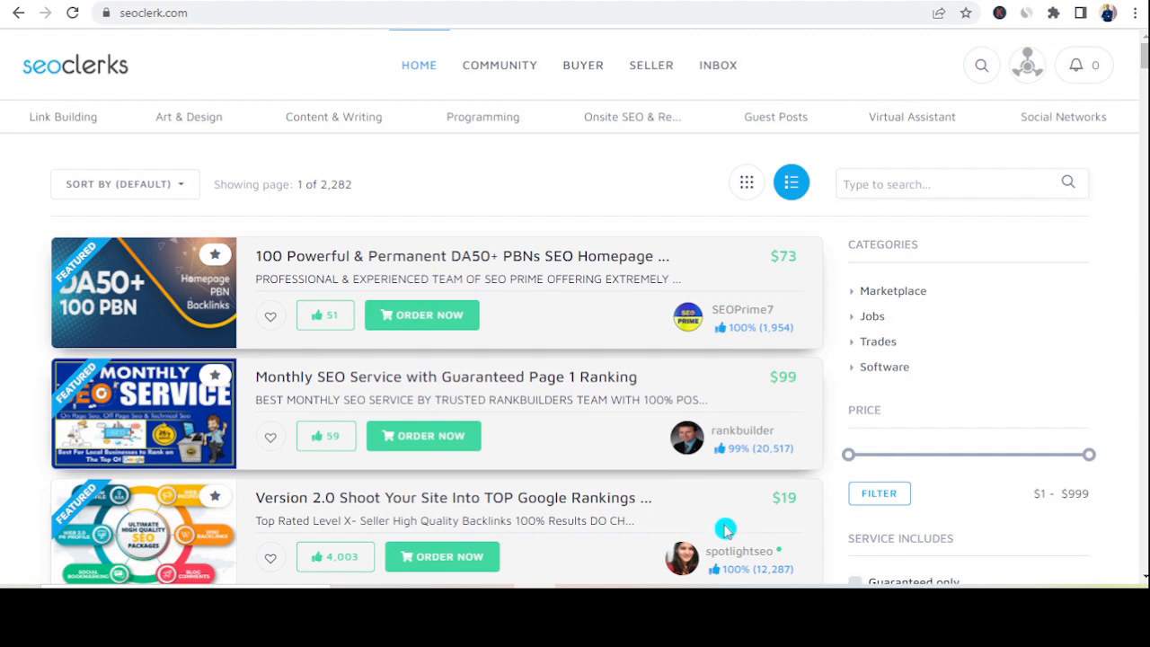